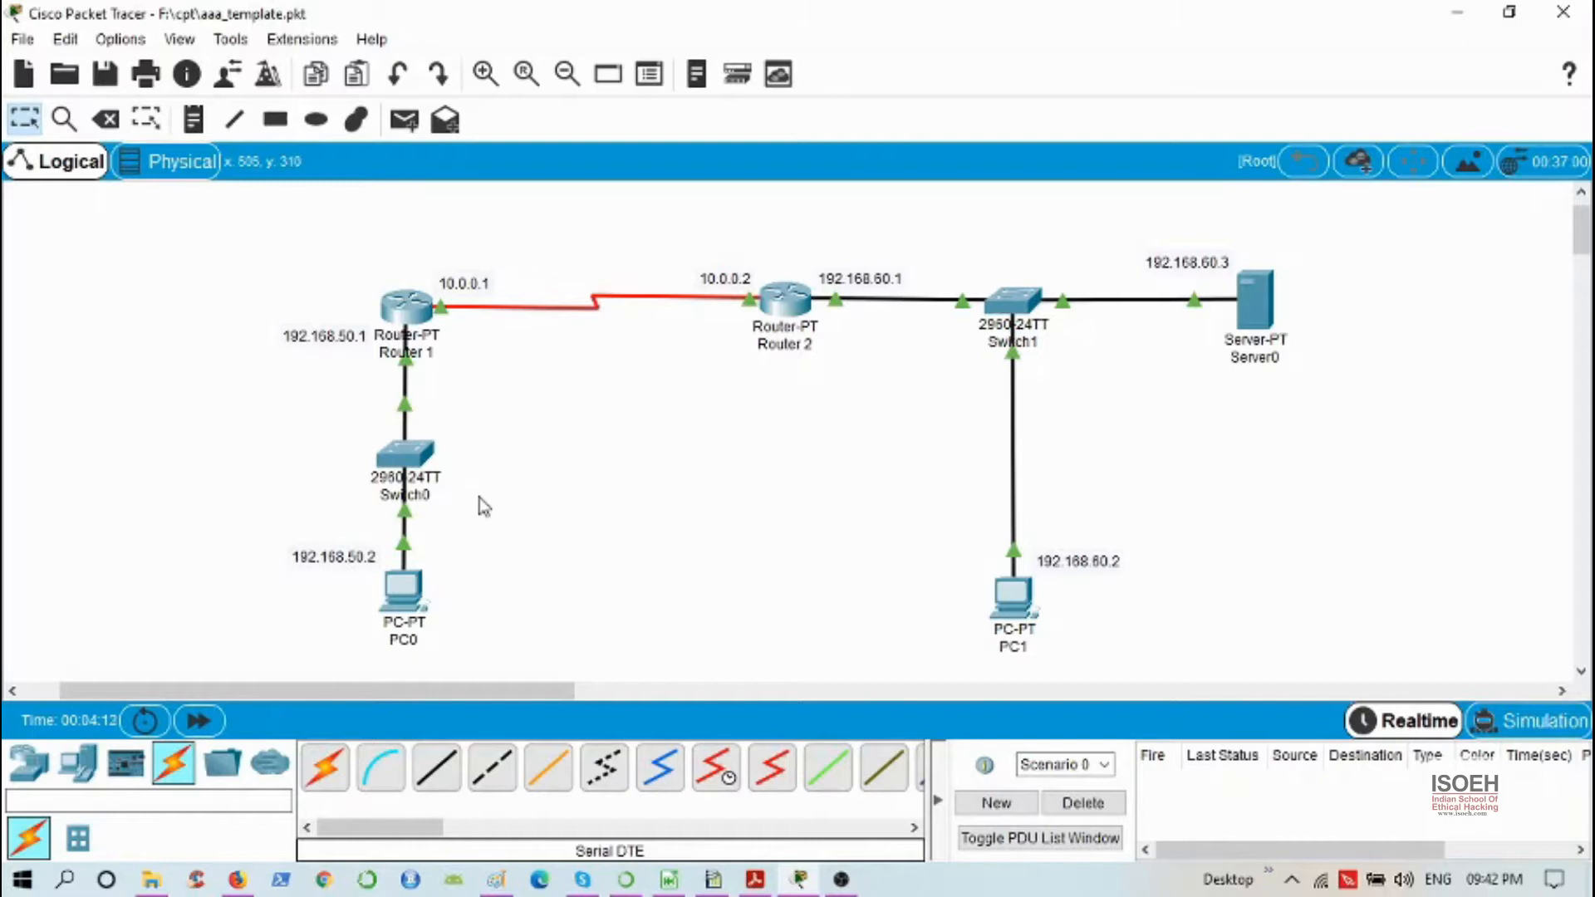
mouse_move(905, 496)
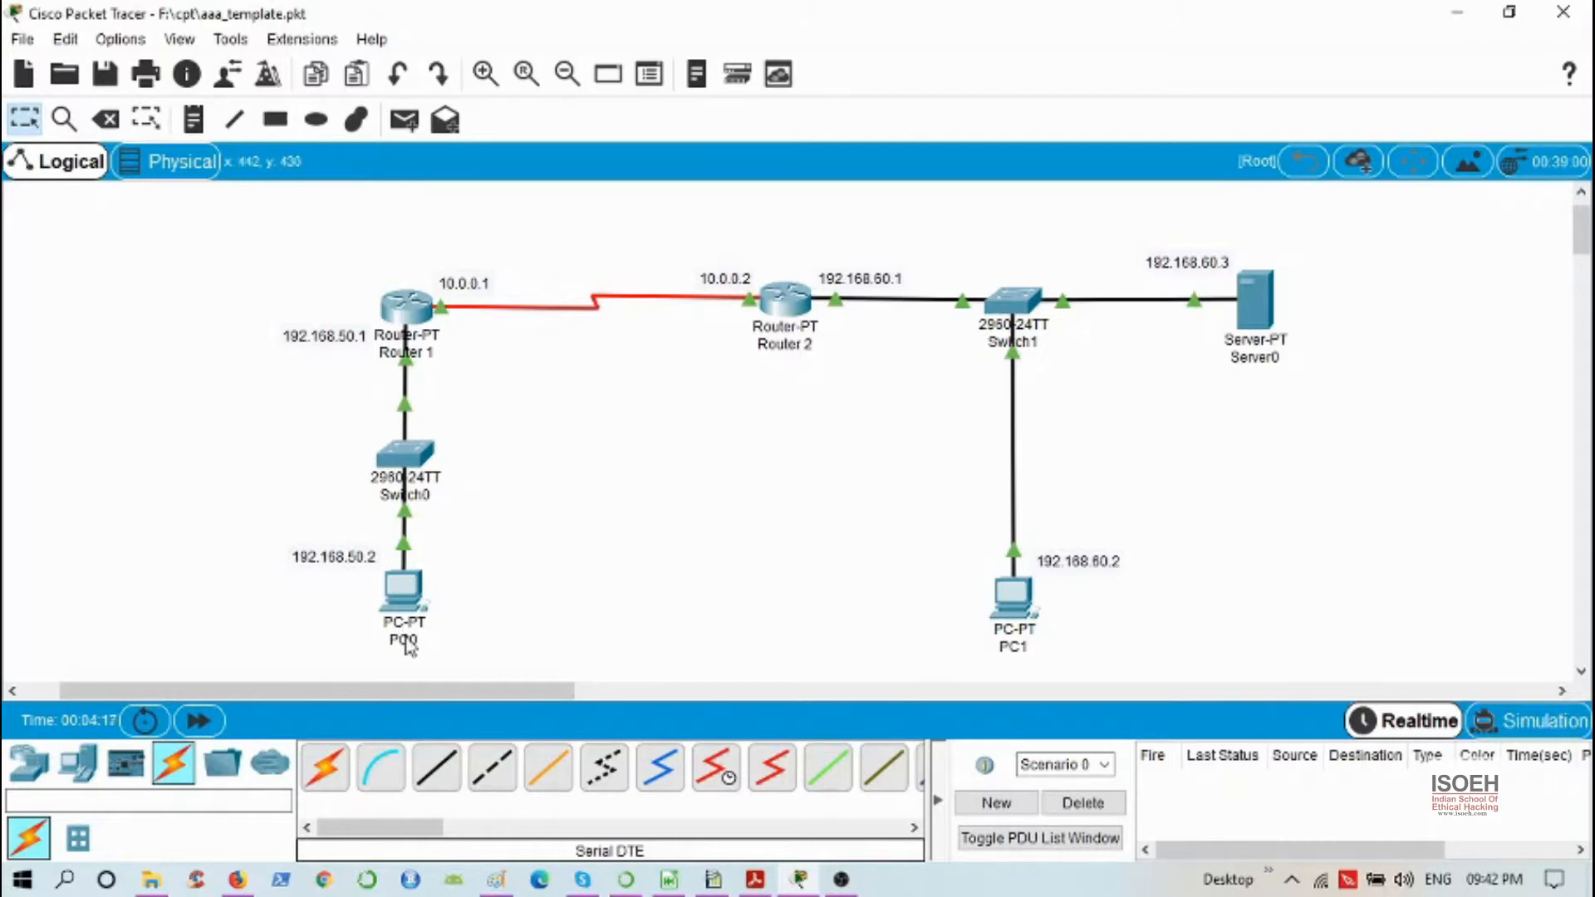
mouse_move(895, 315)
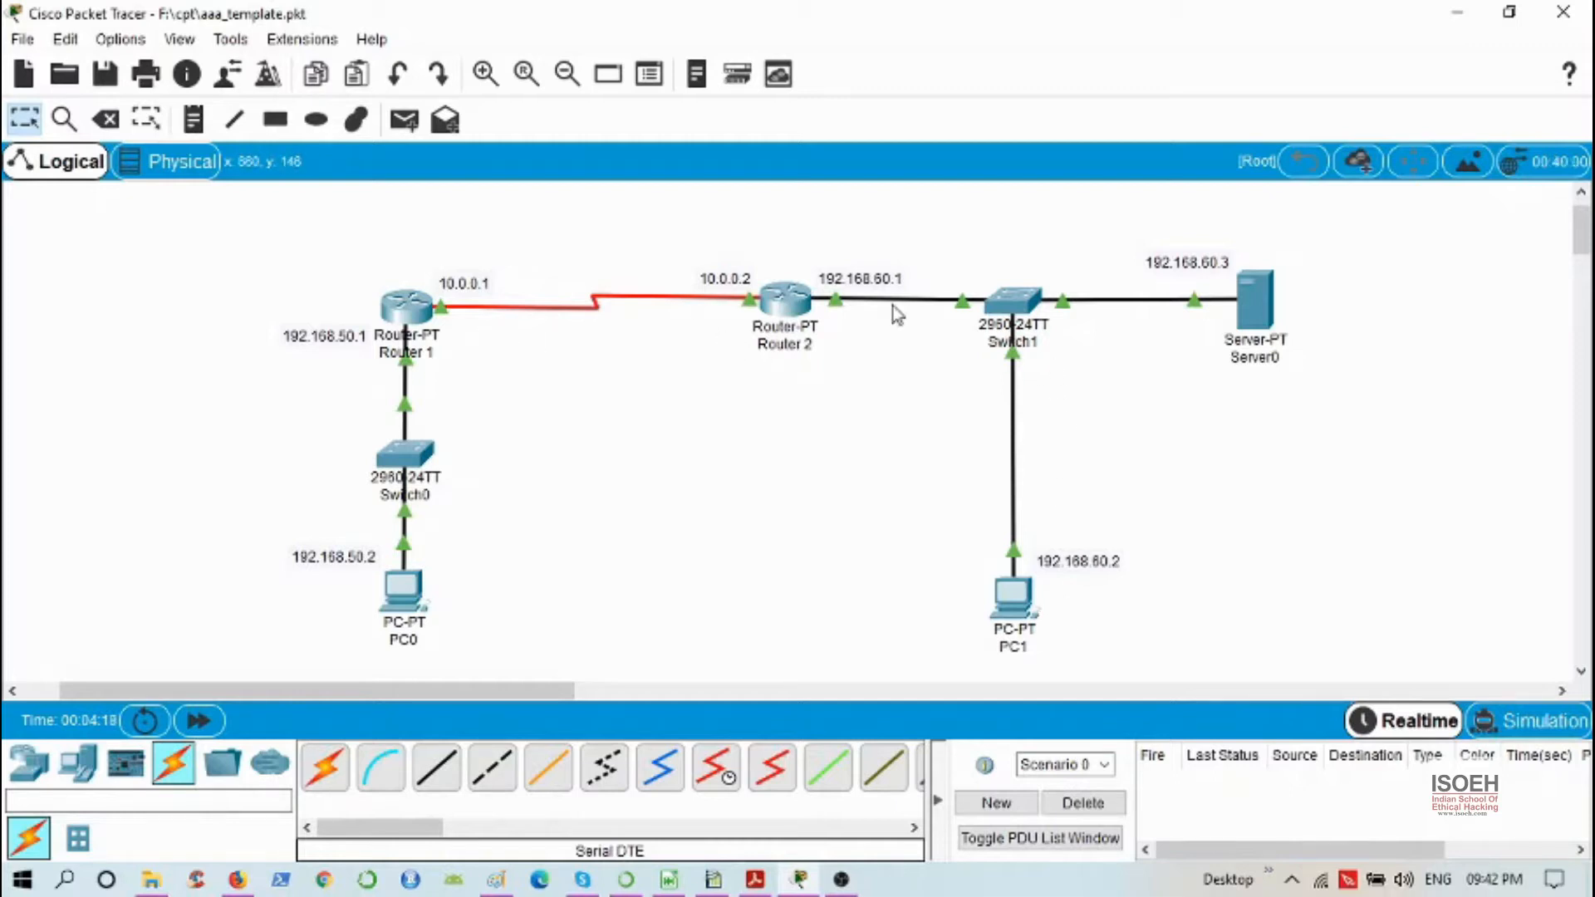
mouse_move(417, 631)
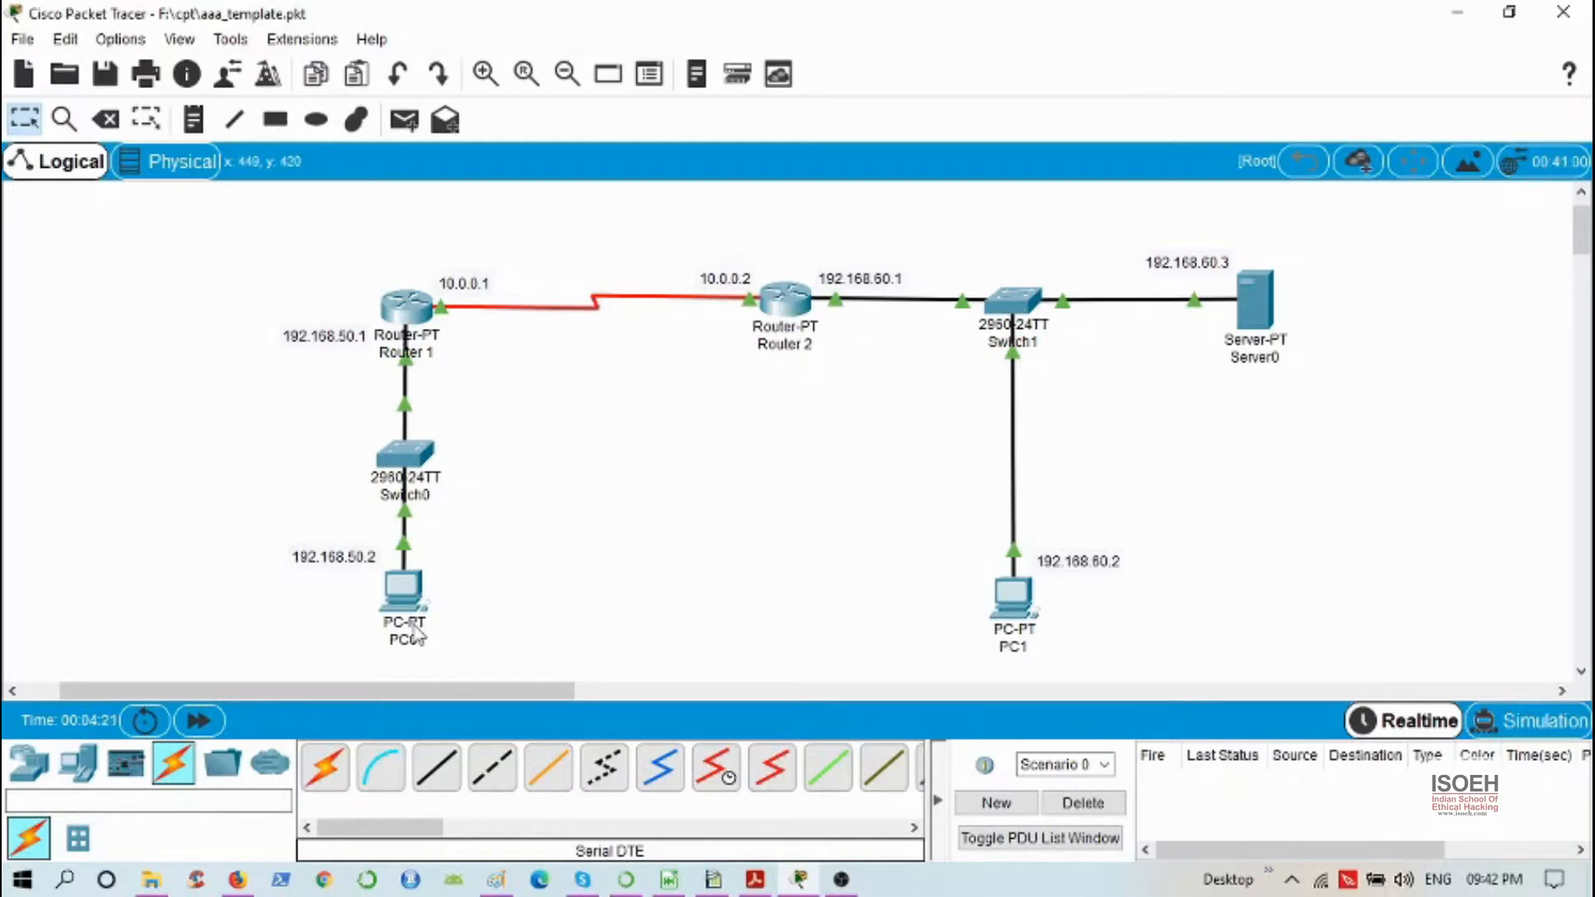
mouse_move(1002, 497)
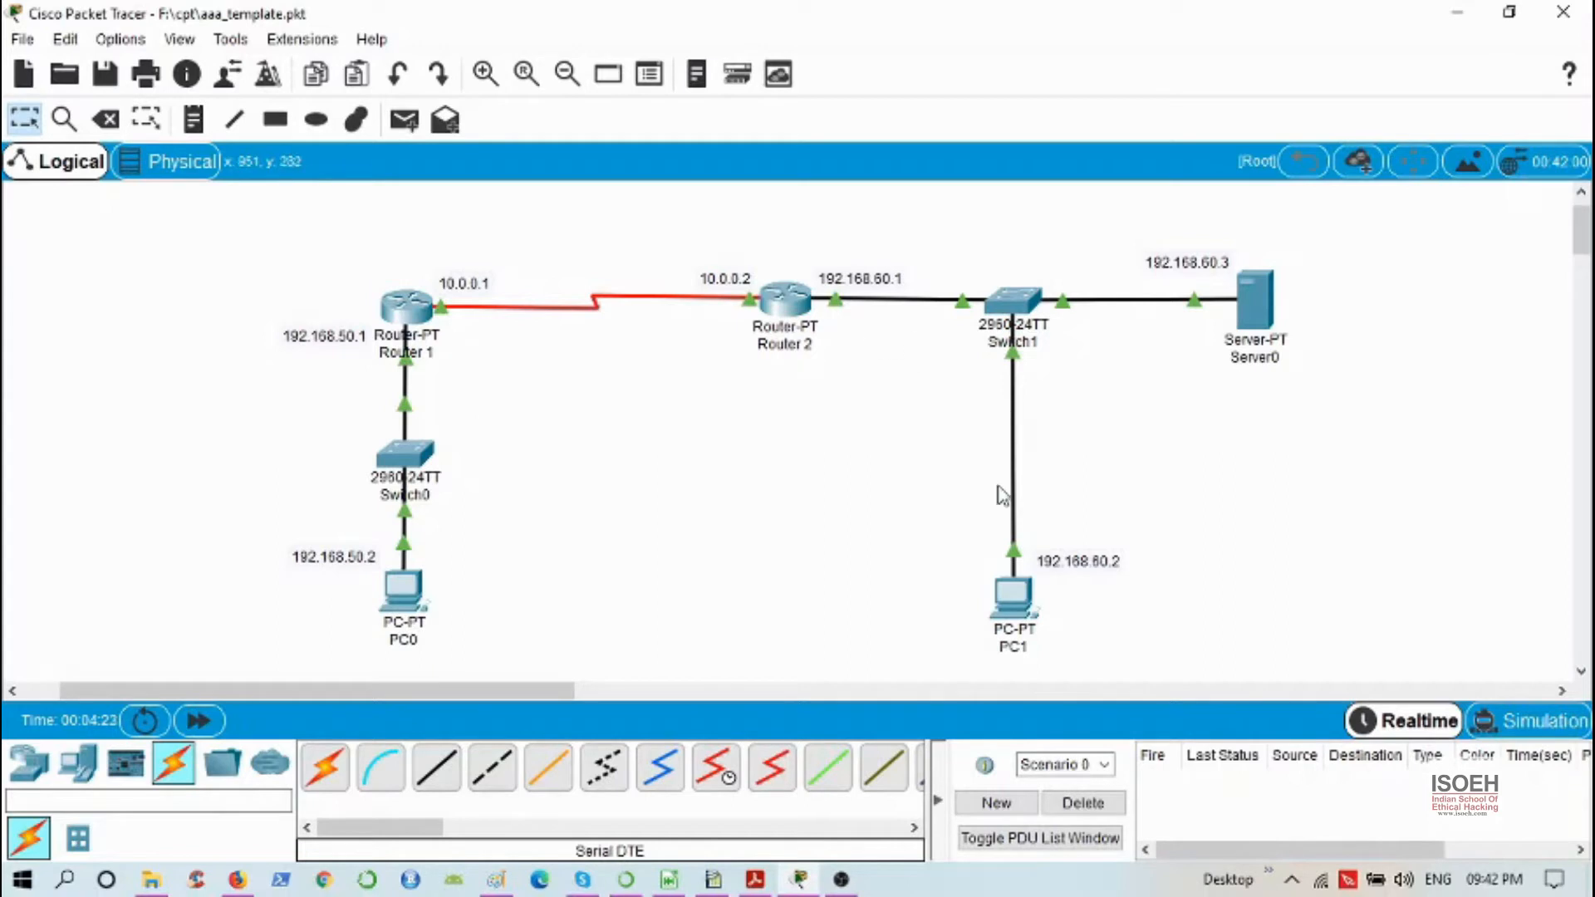
mouse_move(1246, 407)
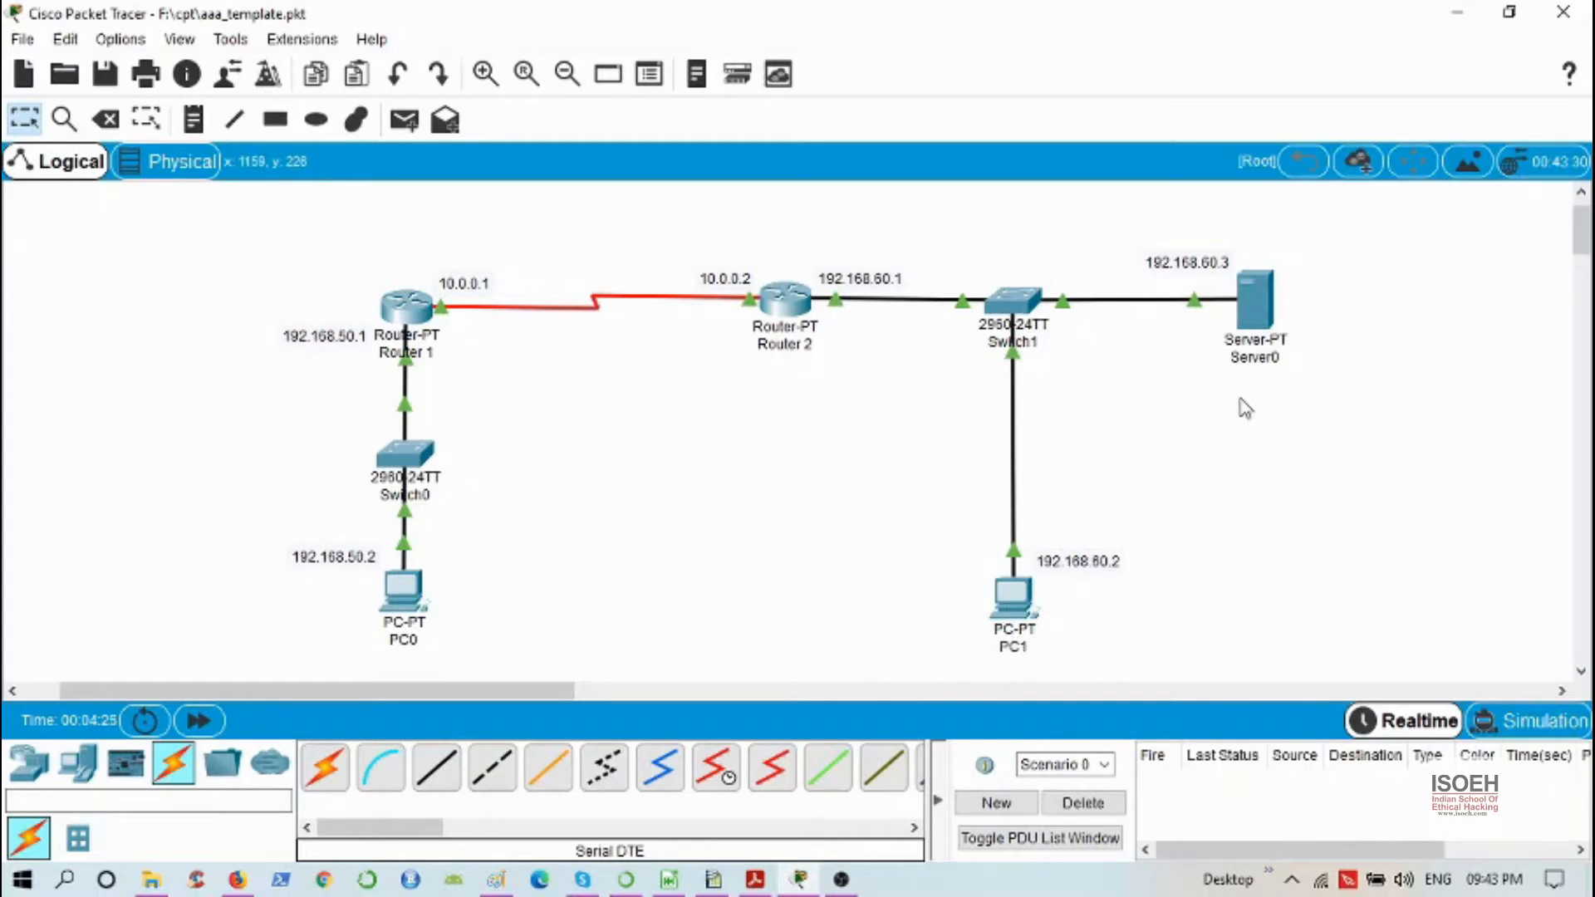
mouse_move(1305, 290)
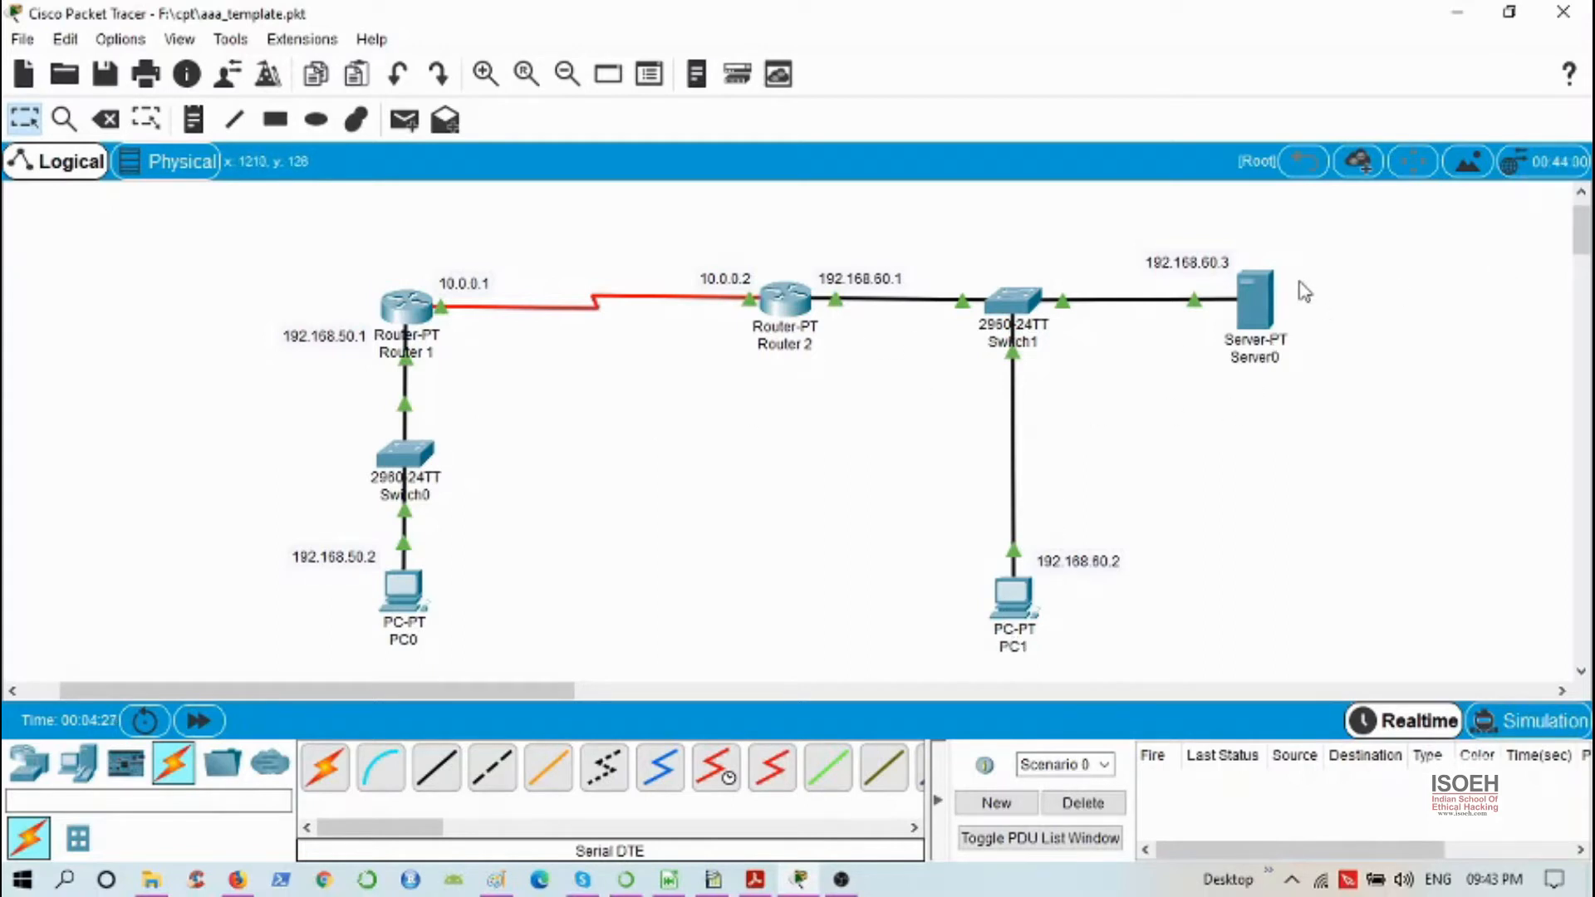
mouse_move(1228, 257)
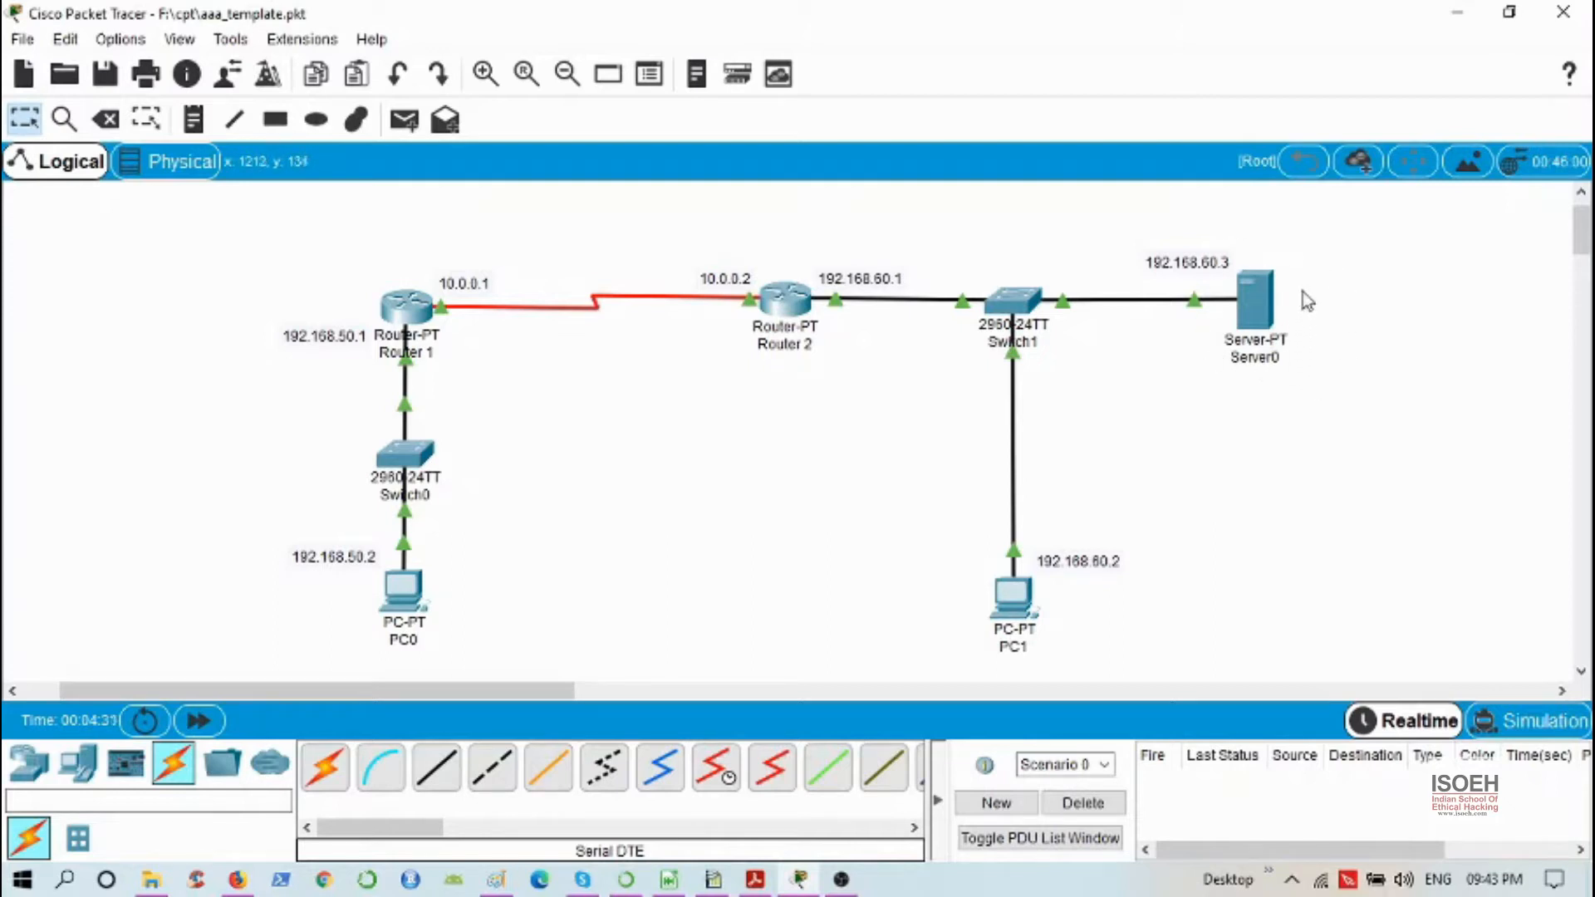
mouse_move(1269, 259)
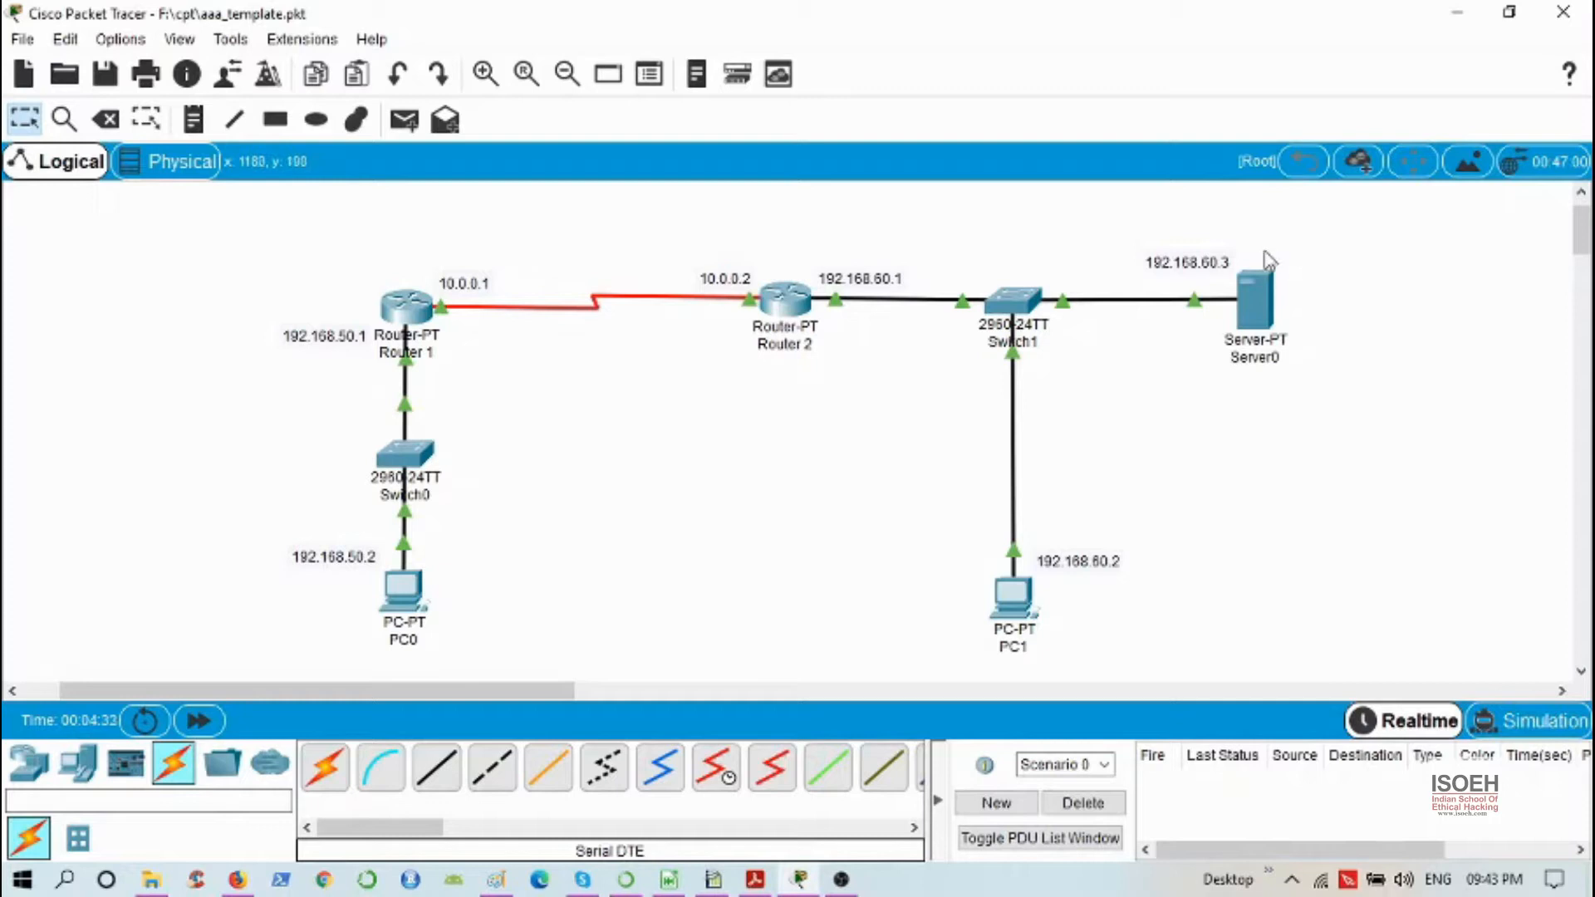
mouse_move(1254, 306)
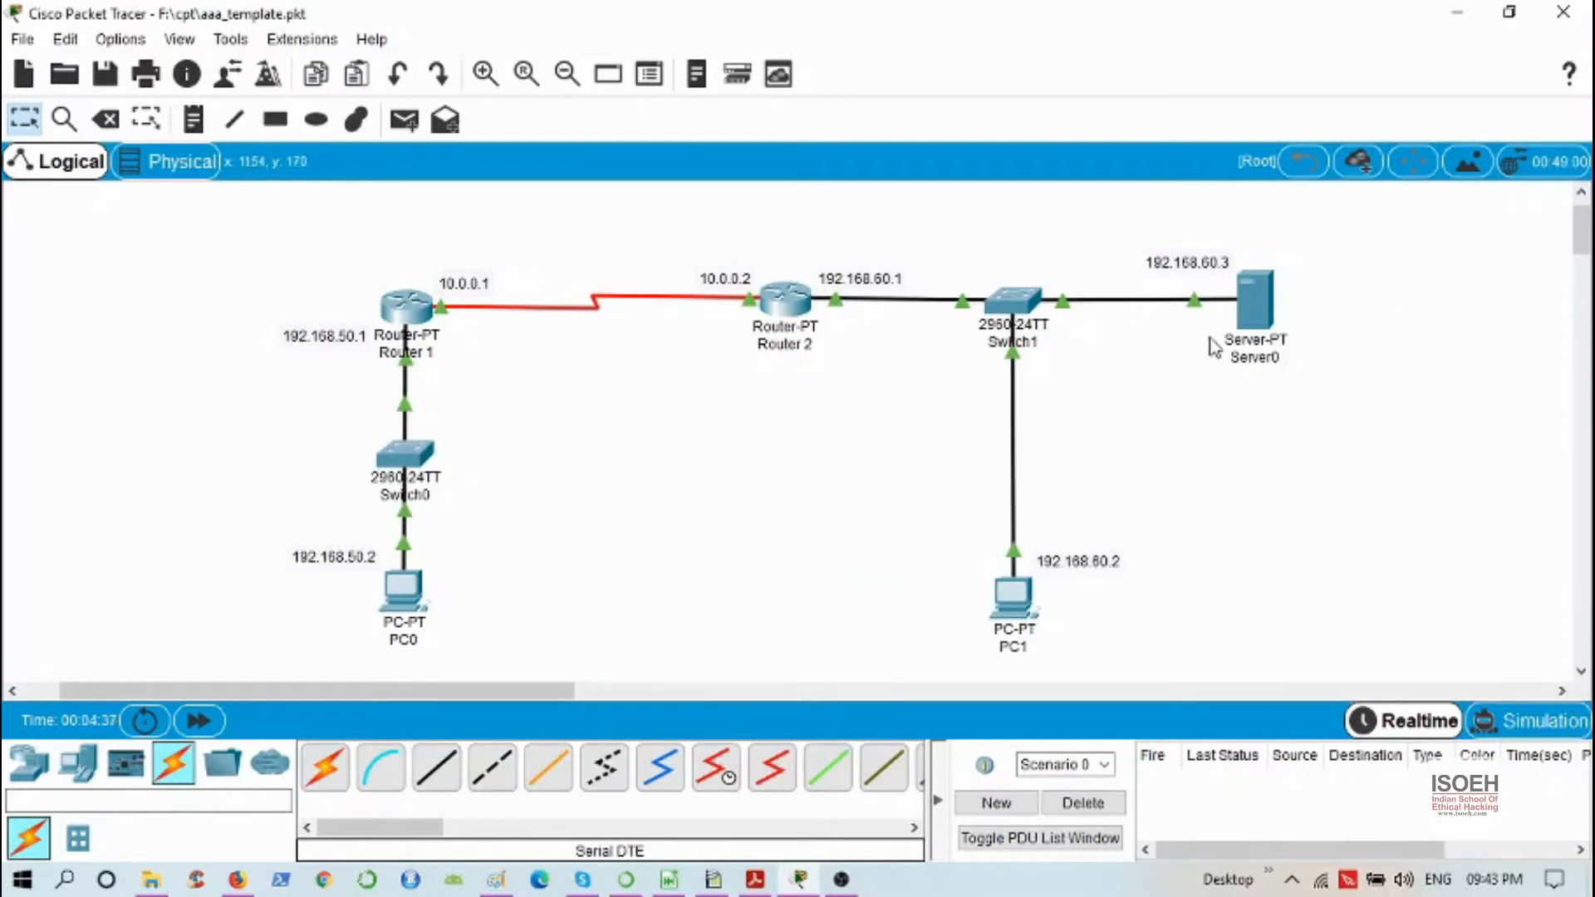
mouse_move(494, 336)
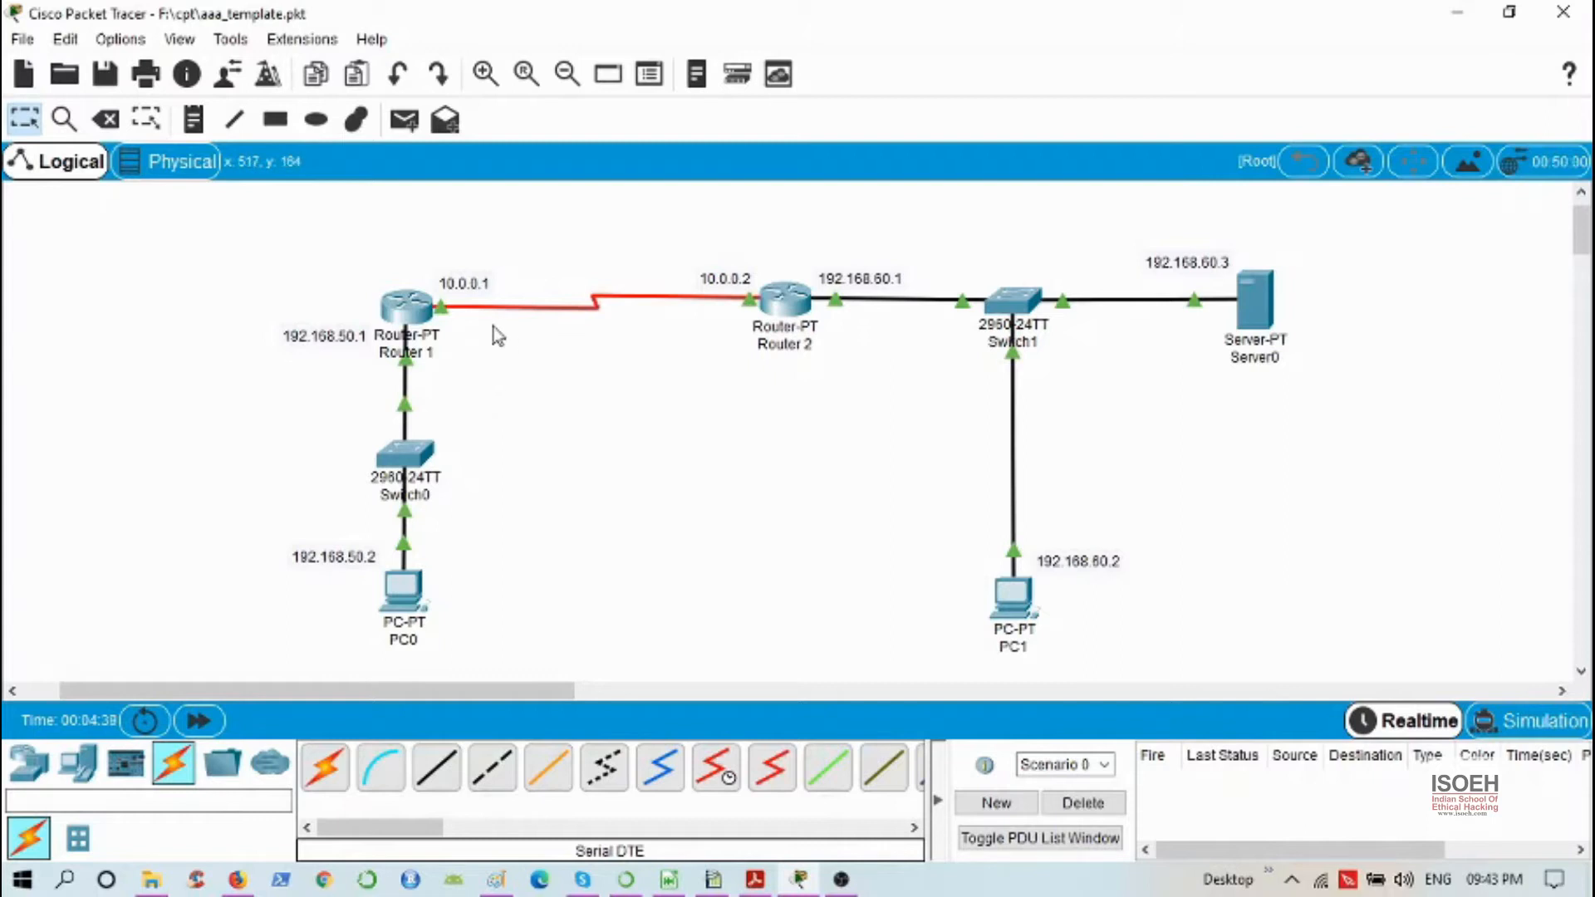
mouse_move(452, 334)
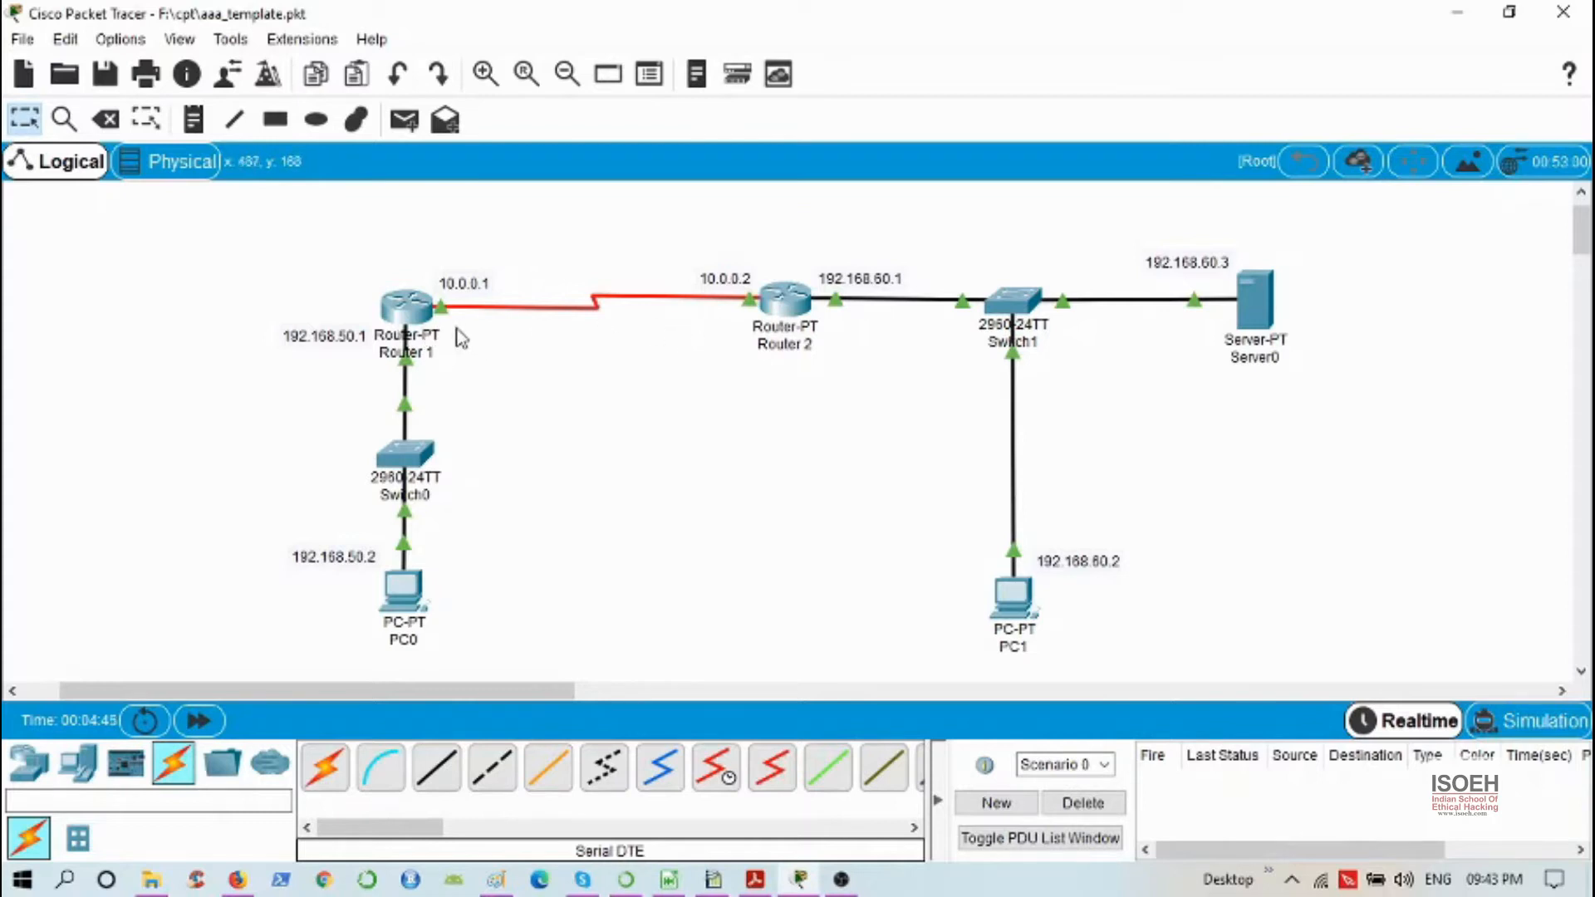
mouse_move(992, 626)
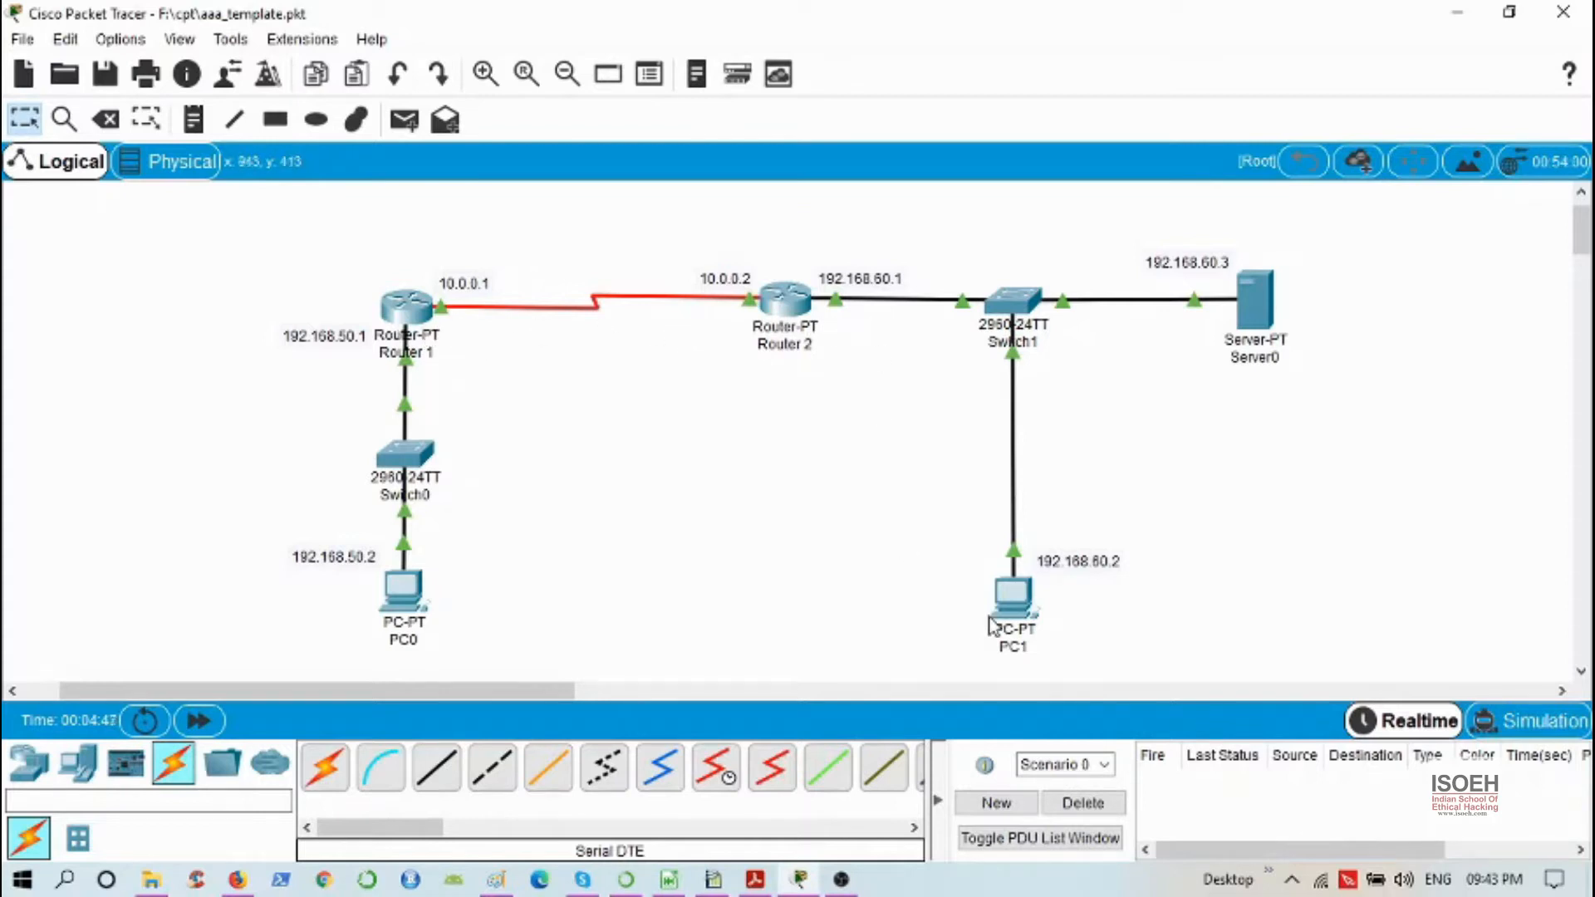
mouse_move(609, 447)
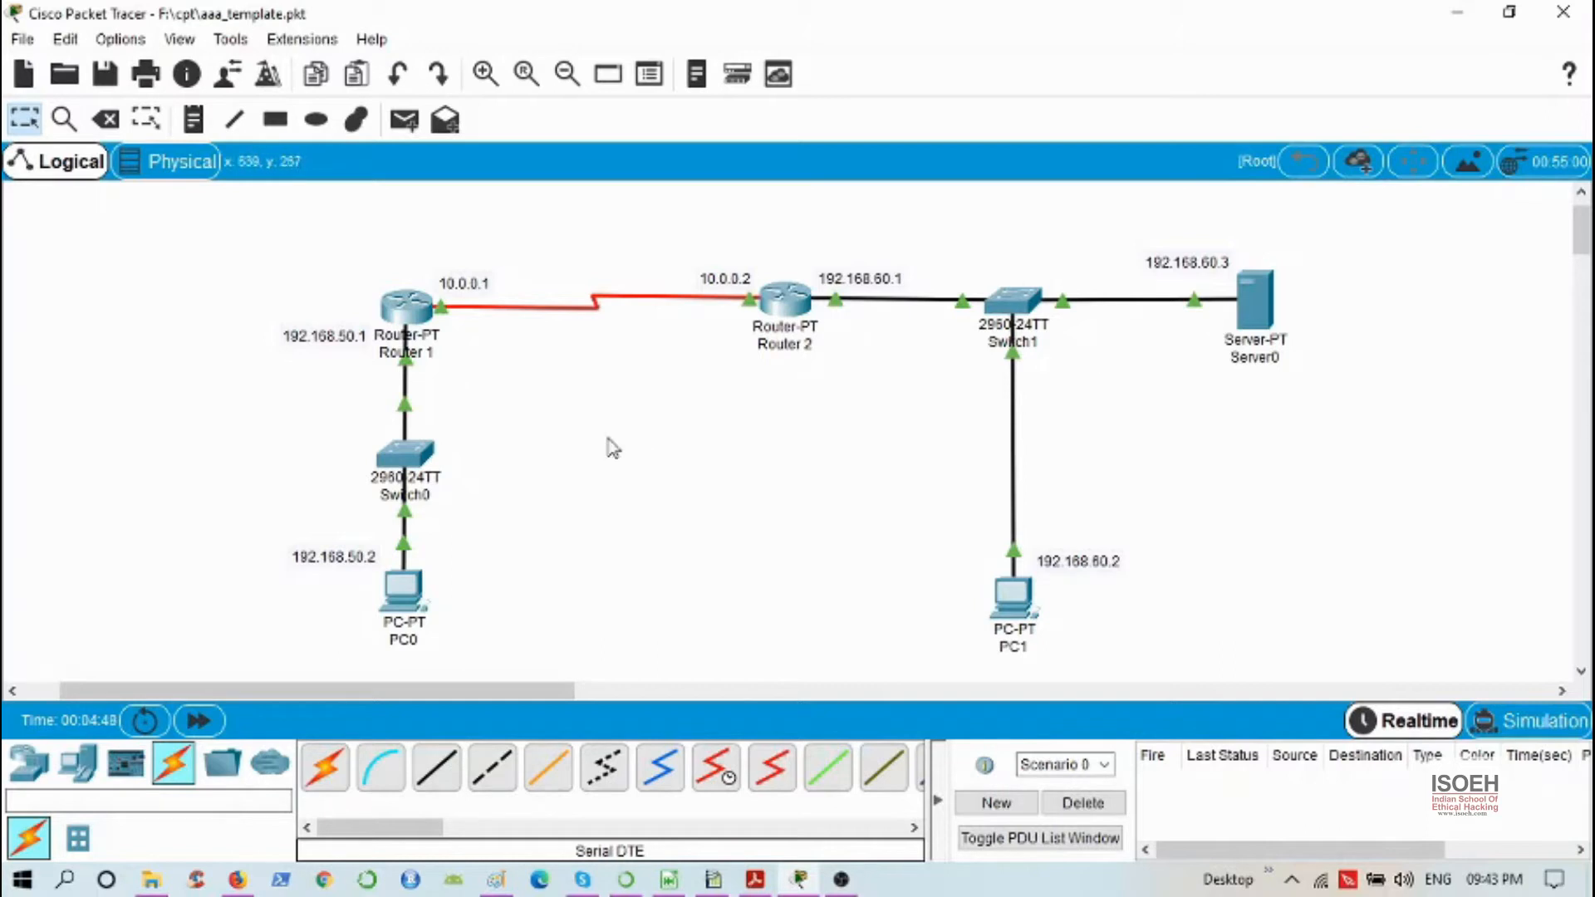
mouse_move(427, 595)
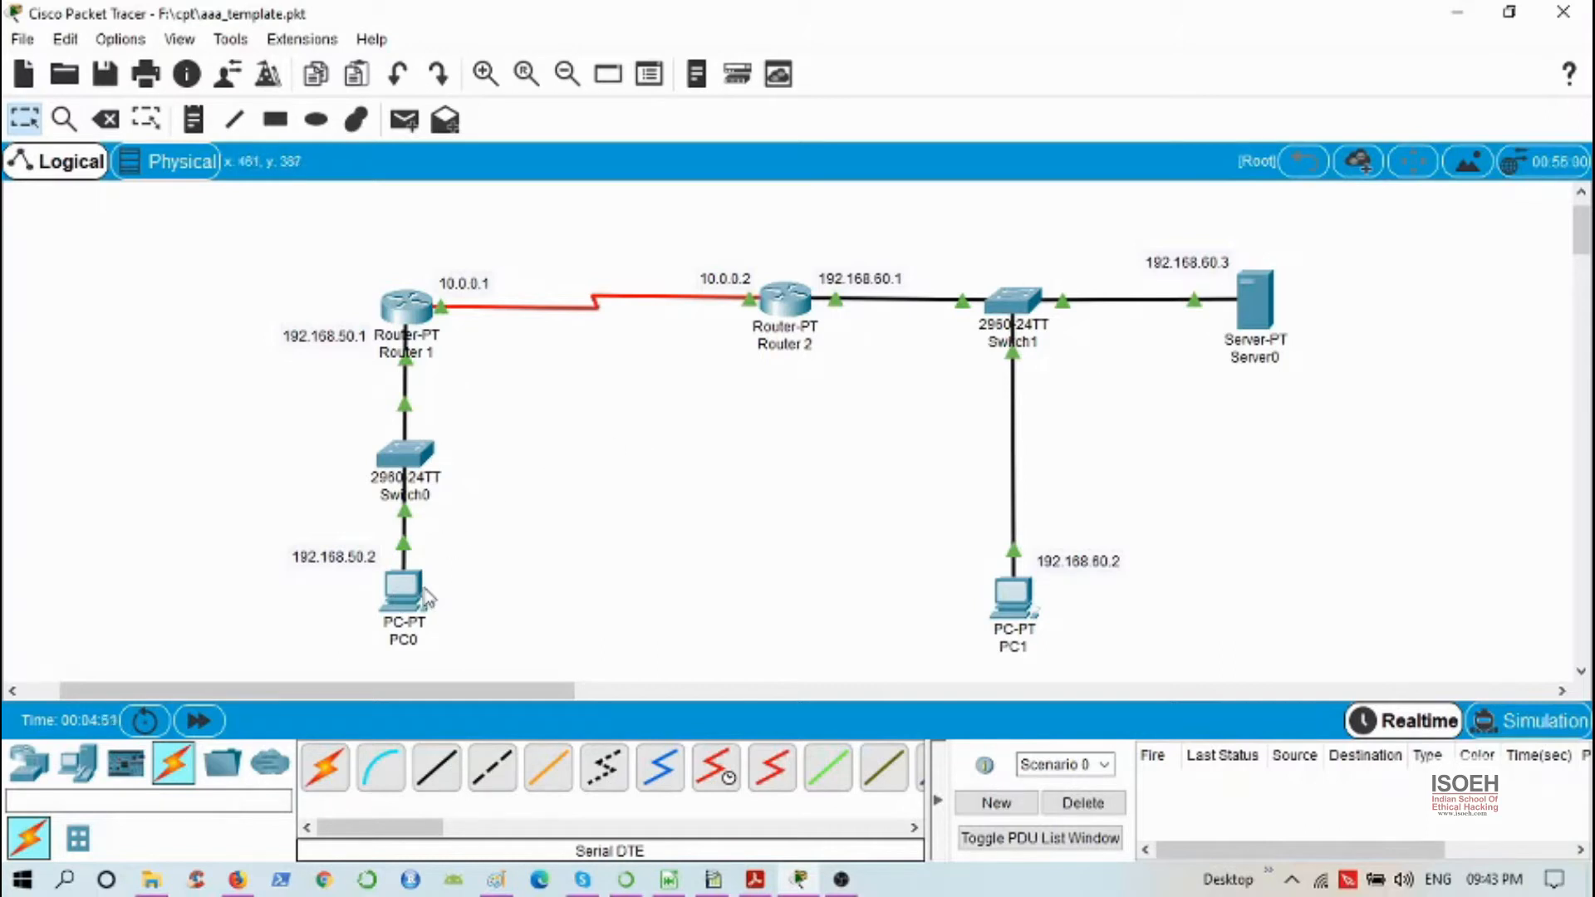
Bring up a command prompt on PC0 from its desktop.
double_click(404, 594)
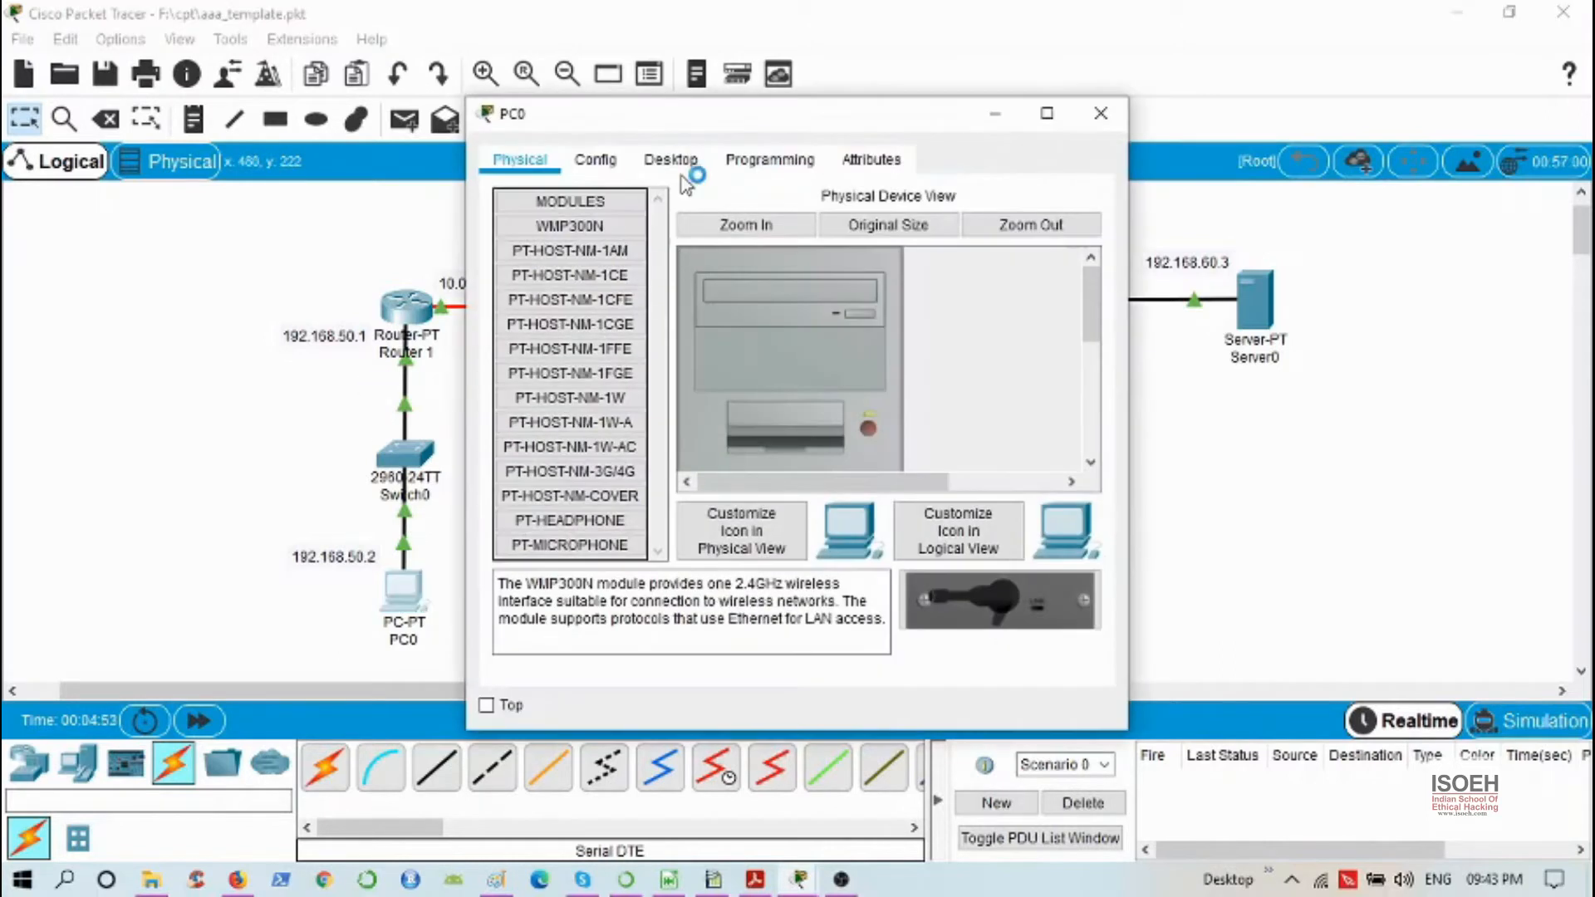
click(670, 159)
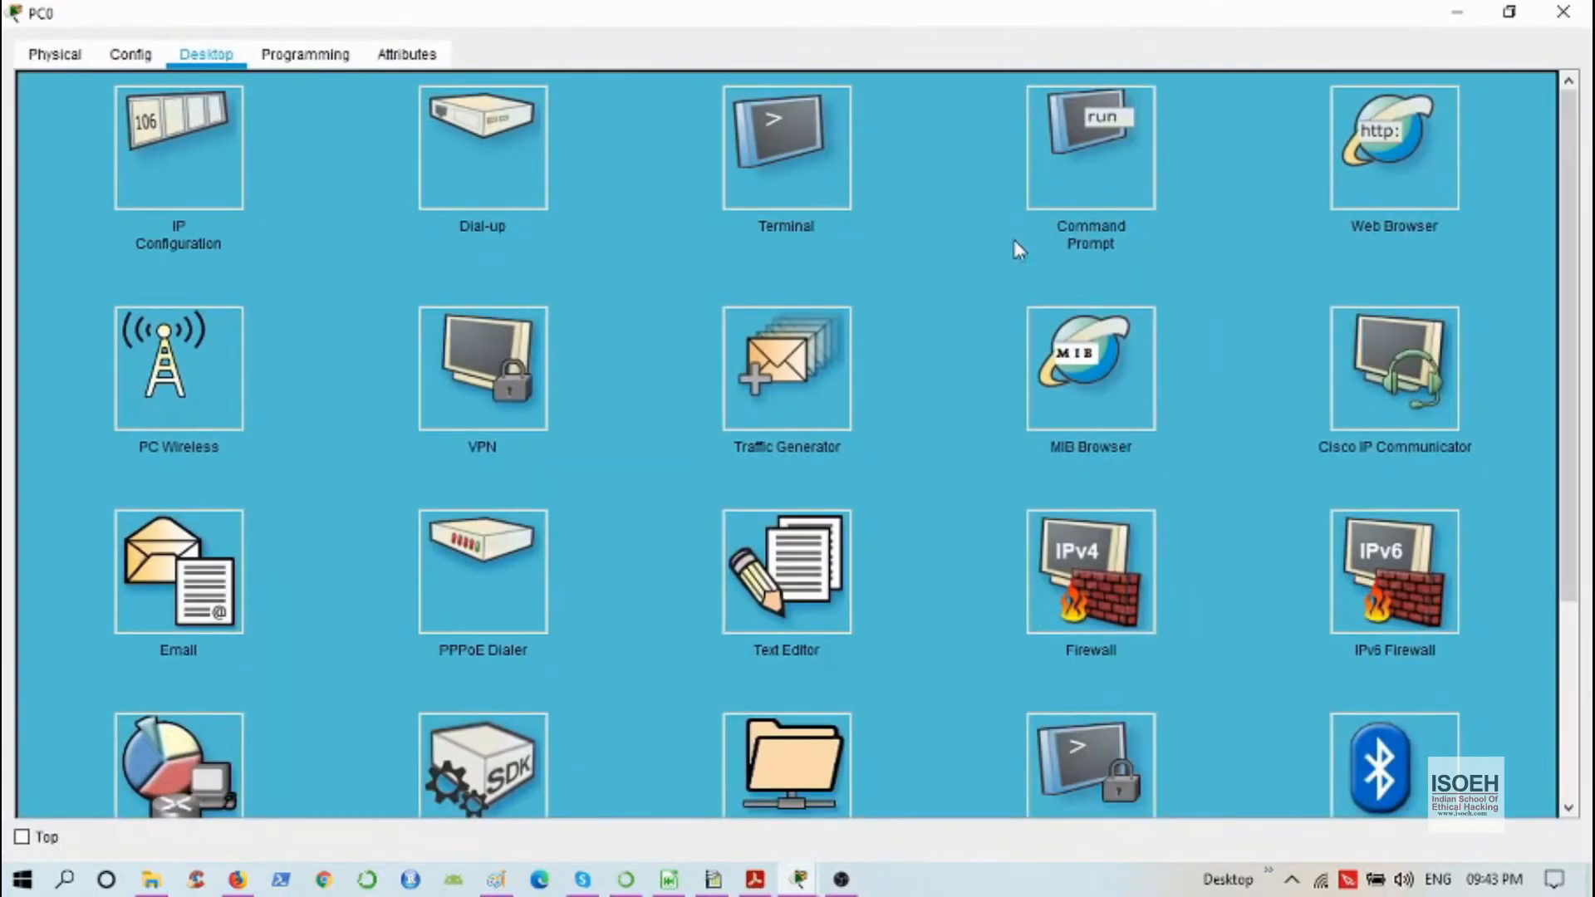
double_click(1088, 146)
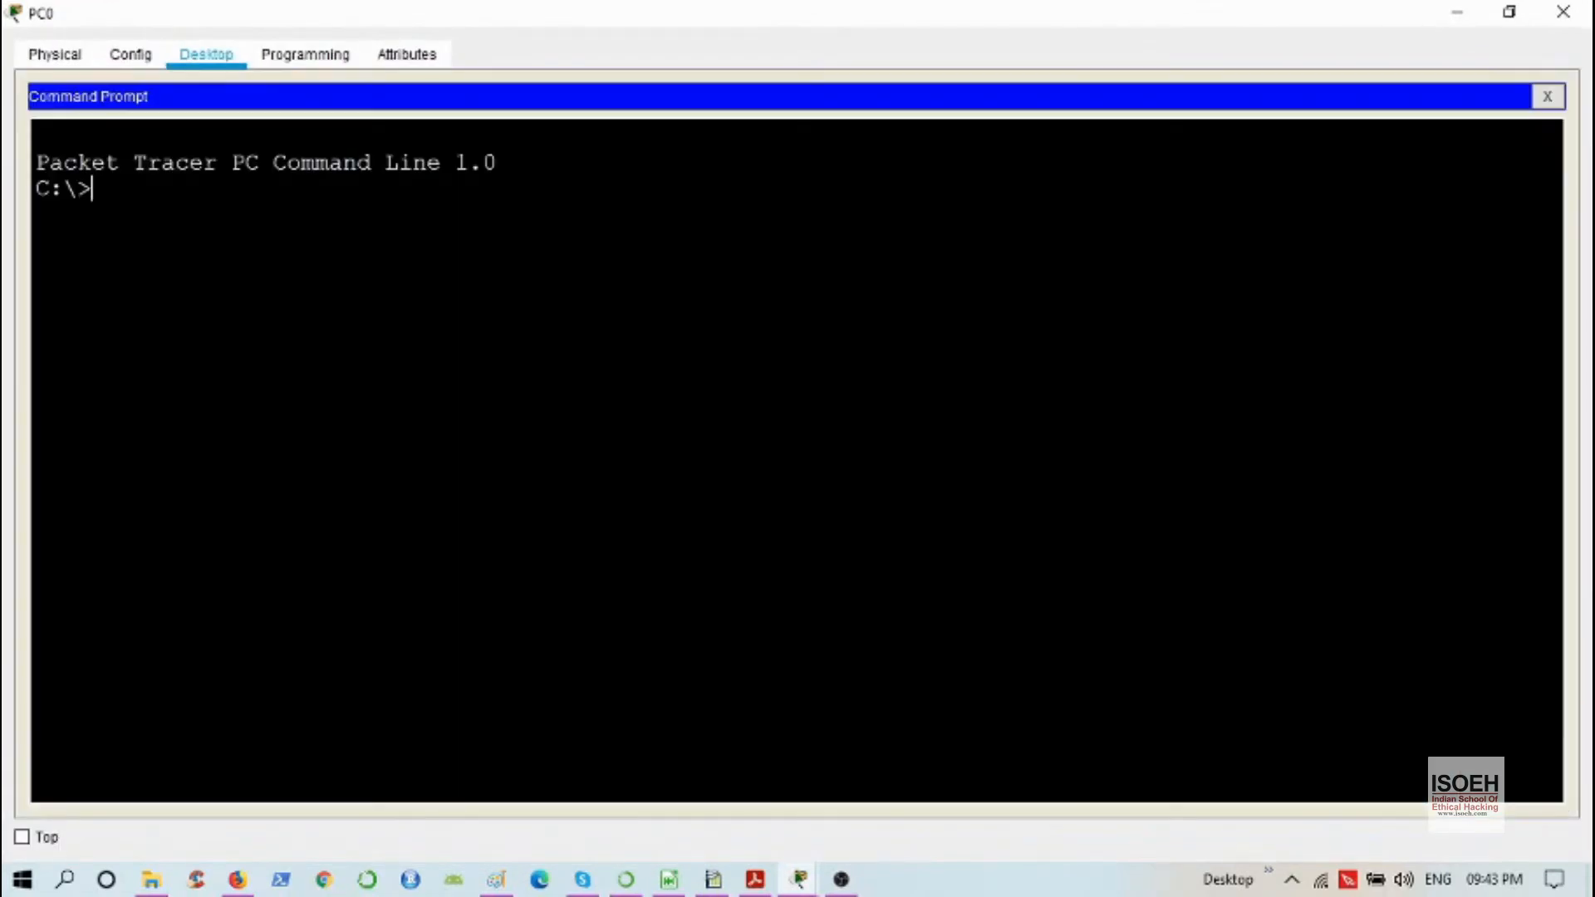
Ping 192.168.60.2 from PC0, get replies, then close PC0's window.
text(ping)
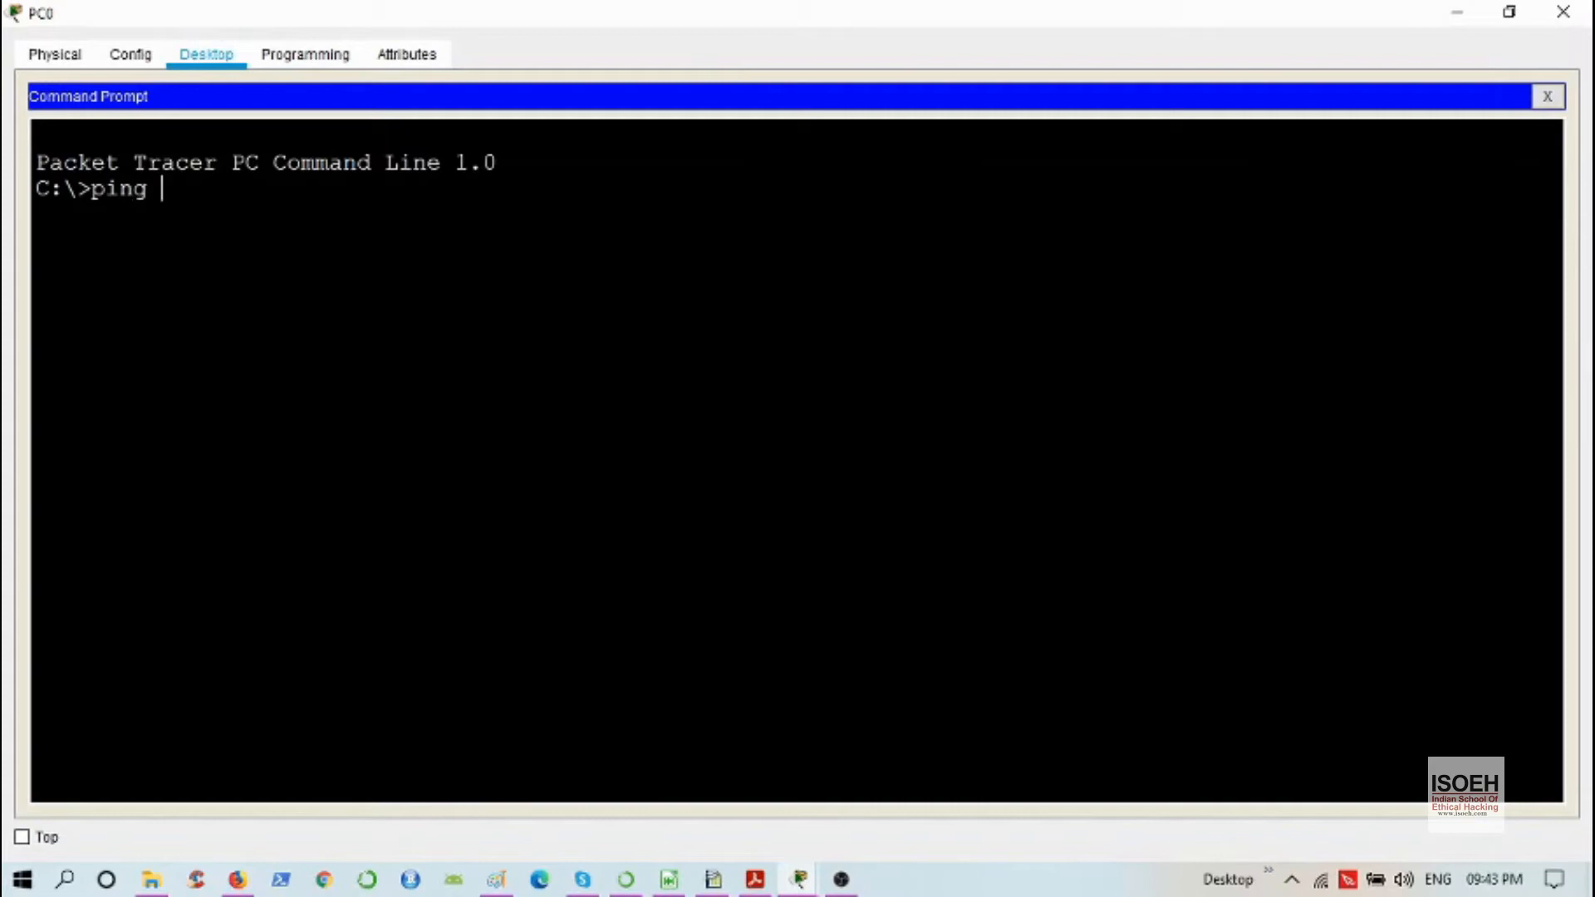
text(192.168)
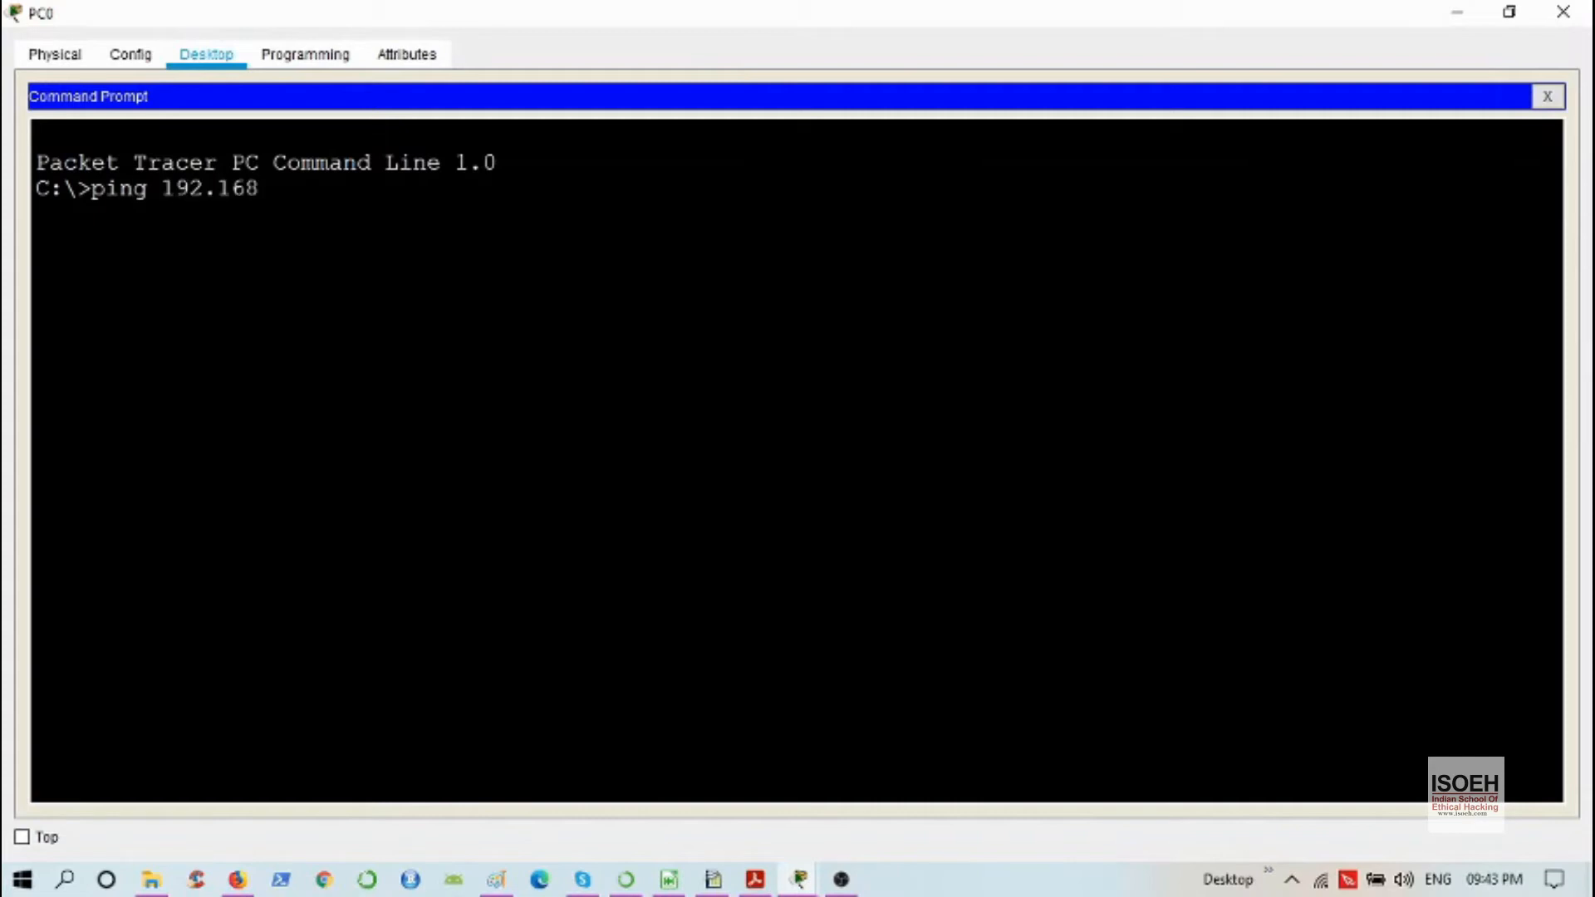
text(.60.)
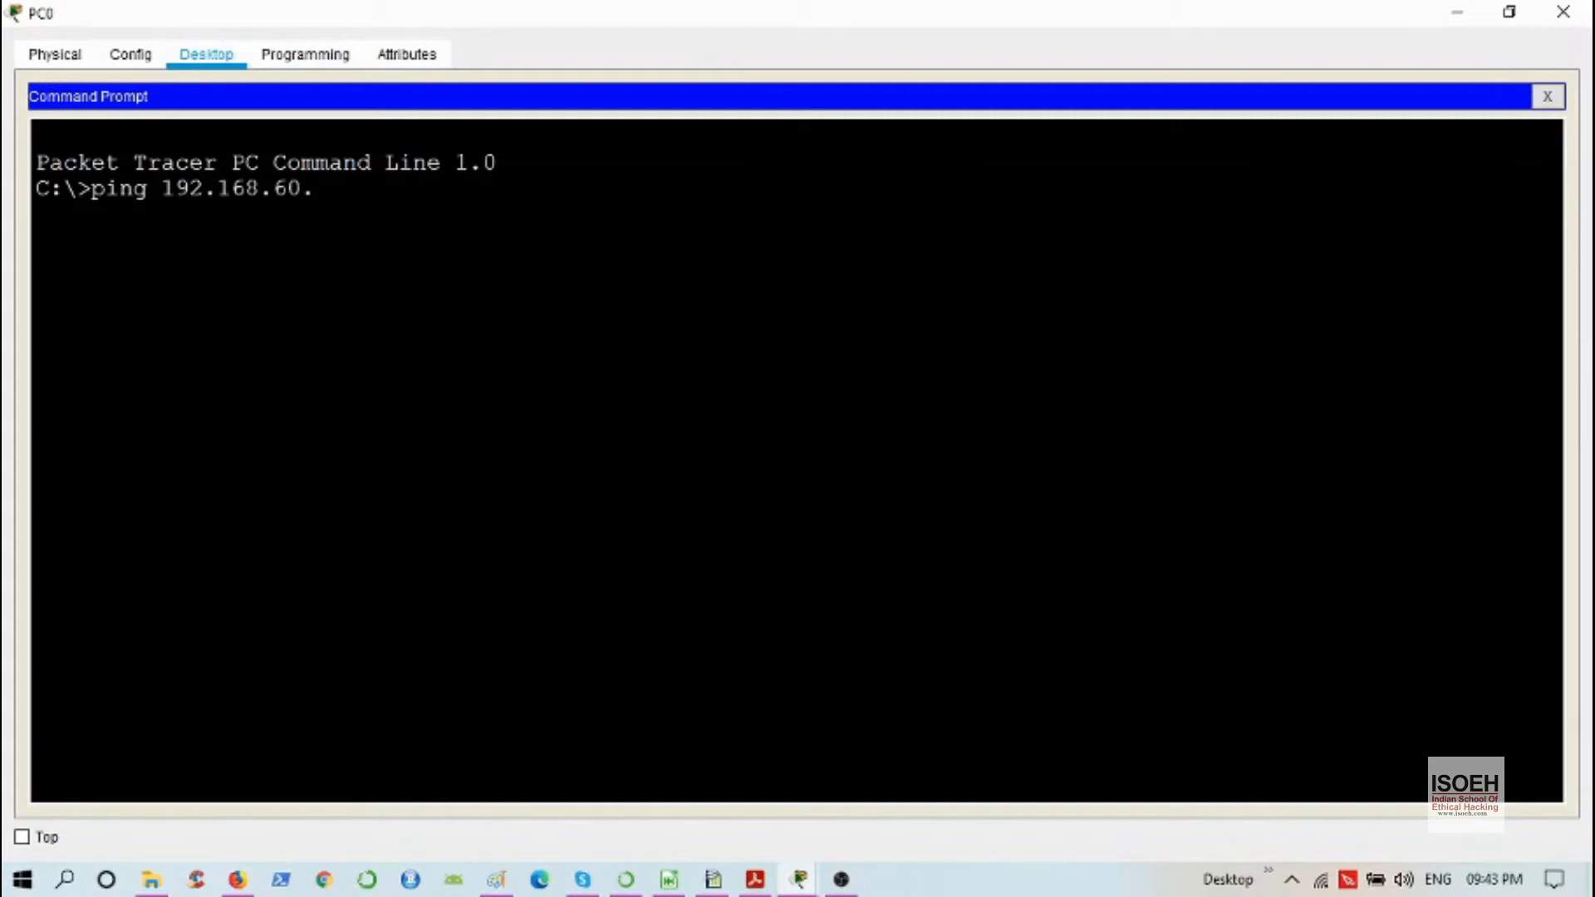
key(enter)
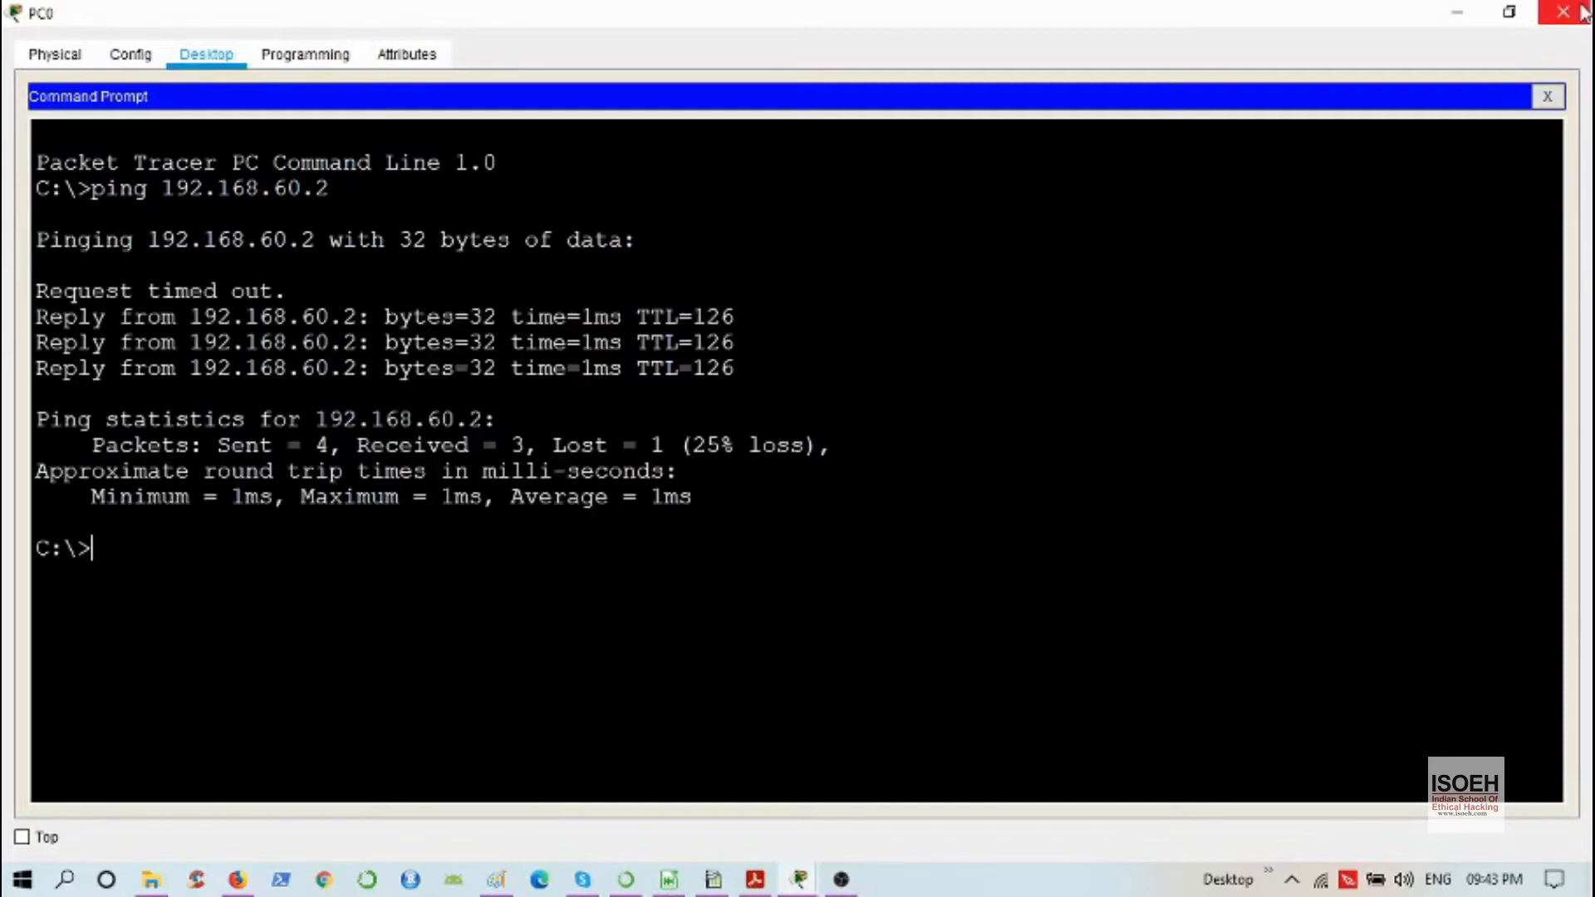
click(1547, 96)
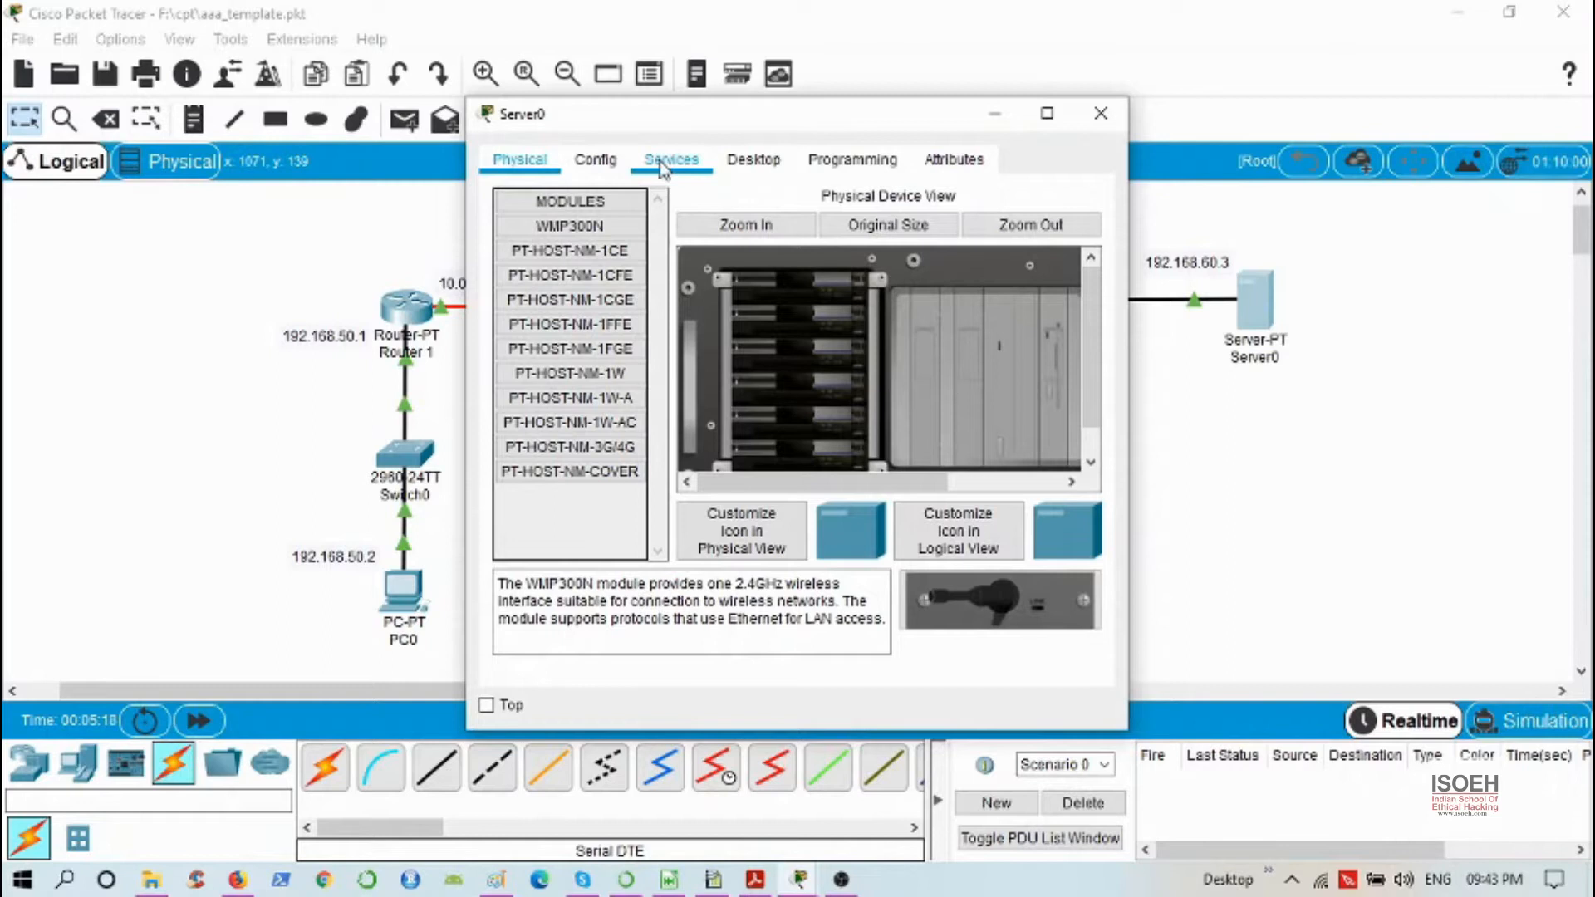
Show Server0's Services list and select the AAA service page.
click(752, 160)
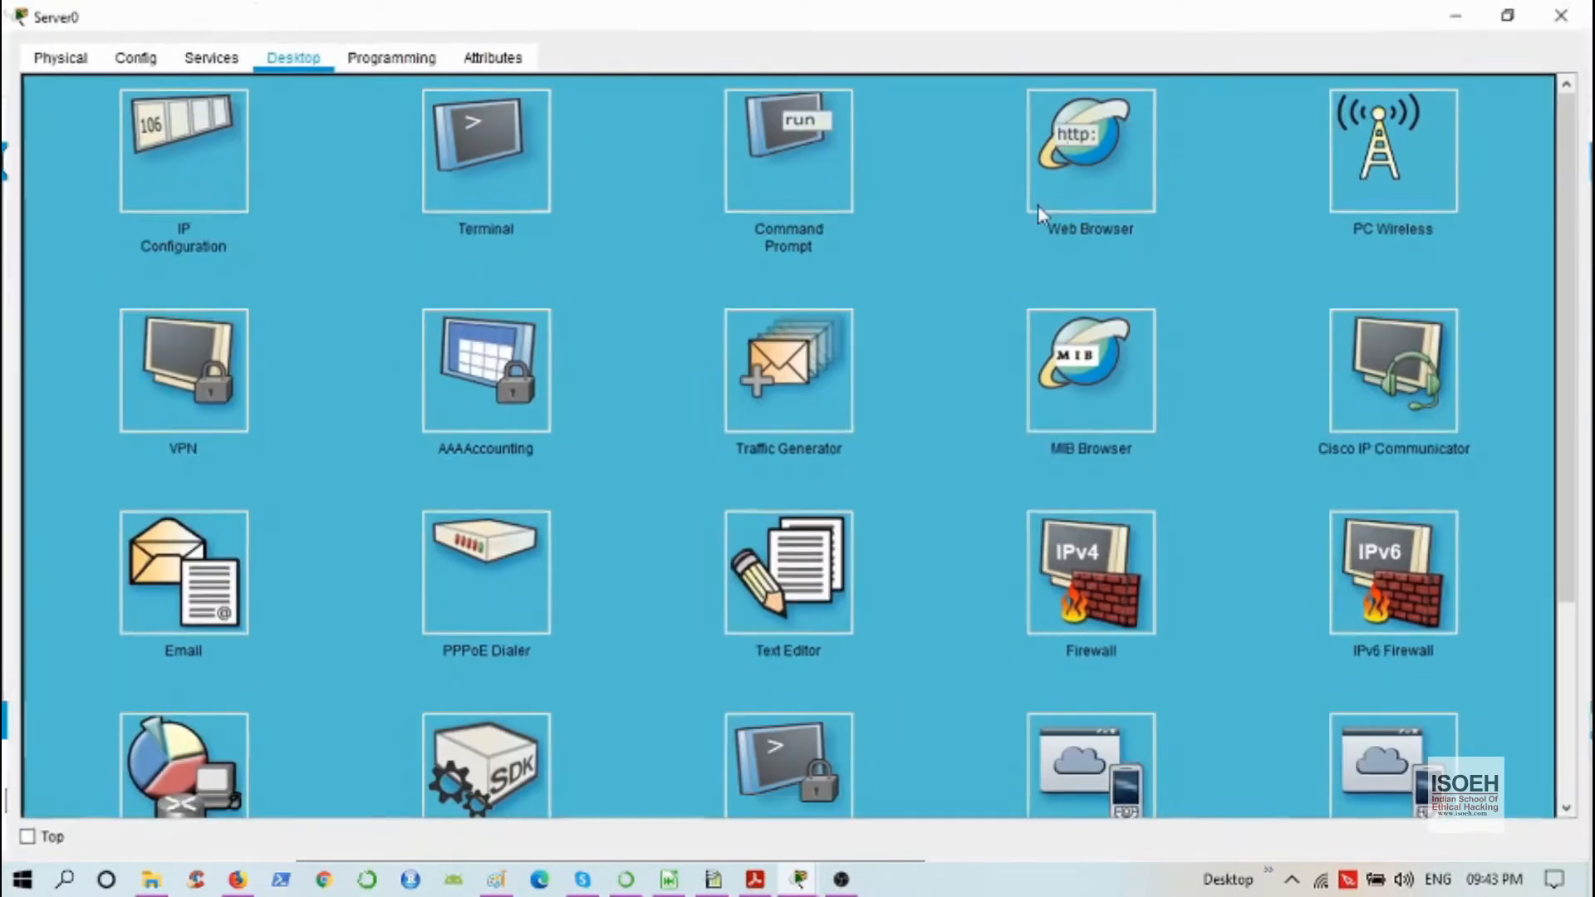
click(206, 57)
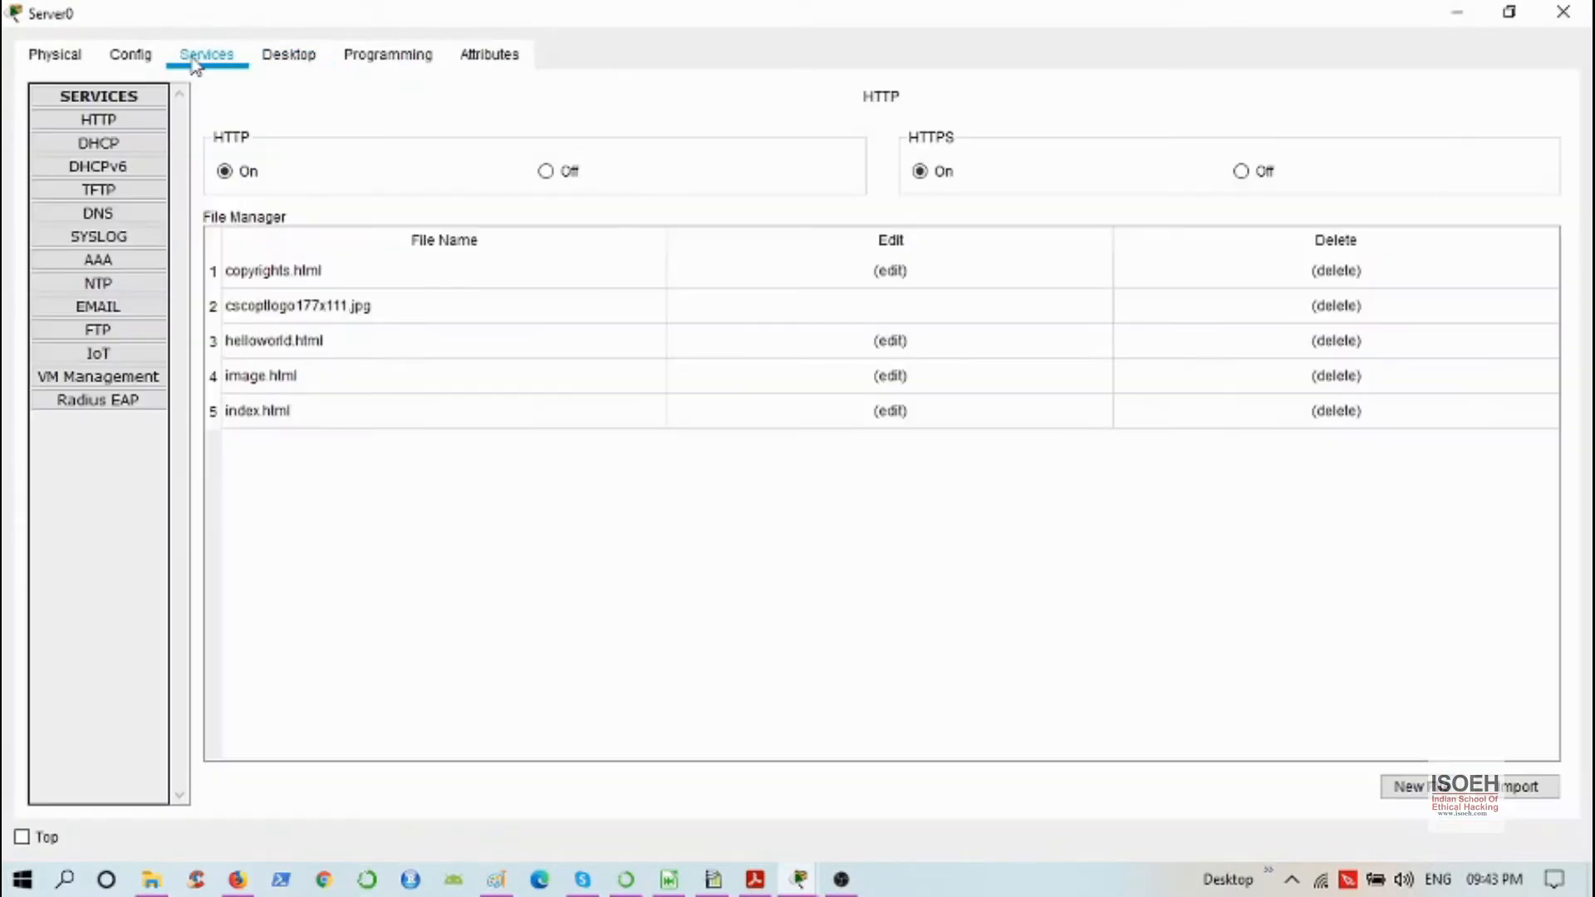
click(98, 259)
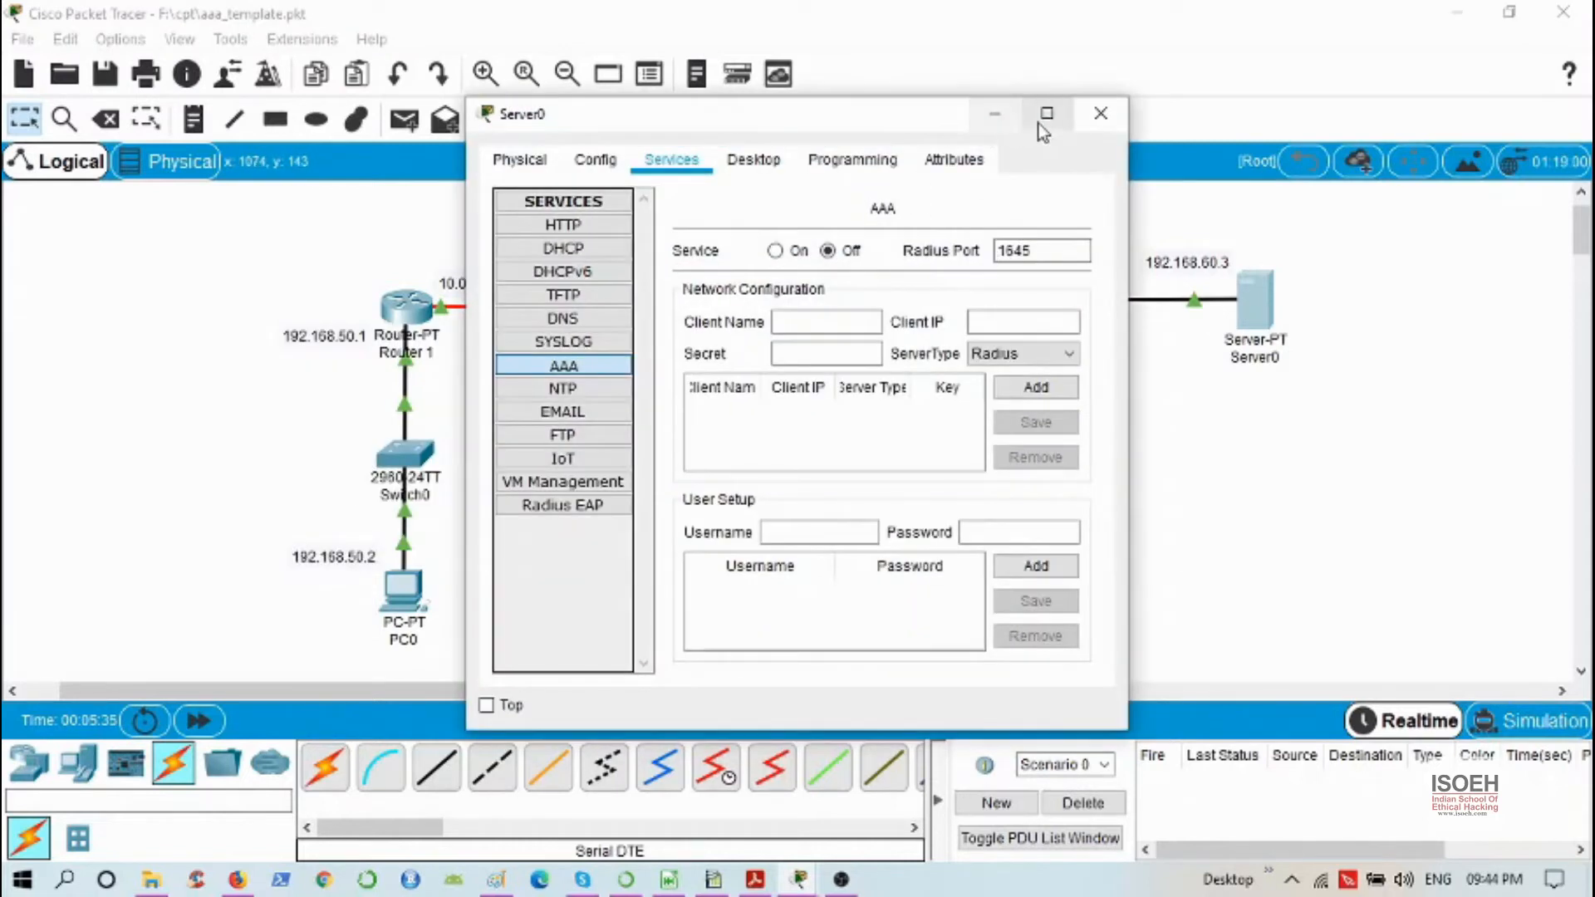
Enter AAA client name R2 with IP address 192.168.60.1.
click(1046, 113)
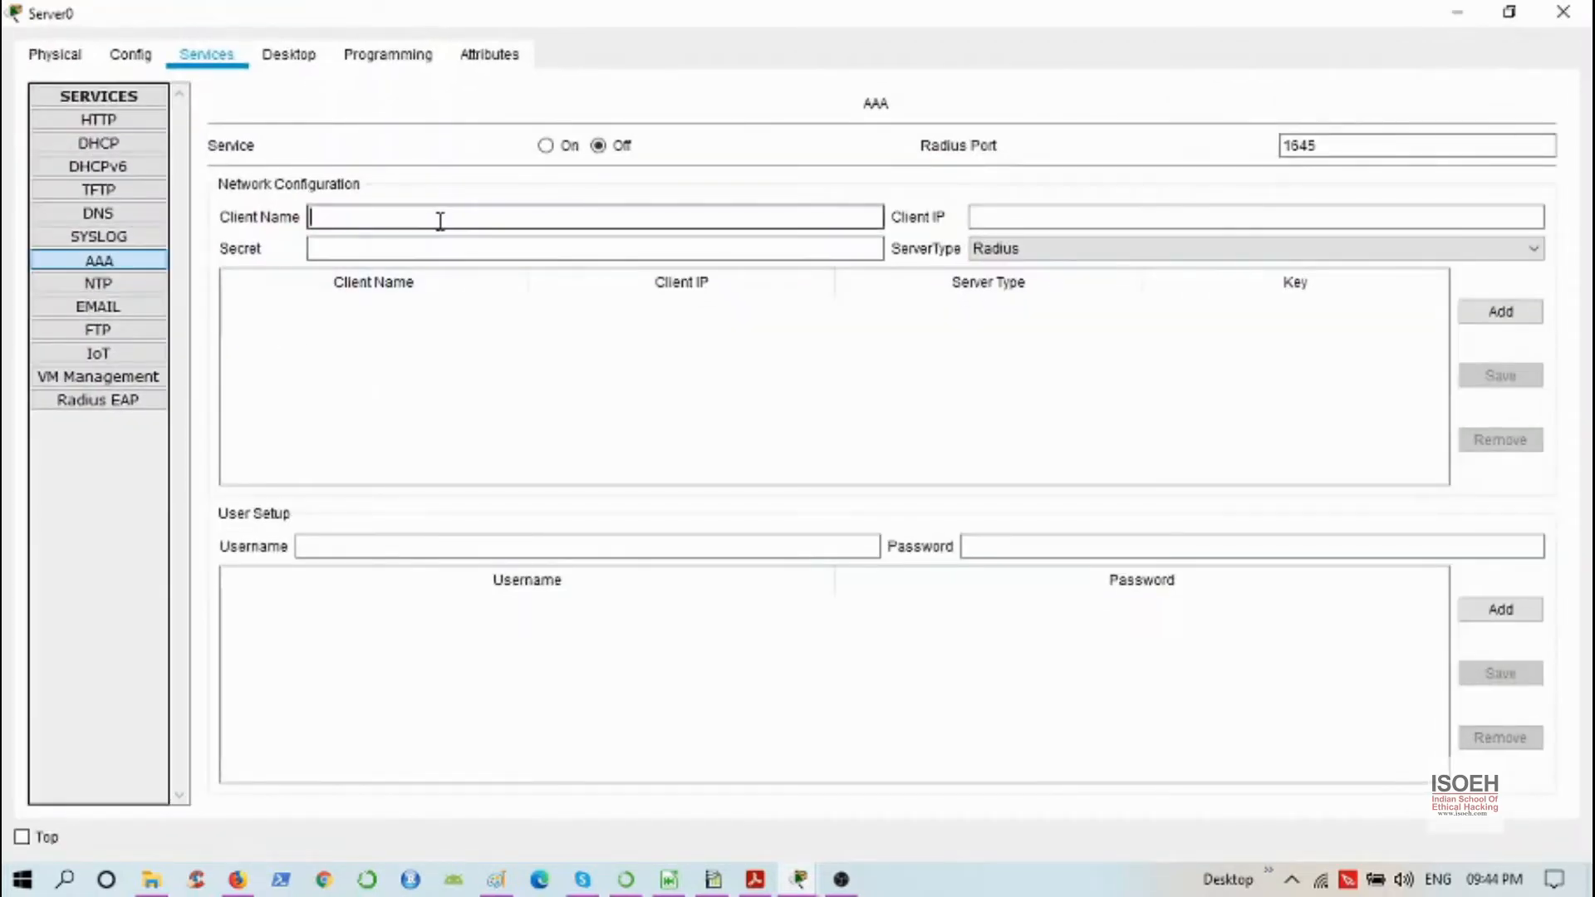
text(R)
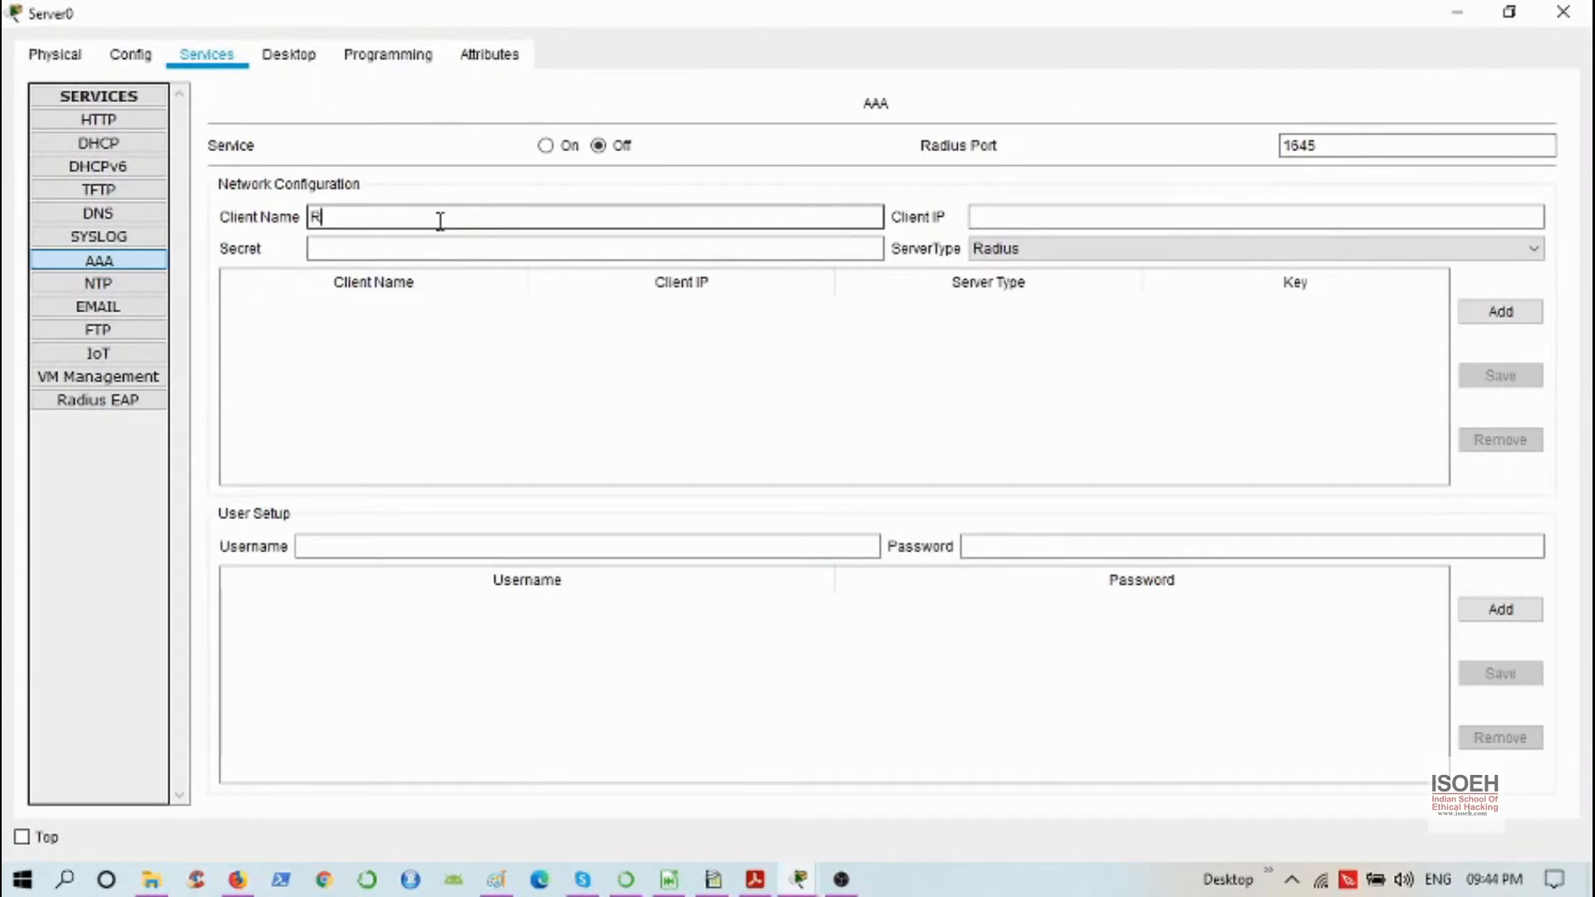
text(2)
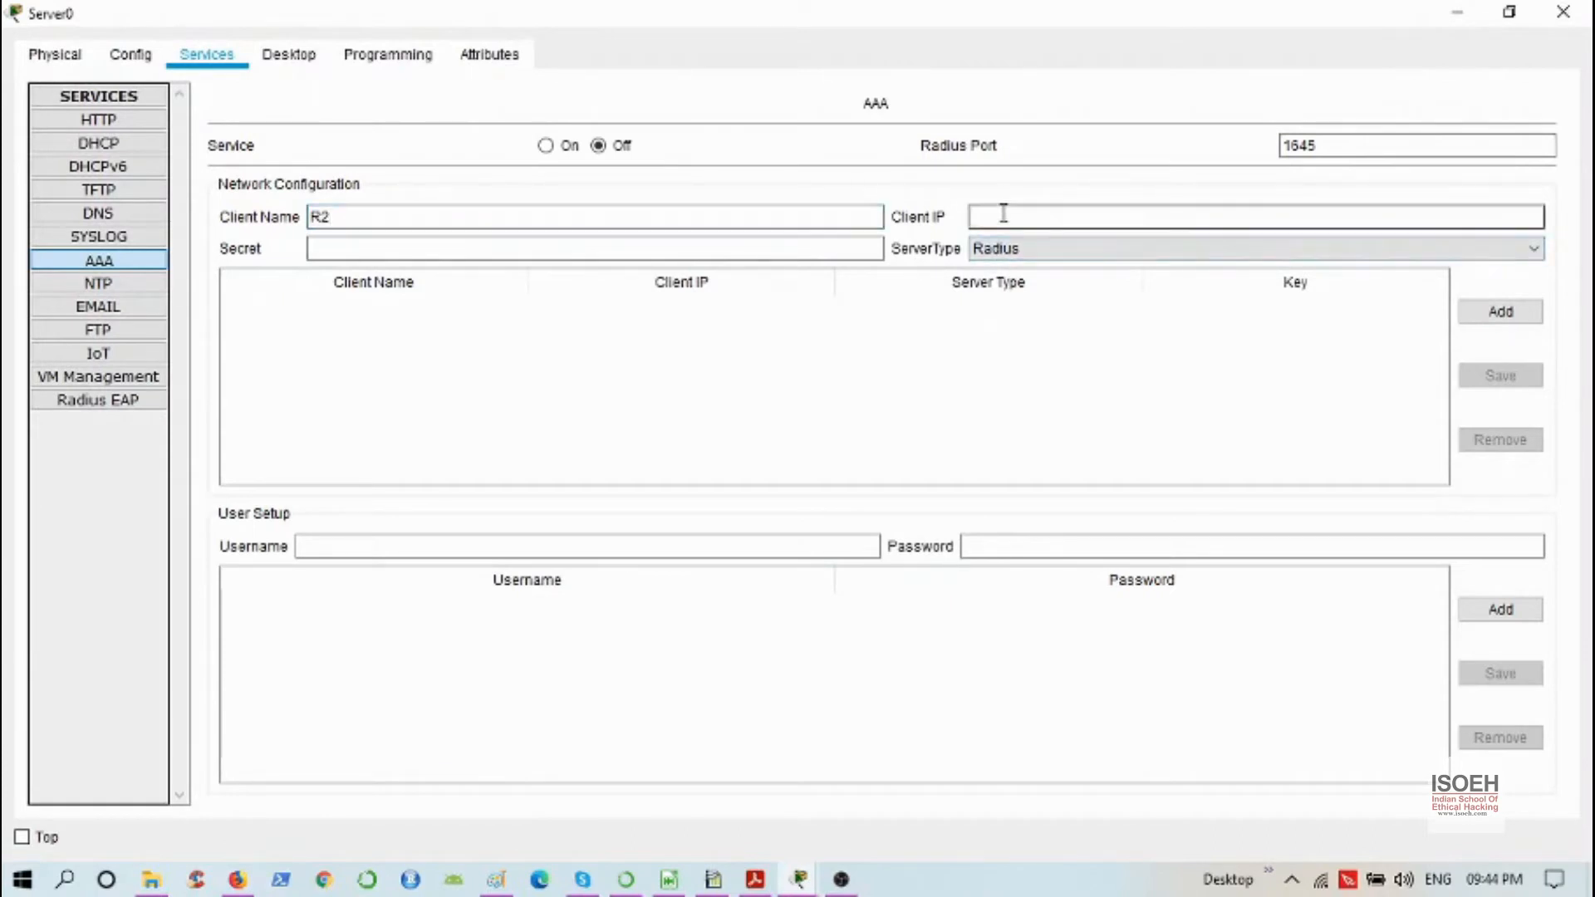
text(192.168.60)
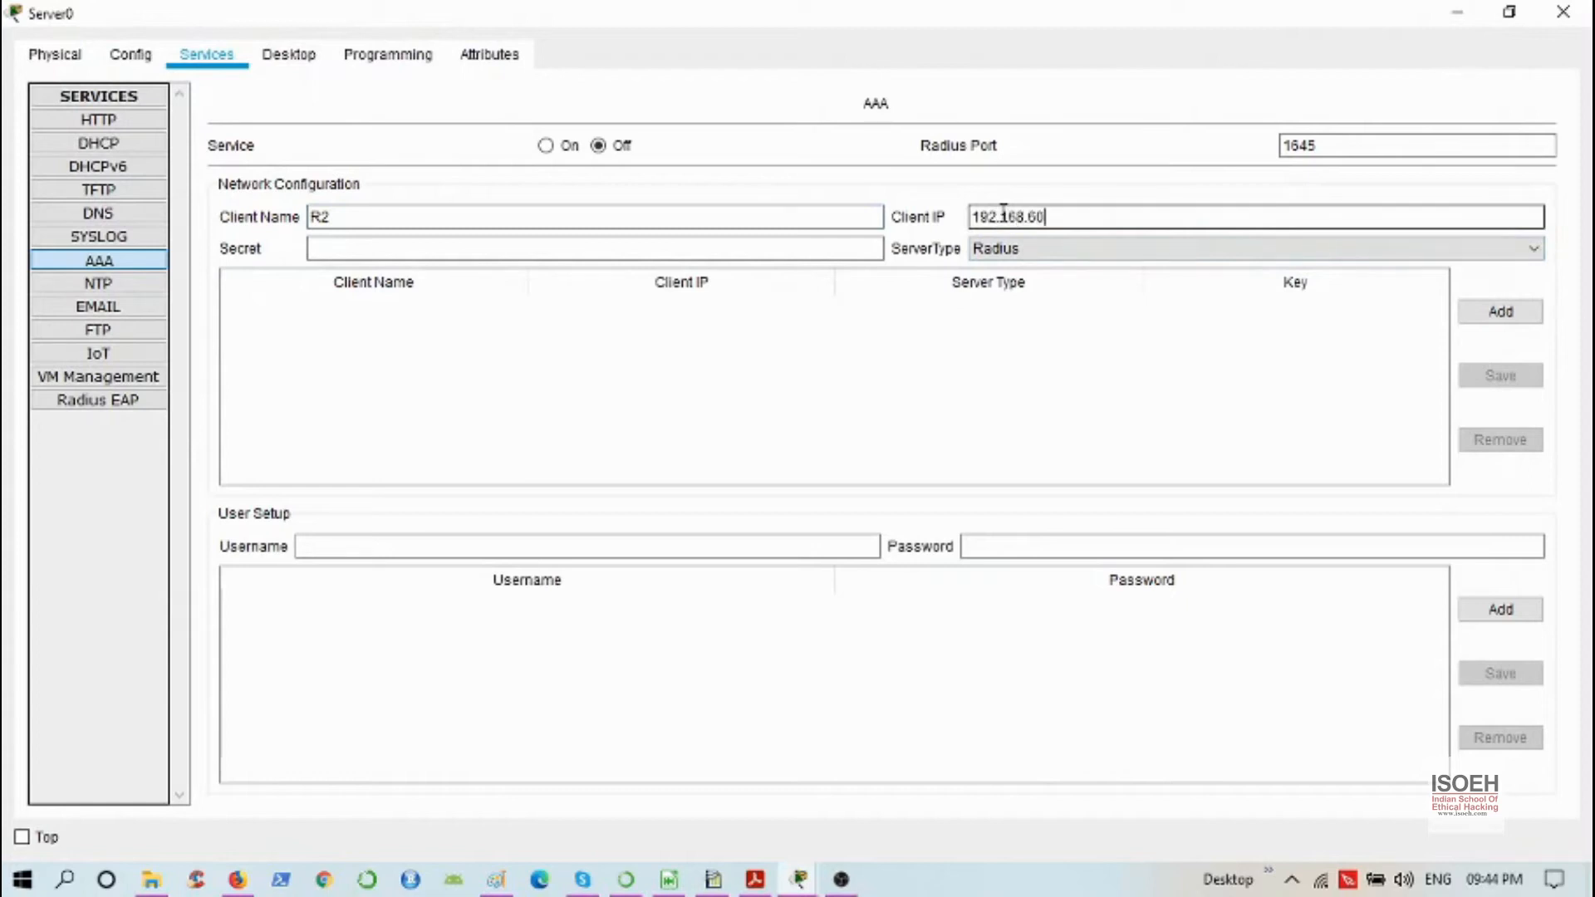
text(.1)
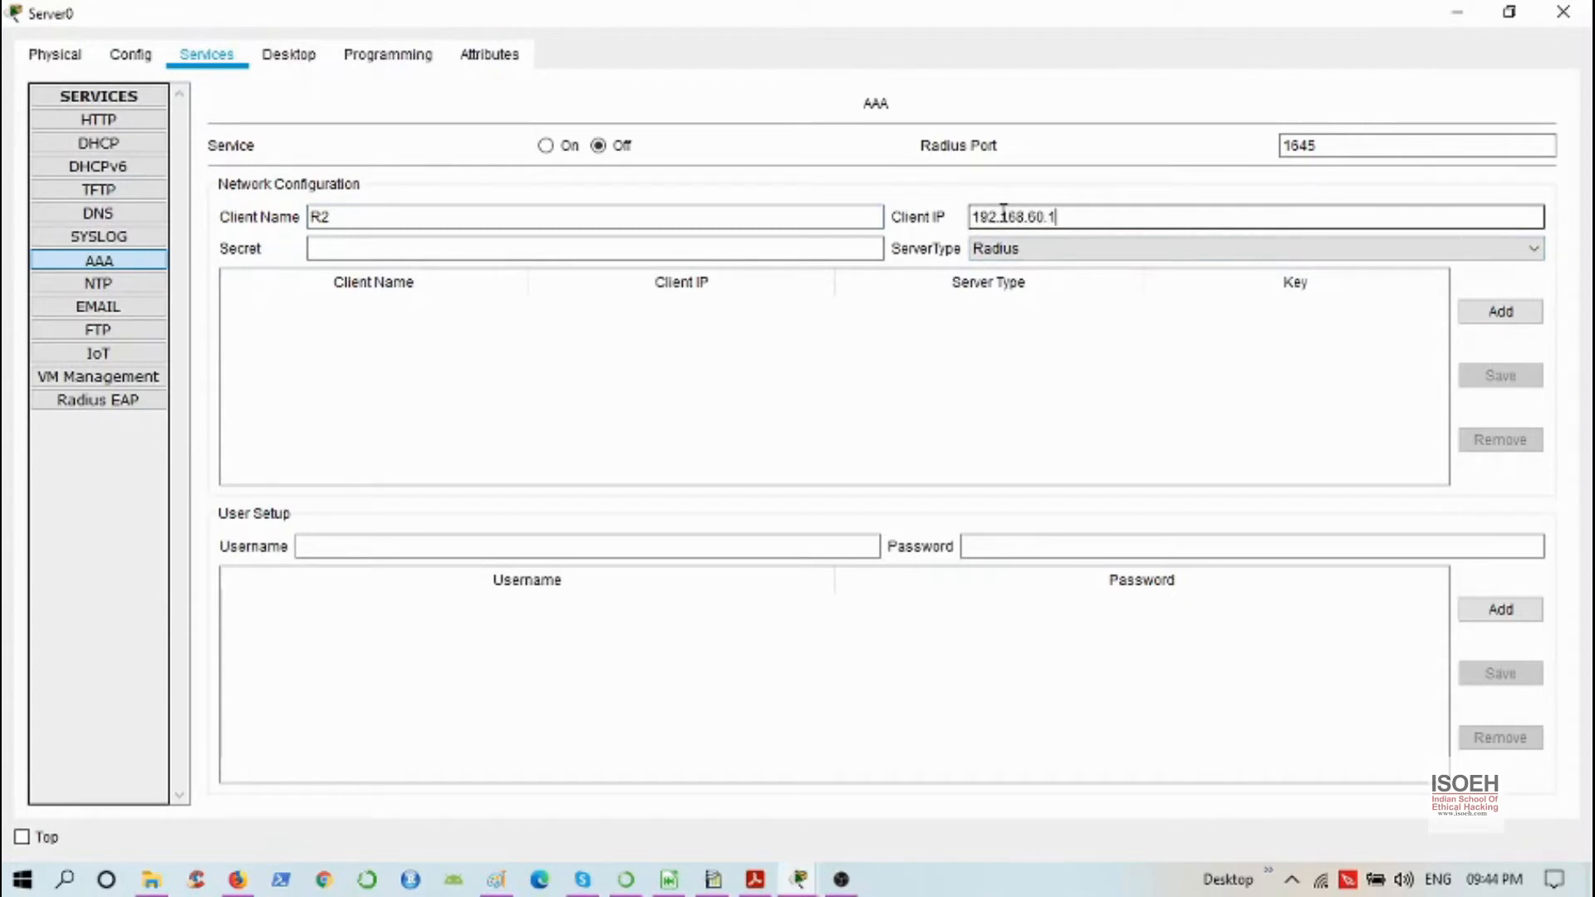
click(593, 247)
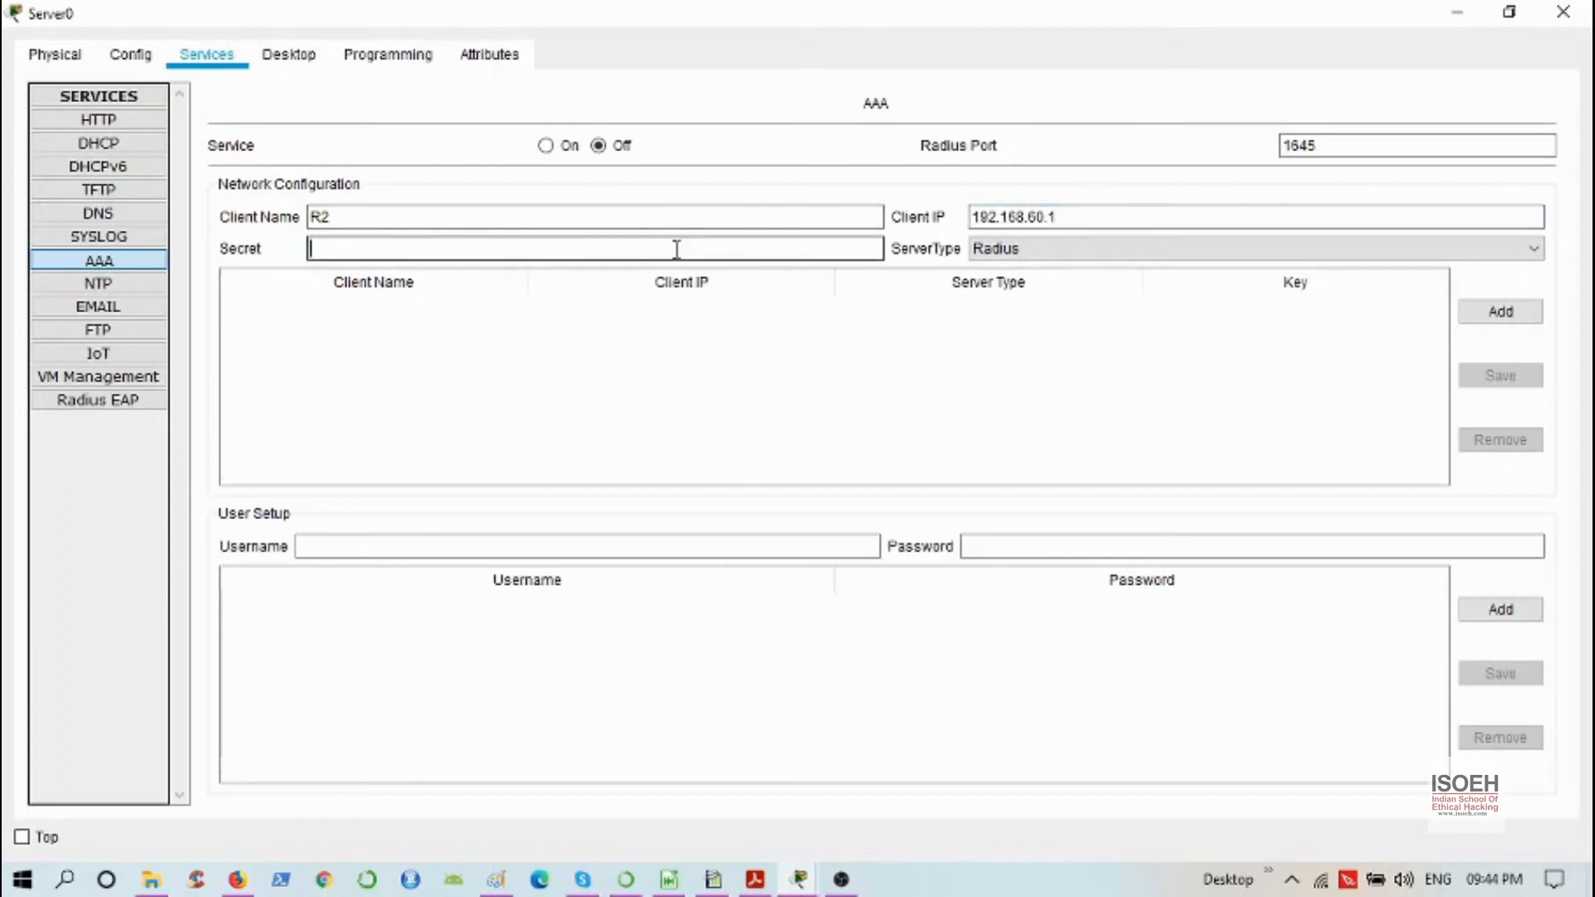
text(654321)
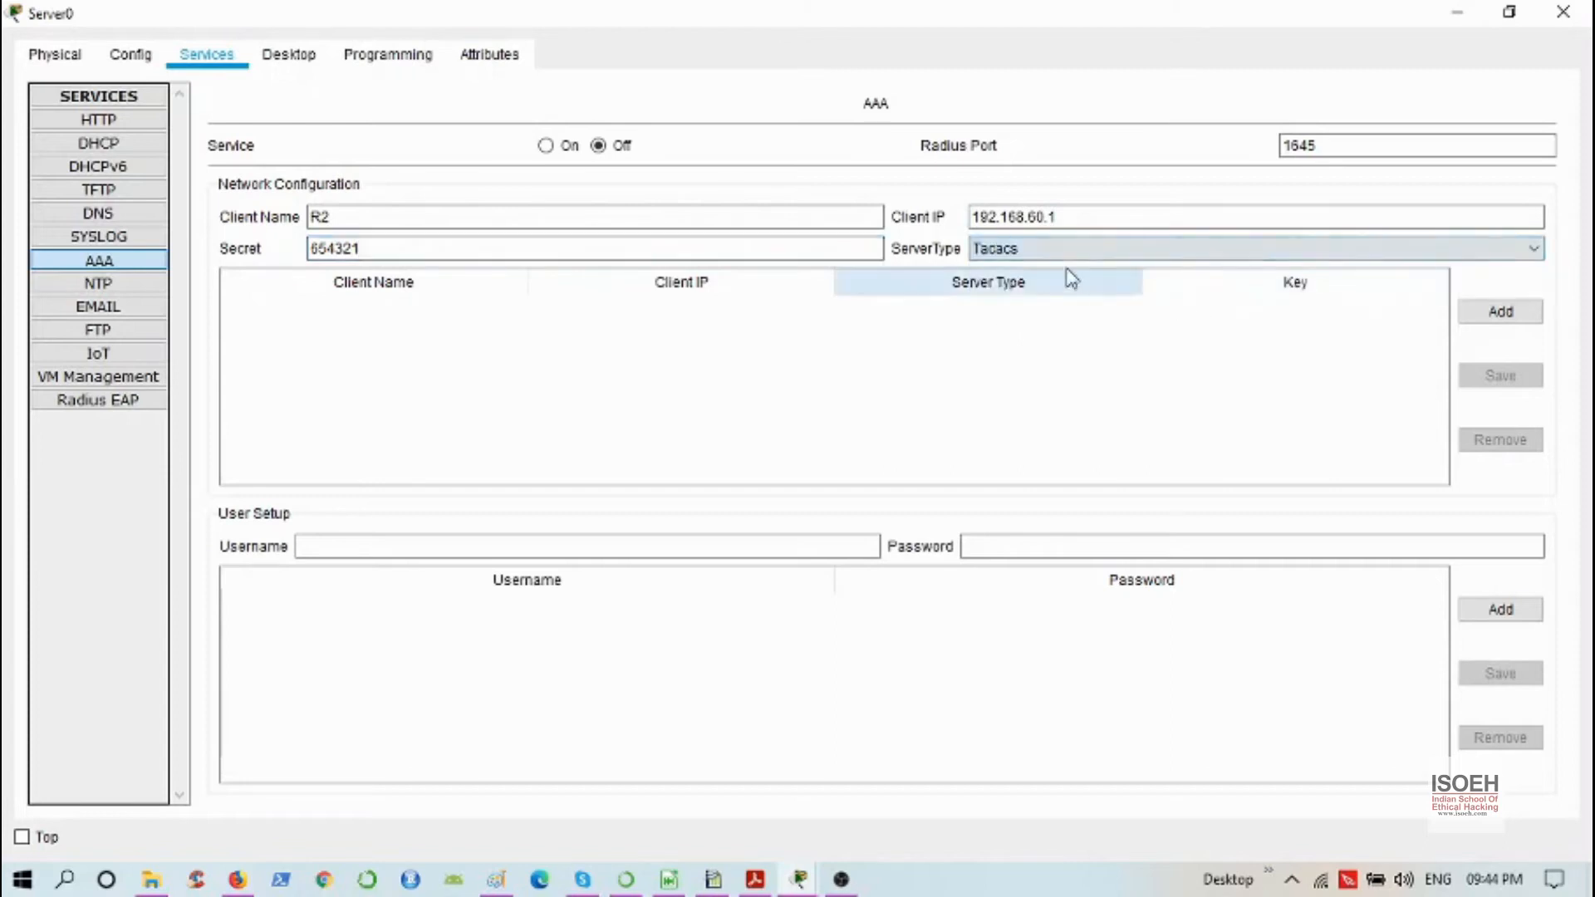
click(1498, 311)
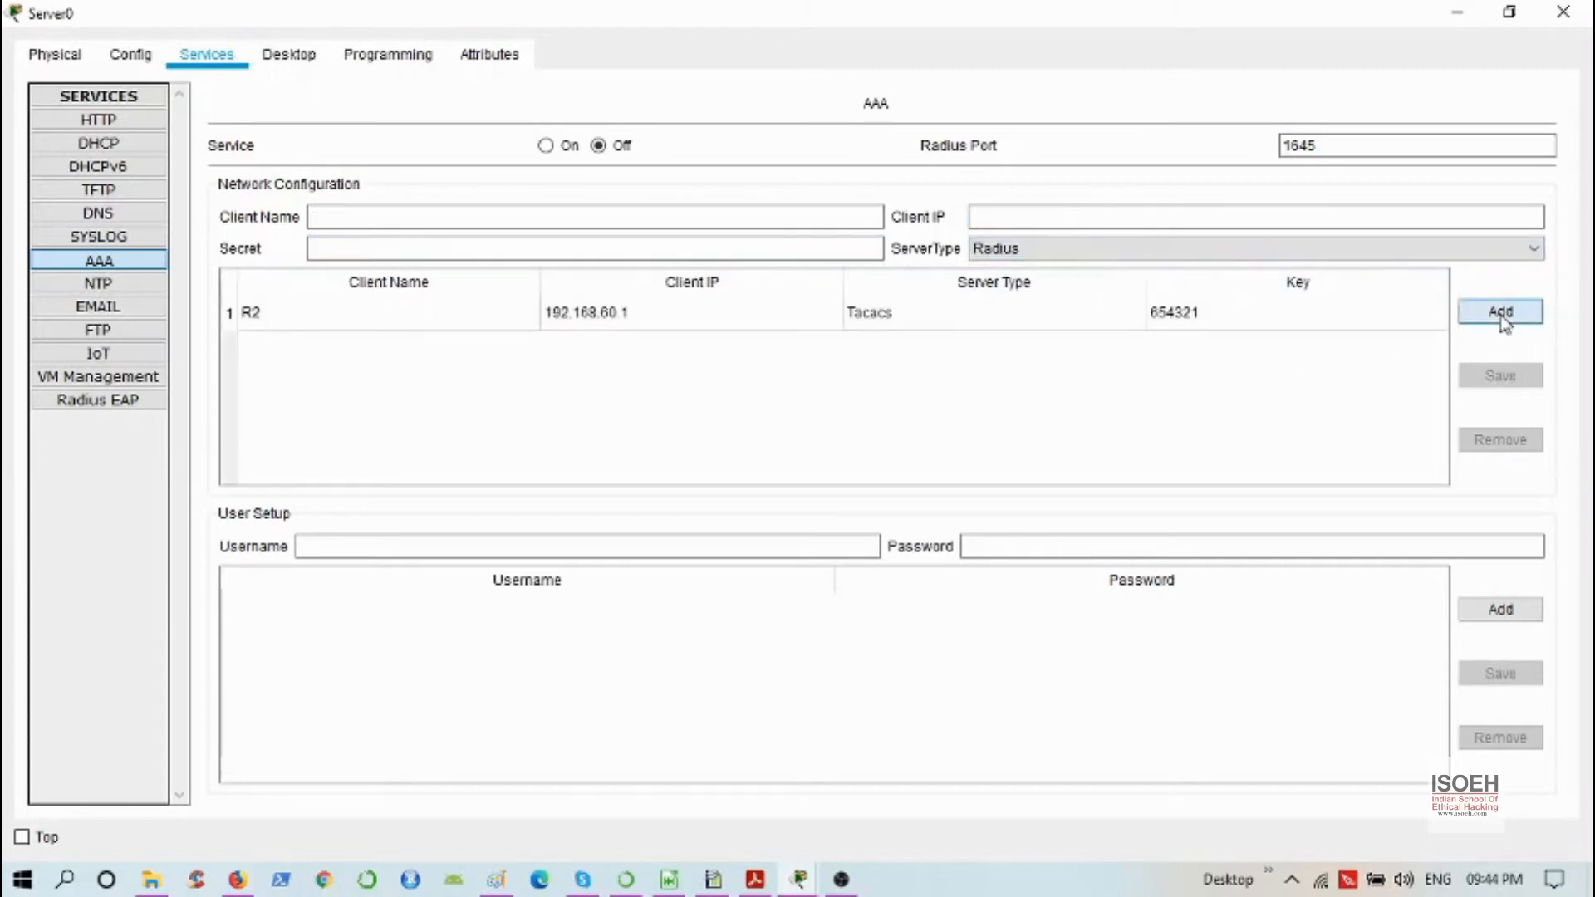
click(588, 547)
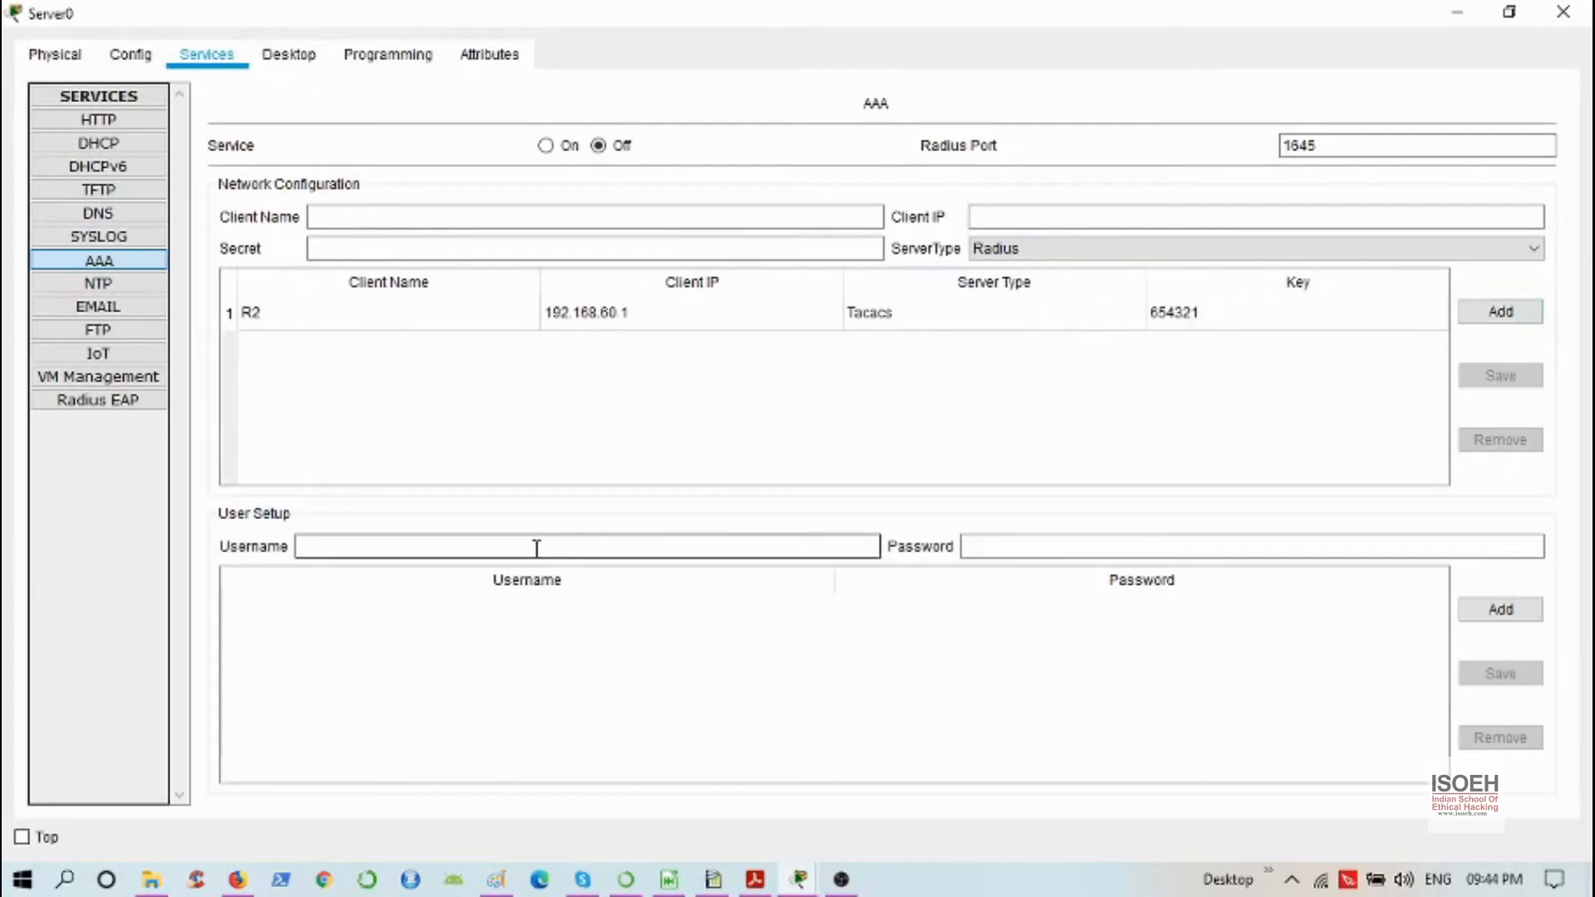
text(usr1)
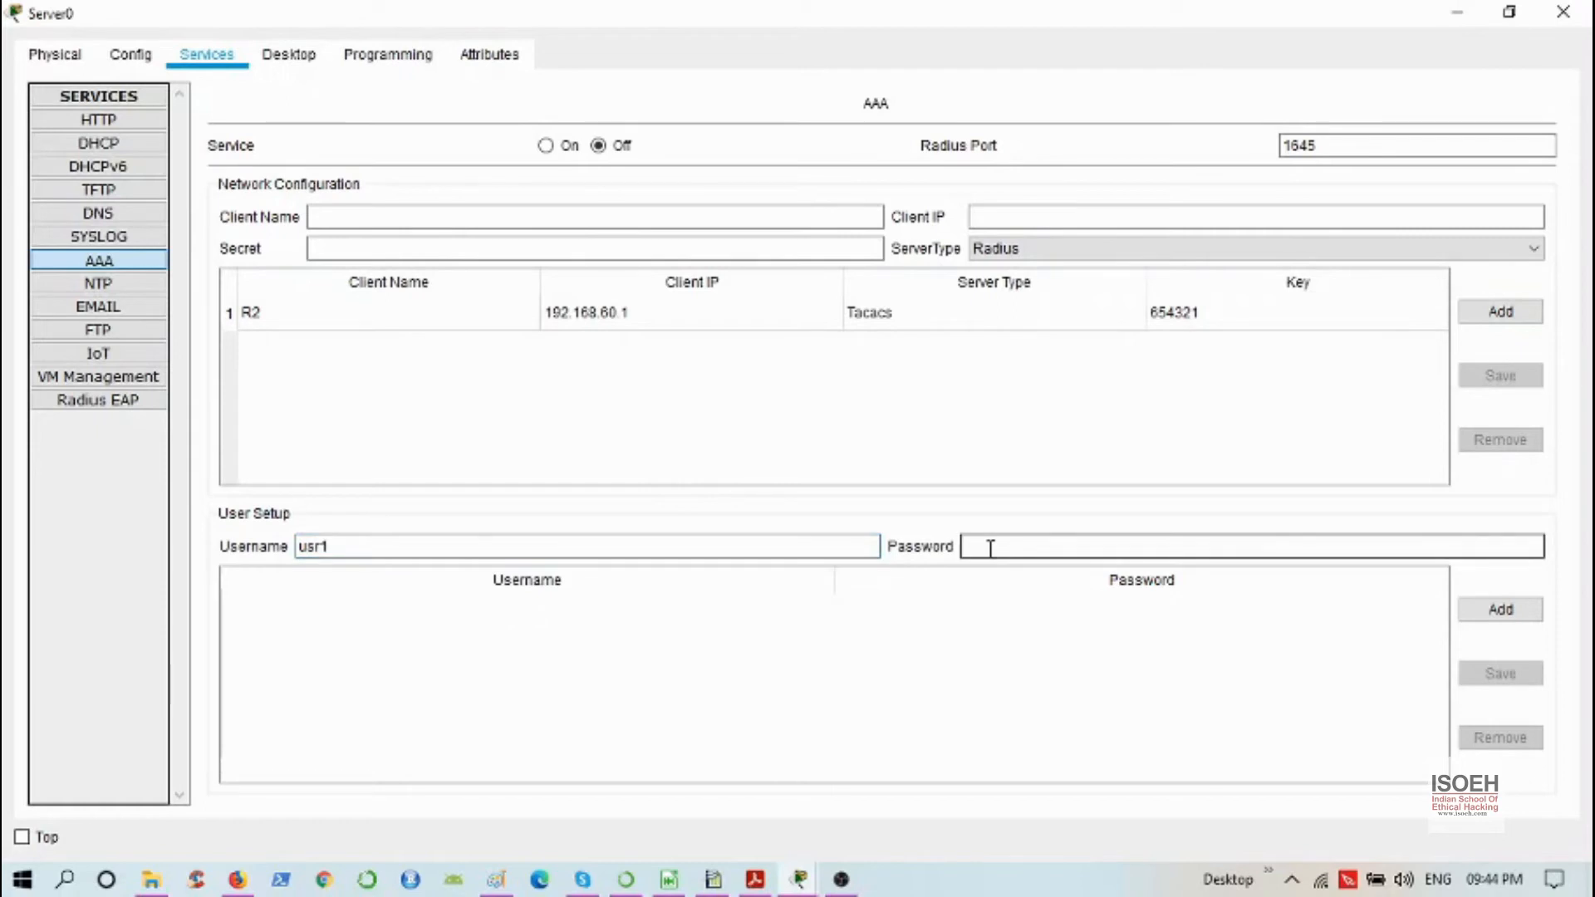
text(cisco)
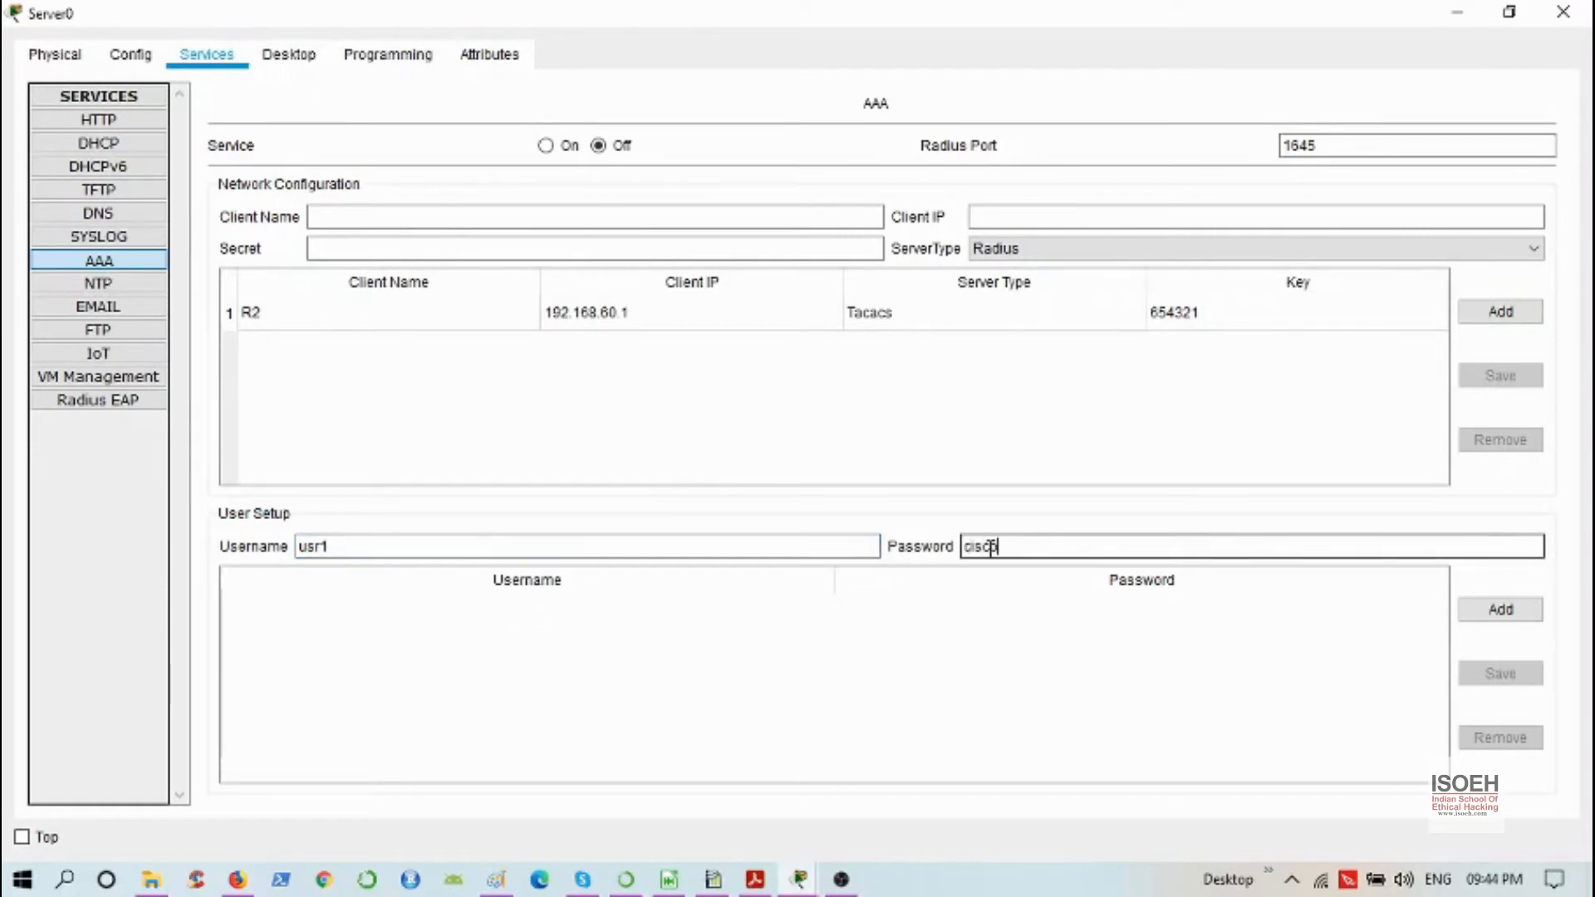
click(1498, 610)
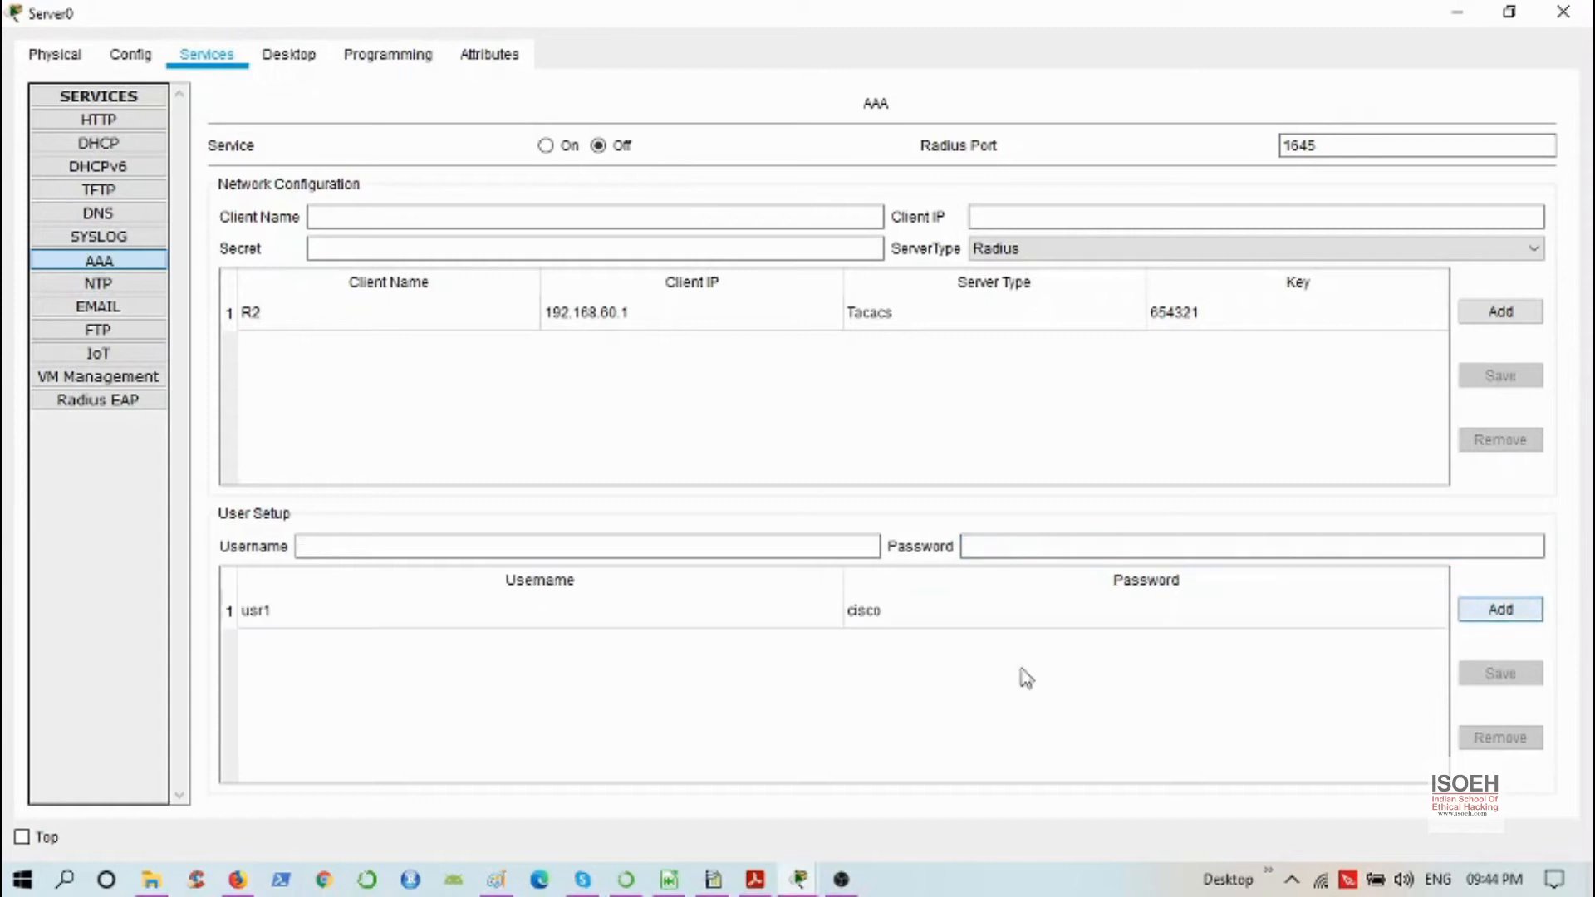
Switch the AAA service on and close the Server0 window.
click(546, 147)
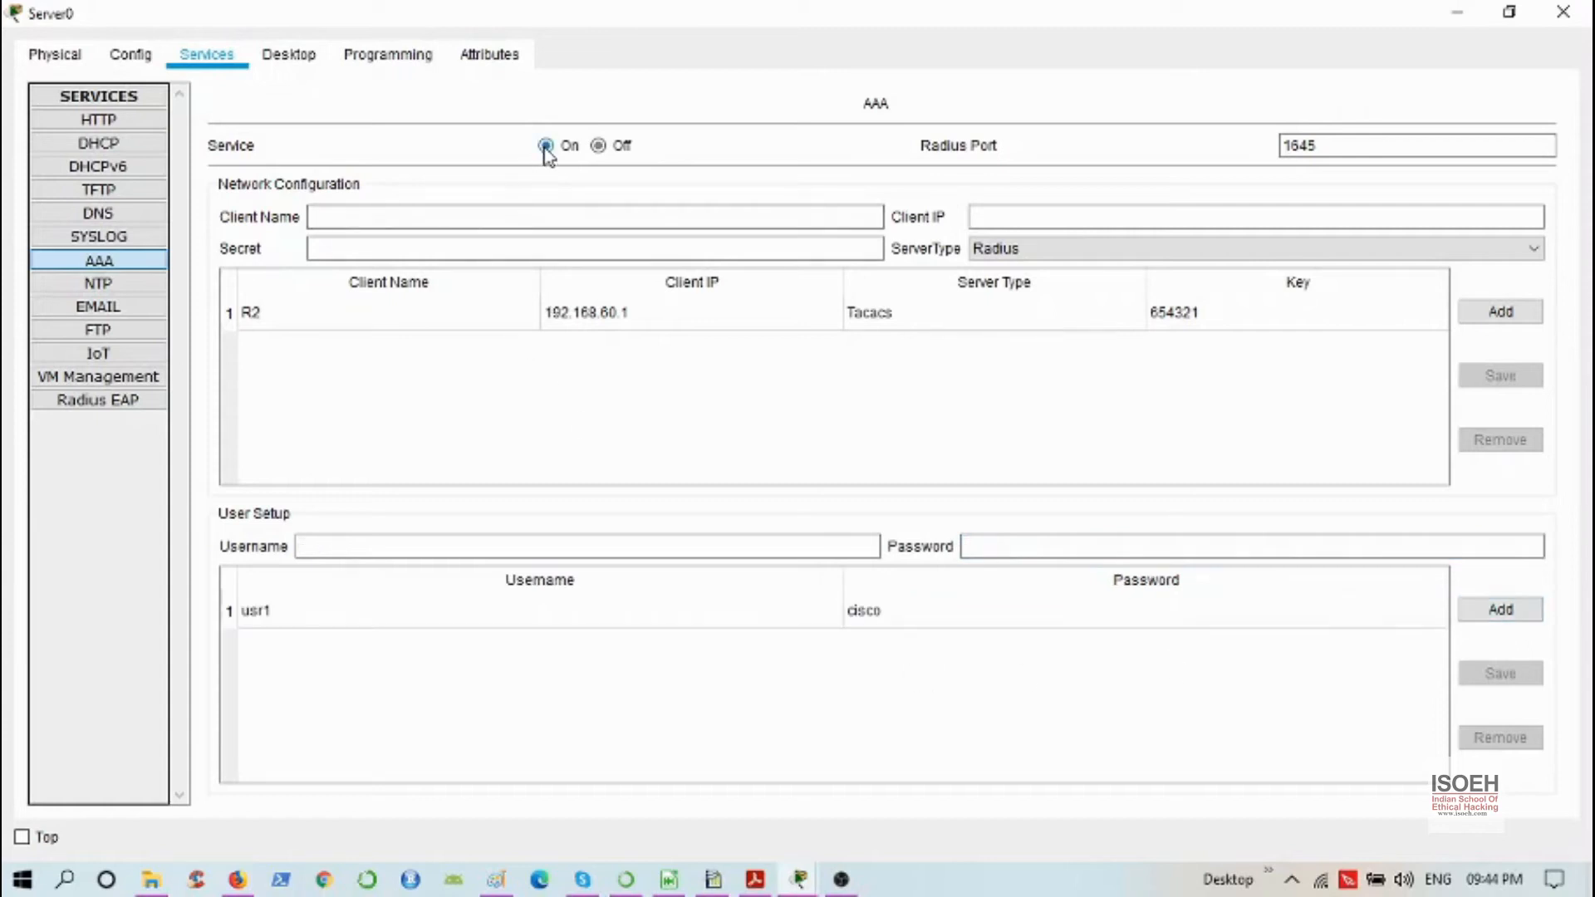
click(547, 146)
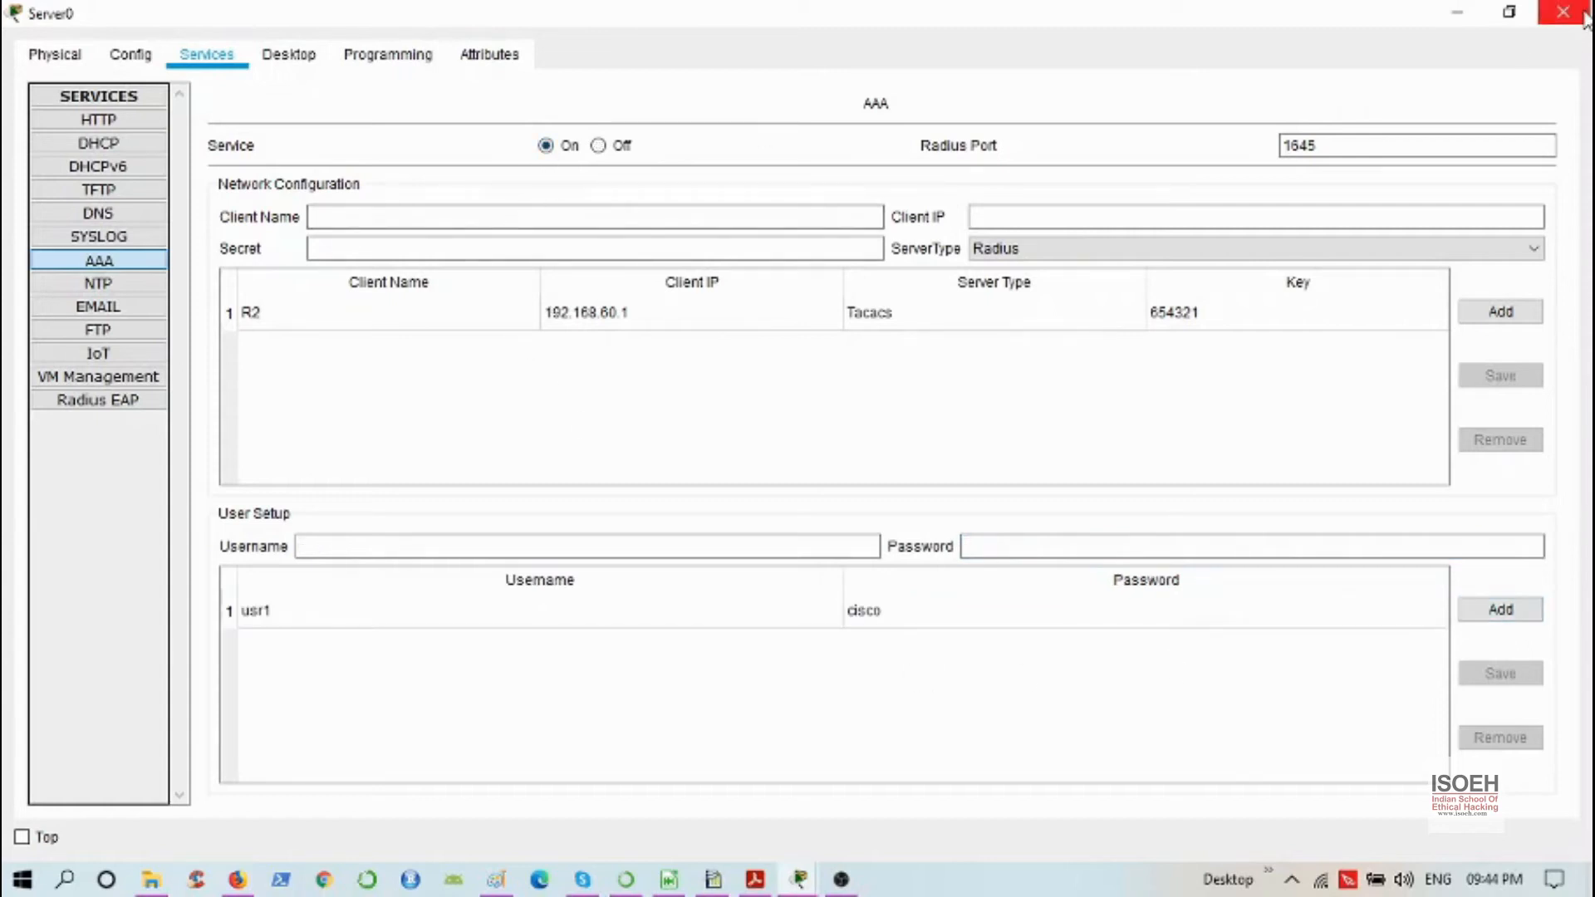
mouse_move(1566, 13)
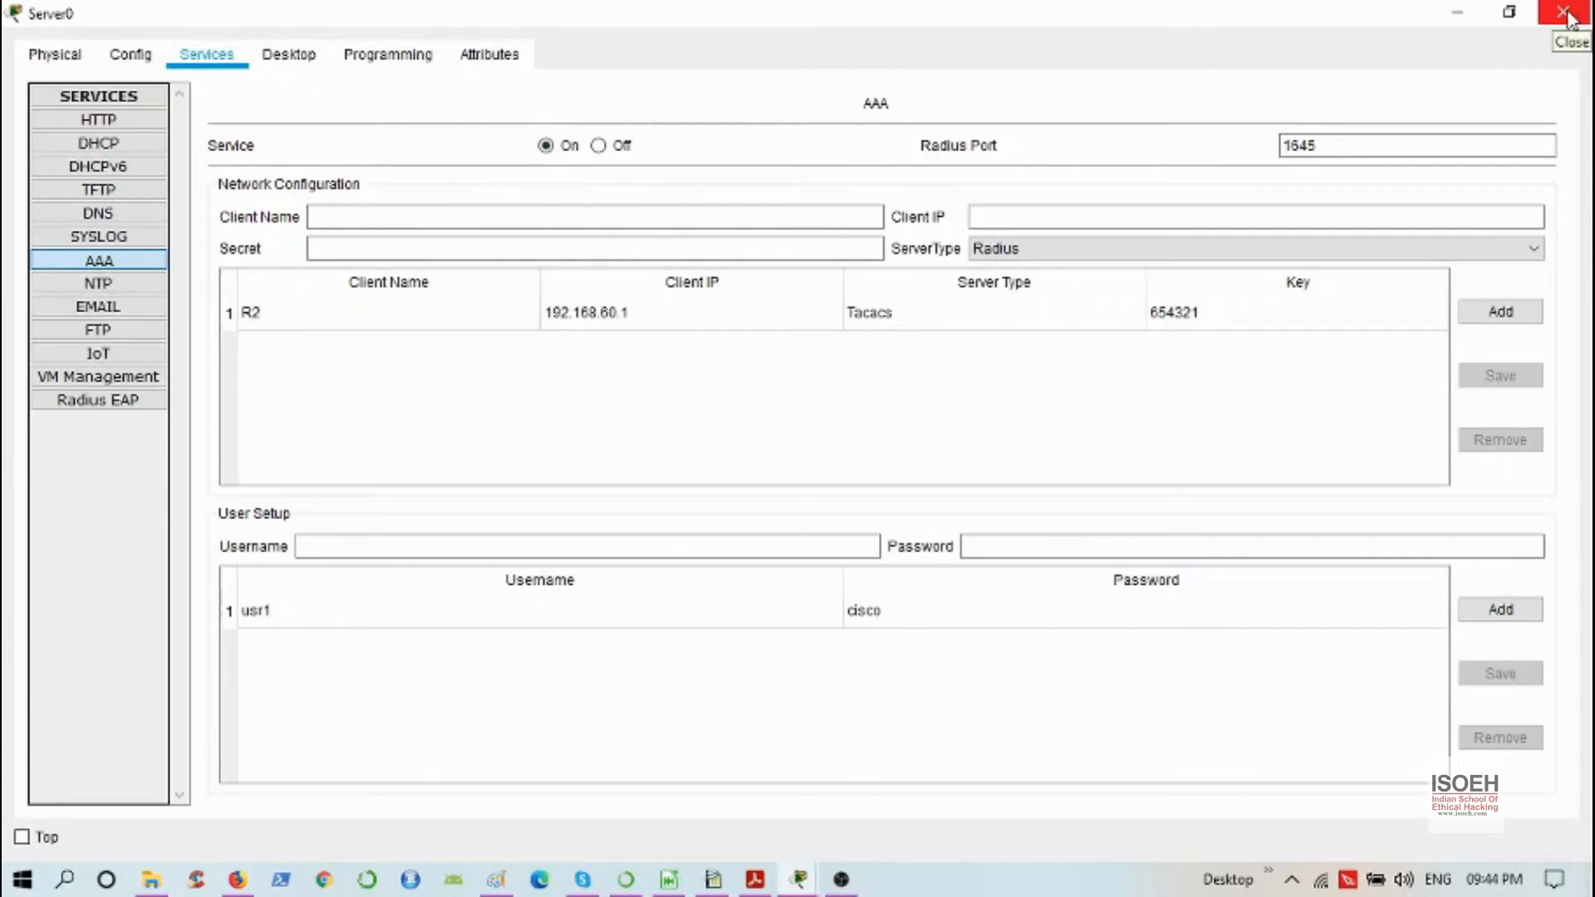
click(1565, 13)
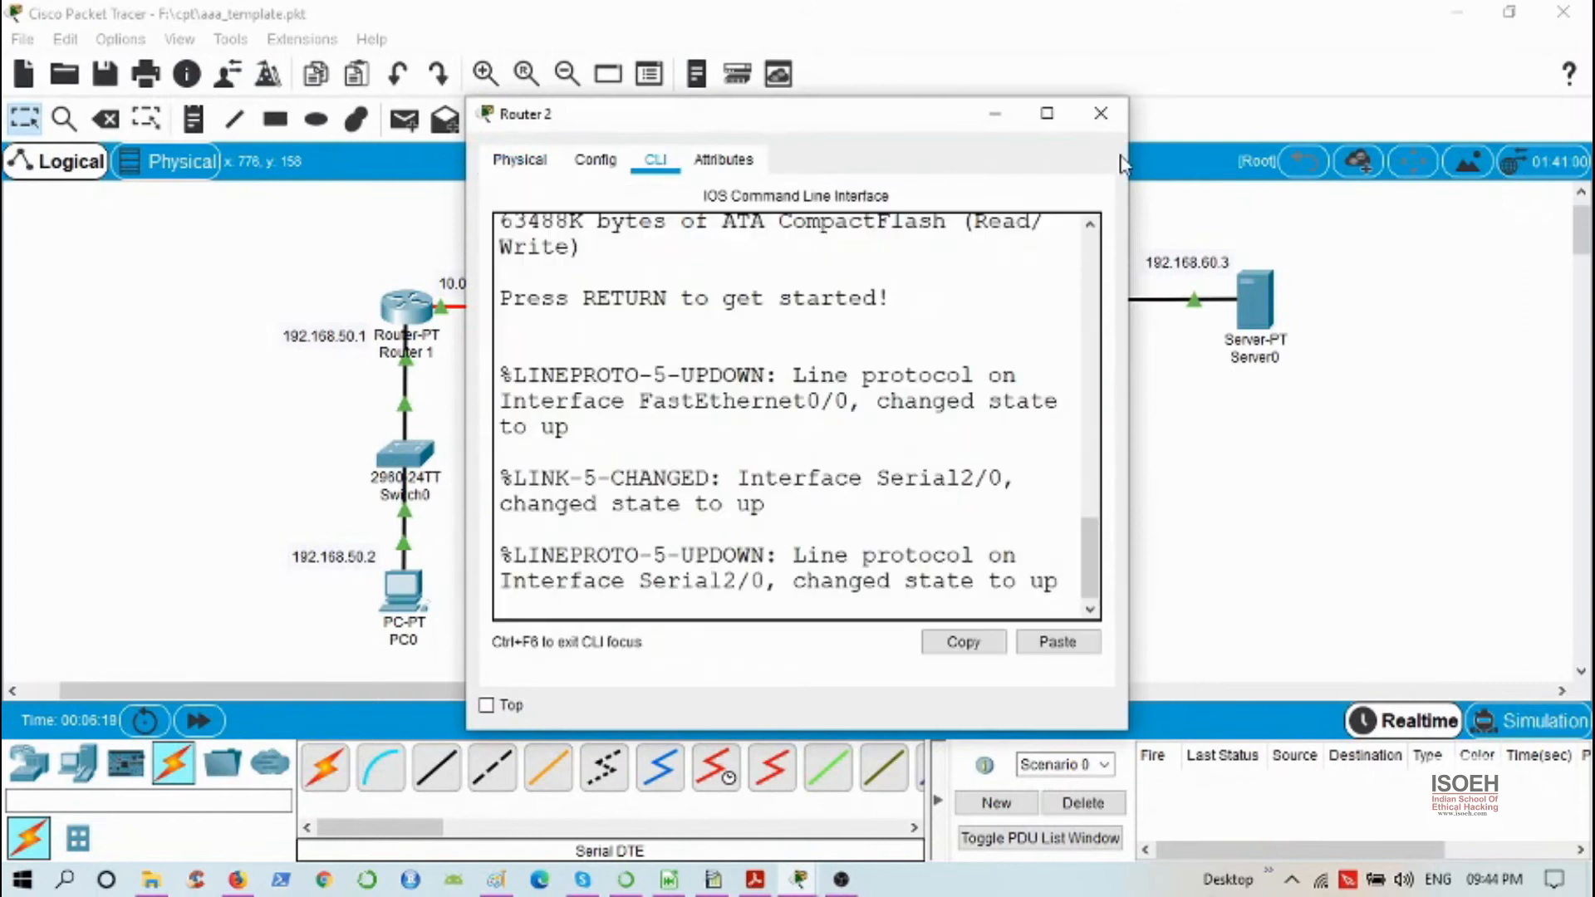
Maximize R2's console, enter privileged mode and global configuration mode.
click(1045, 113)
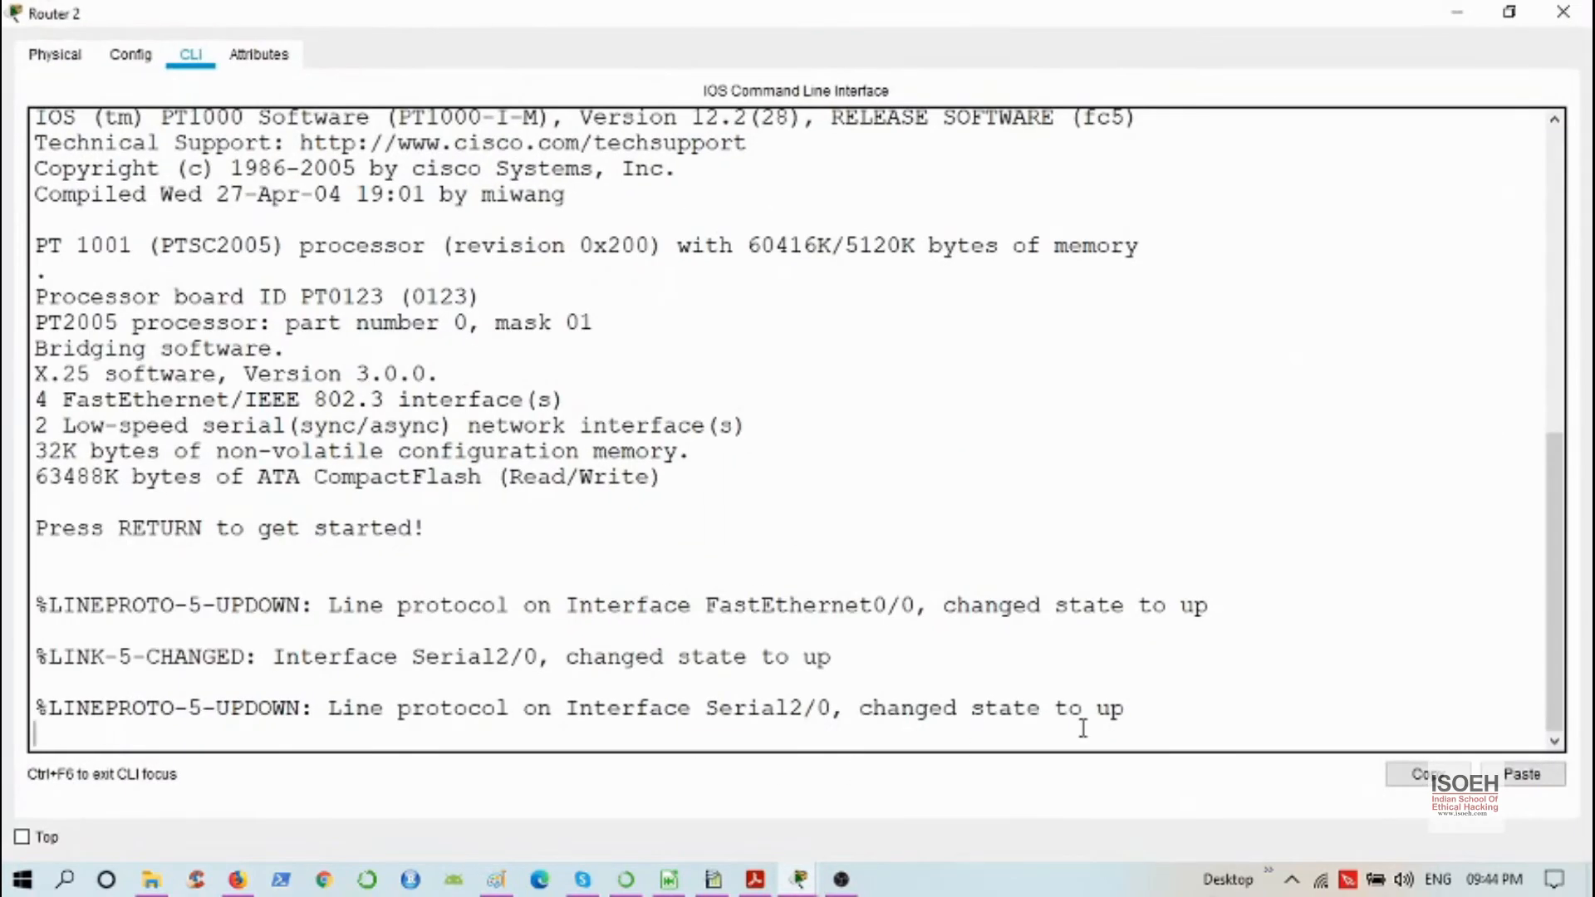
text(enable)
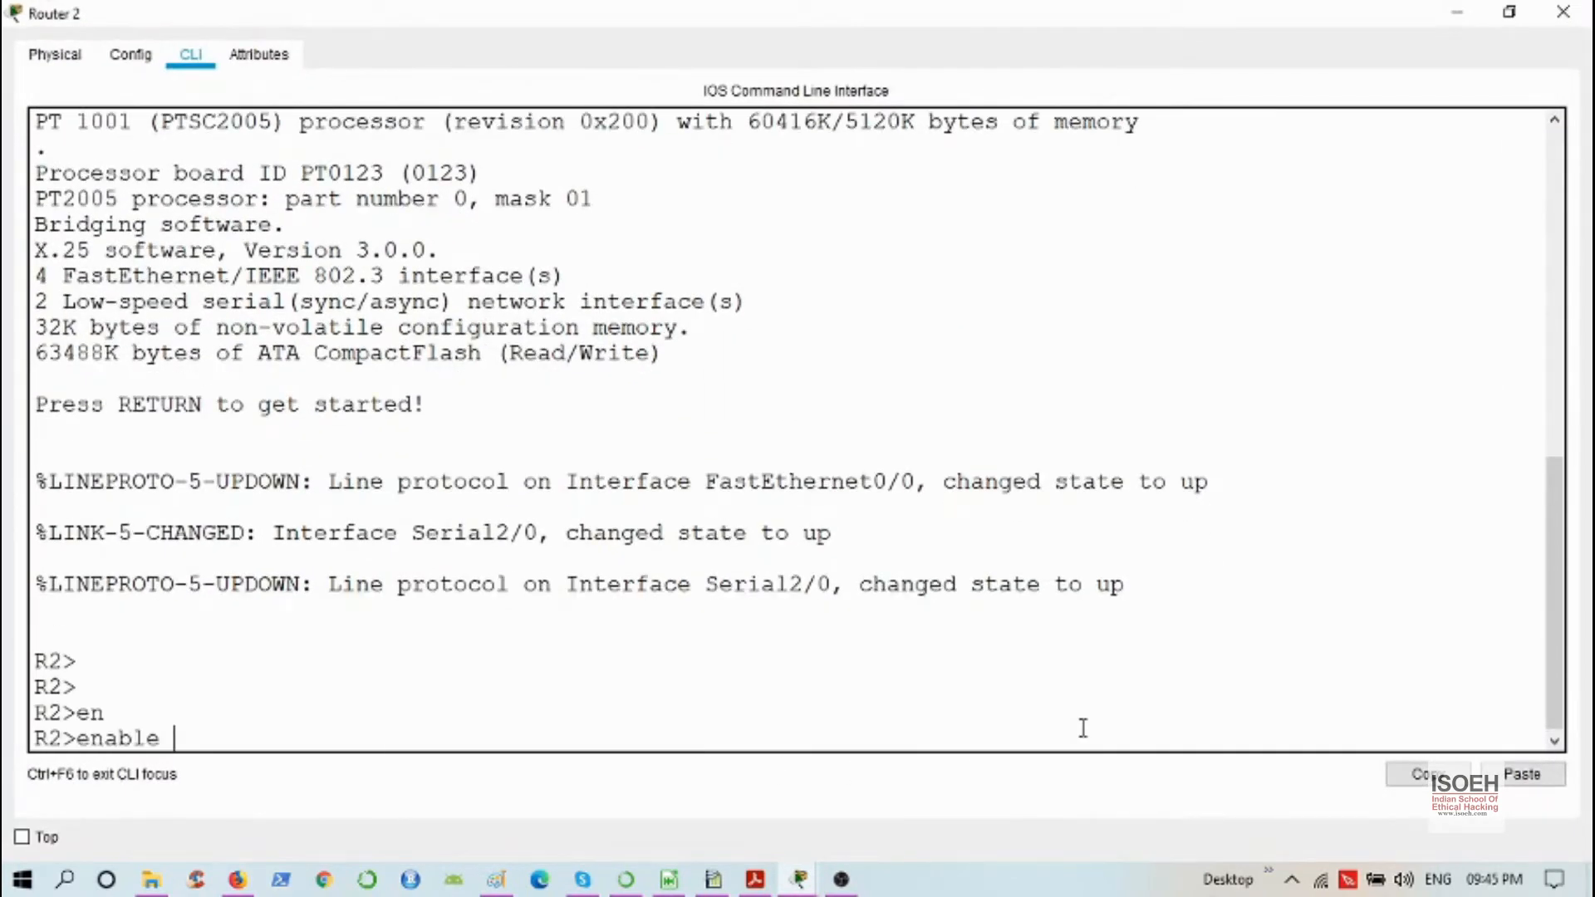
key(enter)
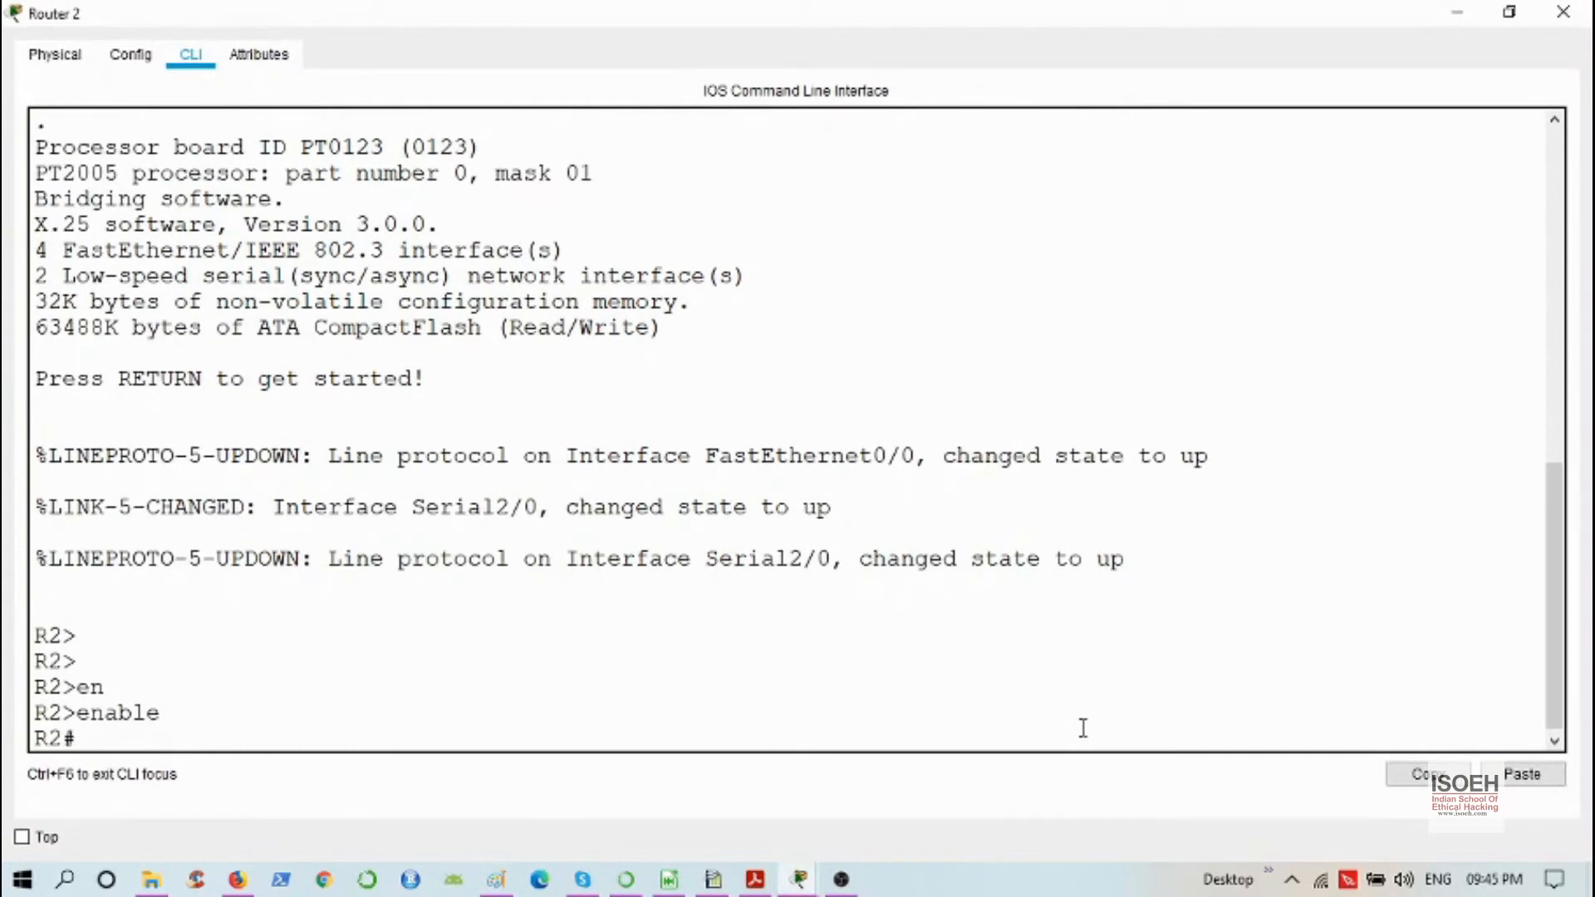
text(conf t)
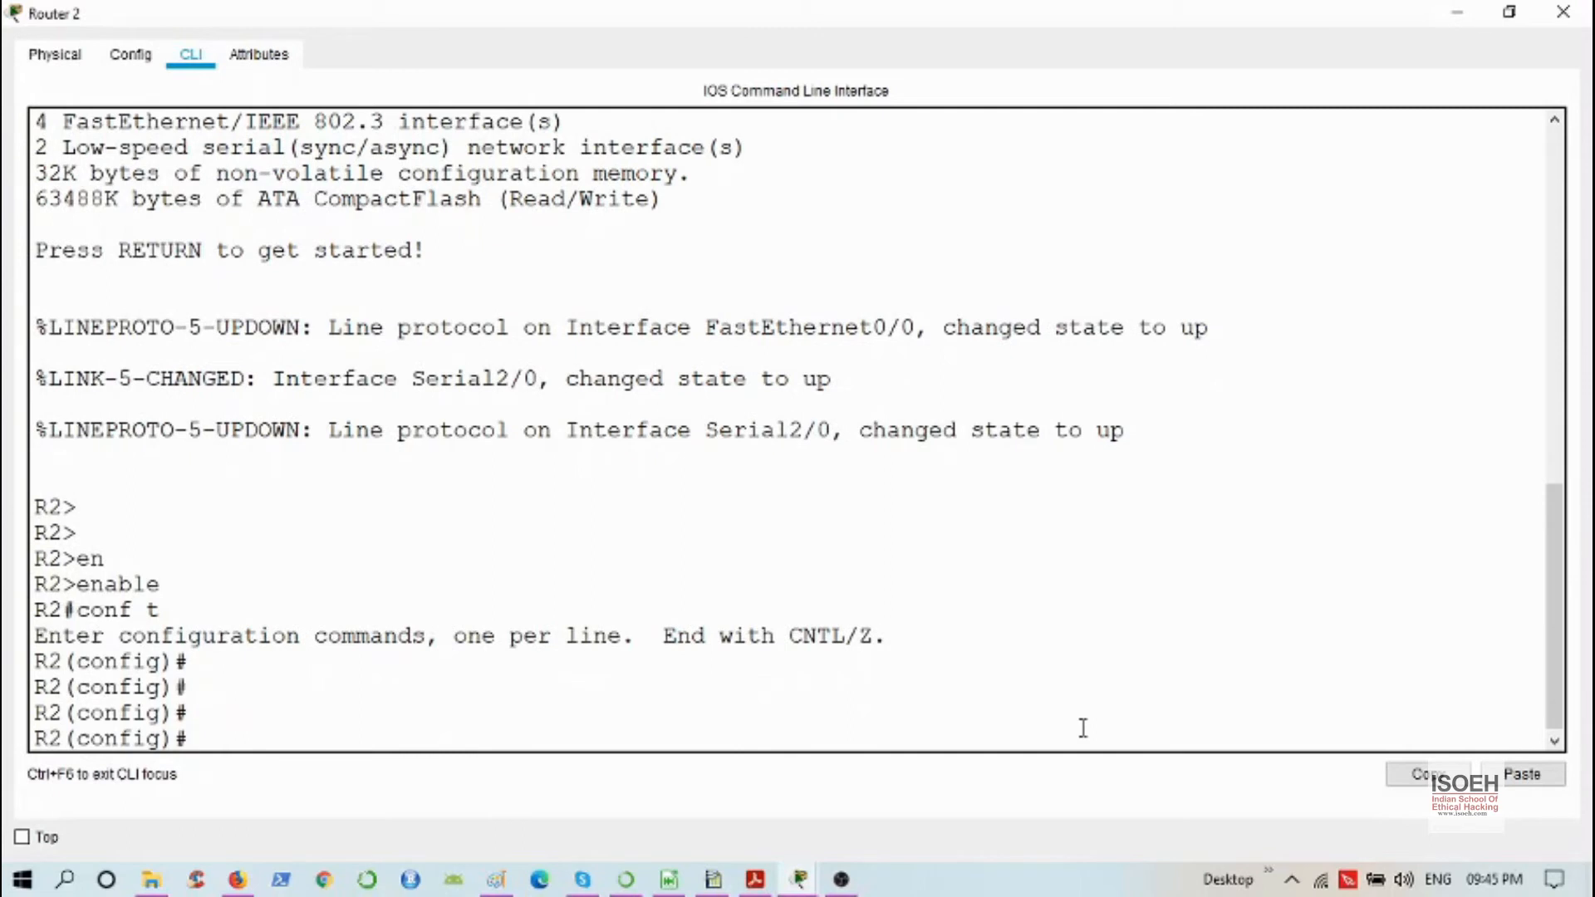
text(username)
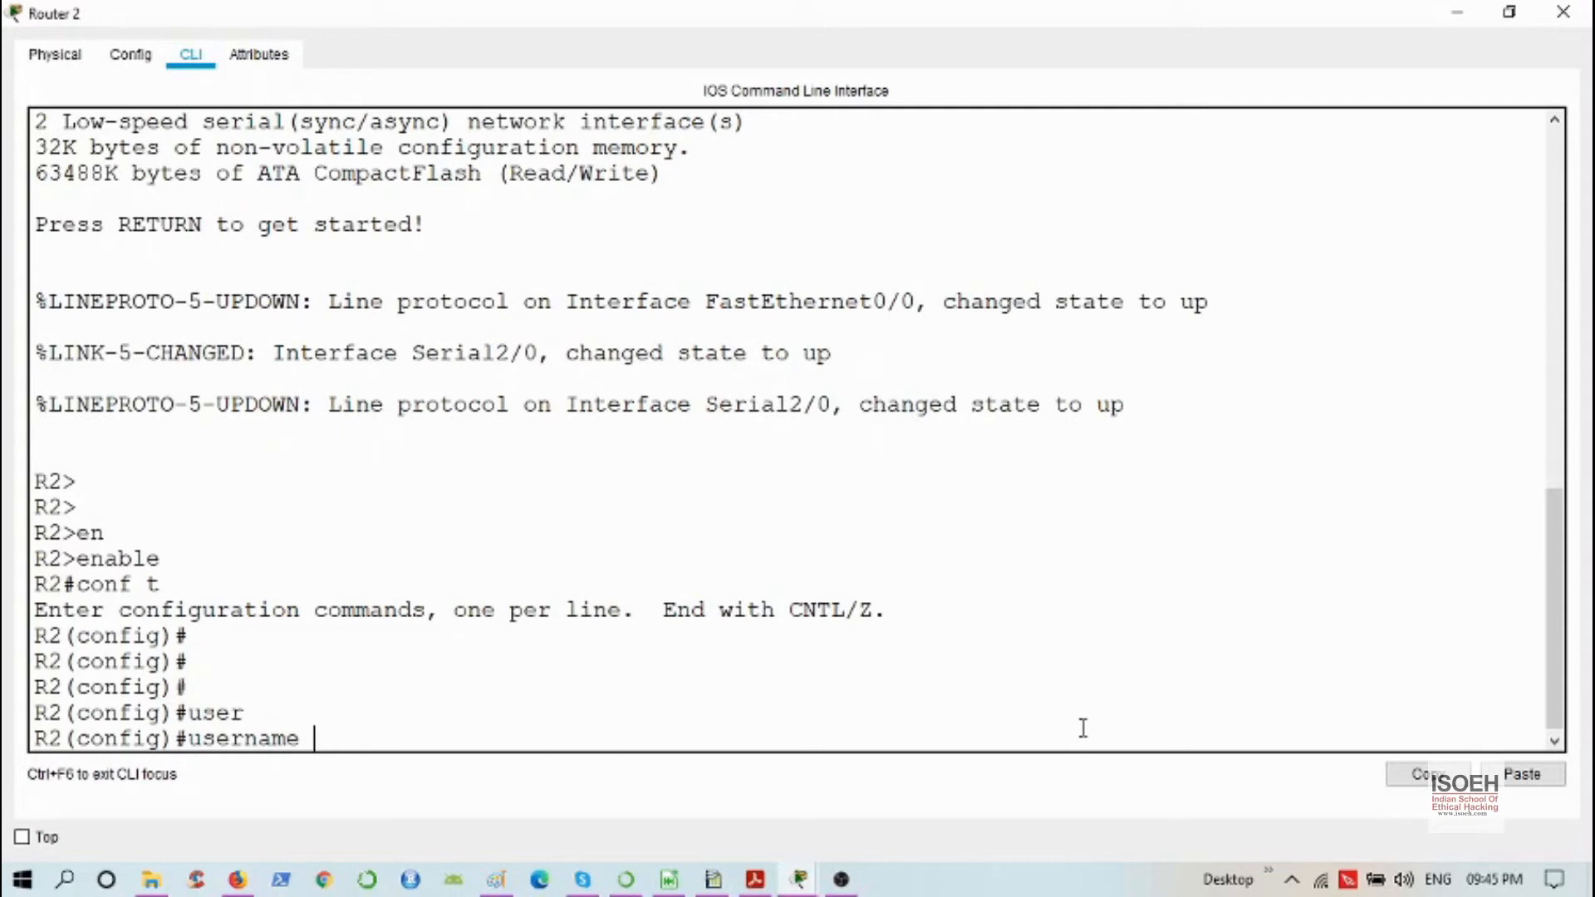
text(backup pa)
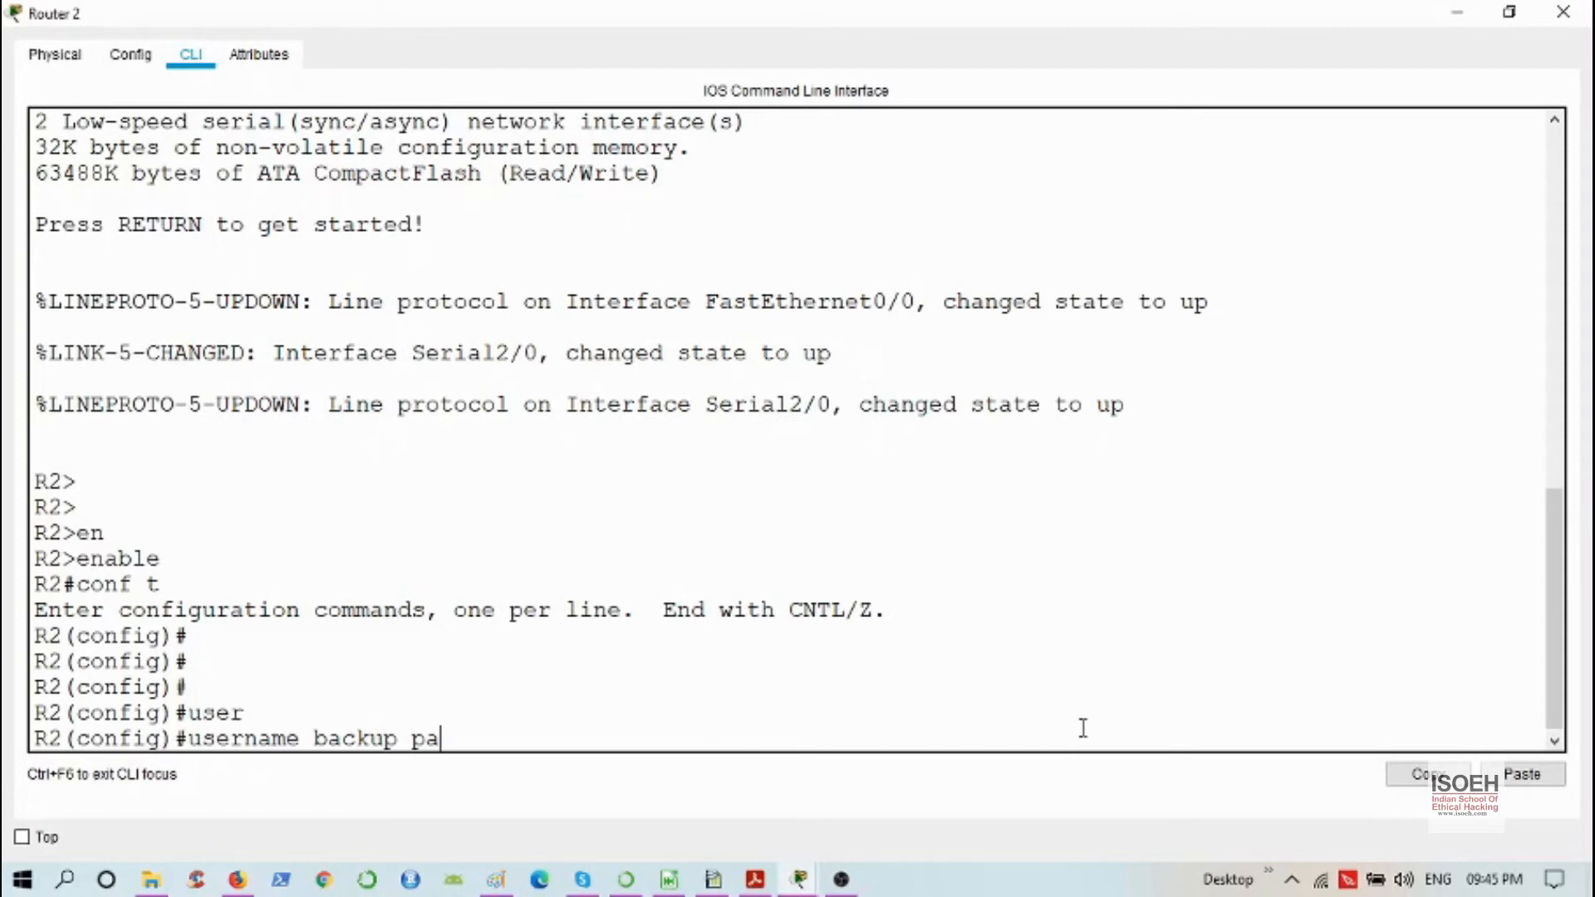
text(sword)
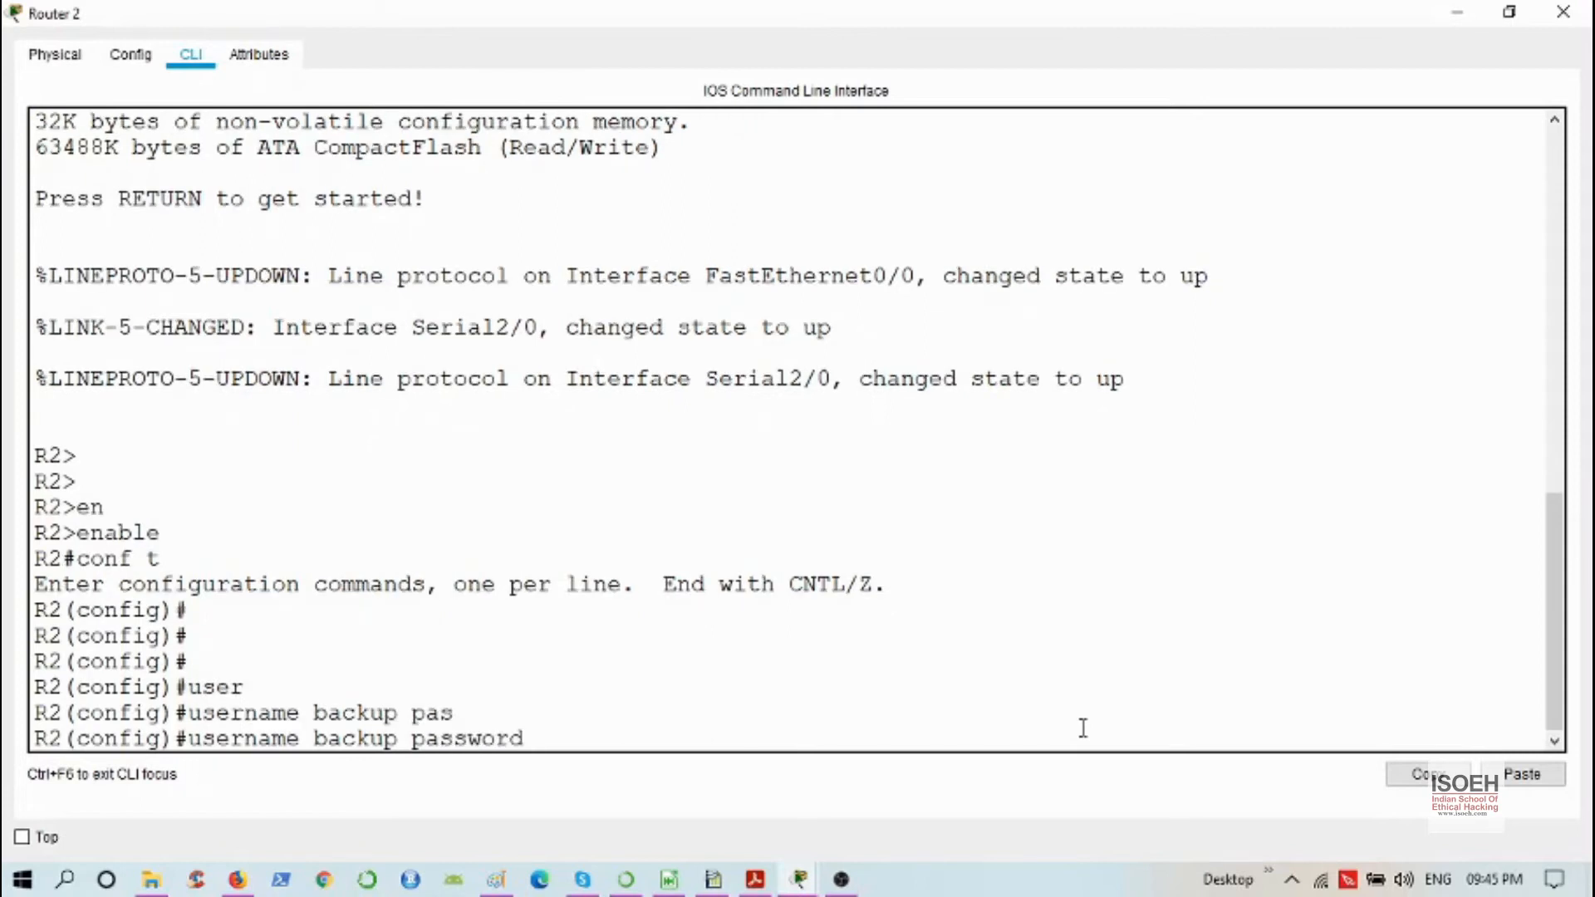
text(1234)
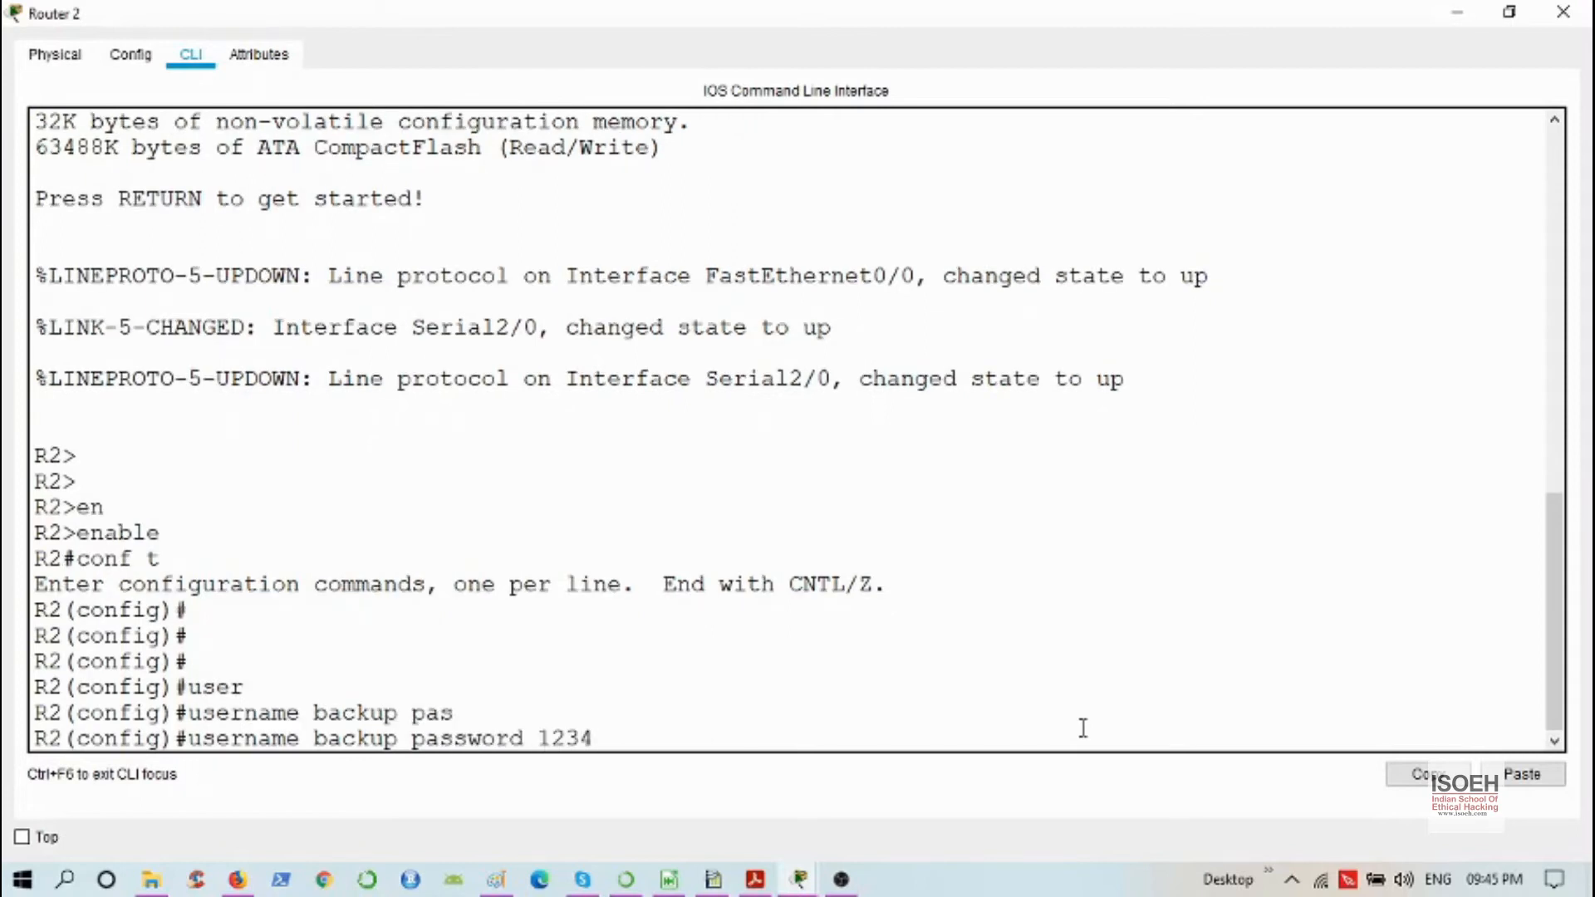
key(Return)
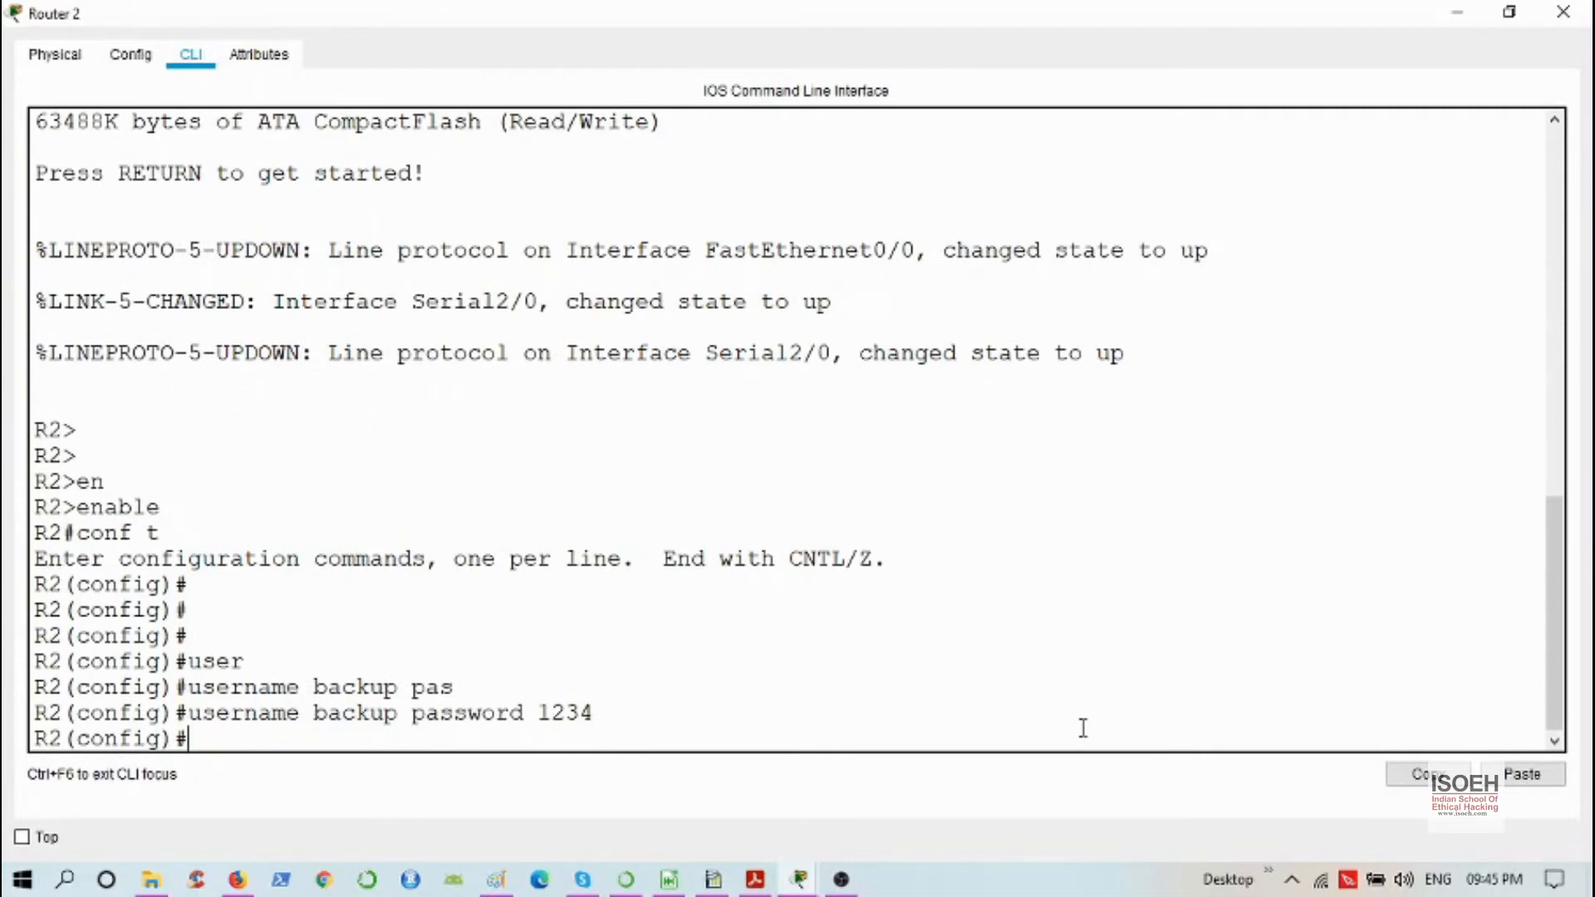
Enable aaa new-model and set login authentication to group tacacs+ then local.
text(aaa new)
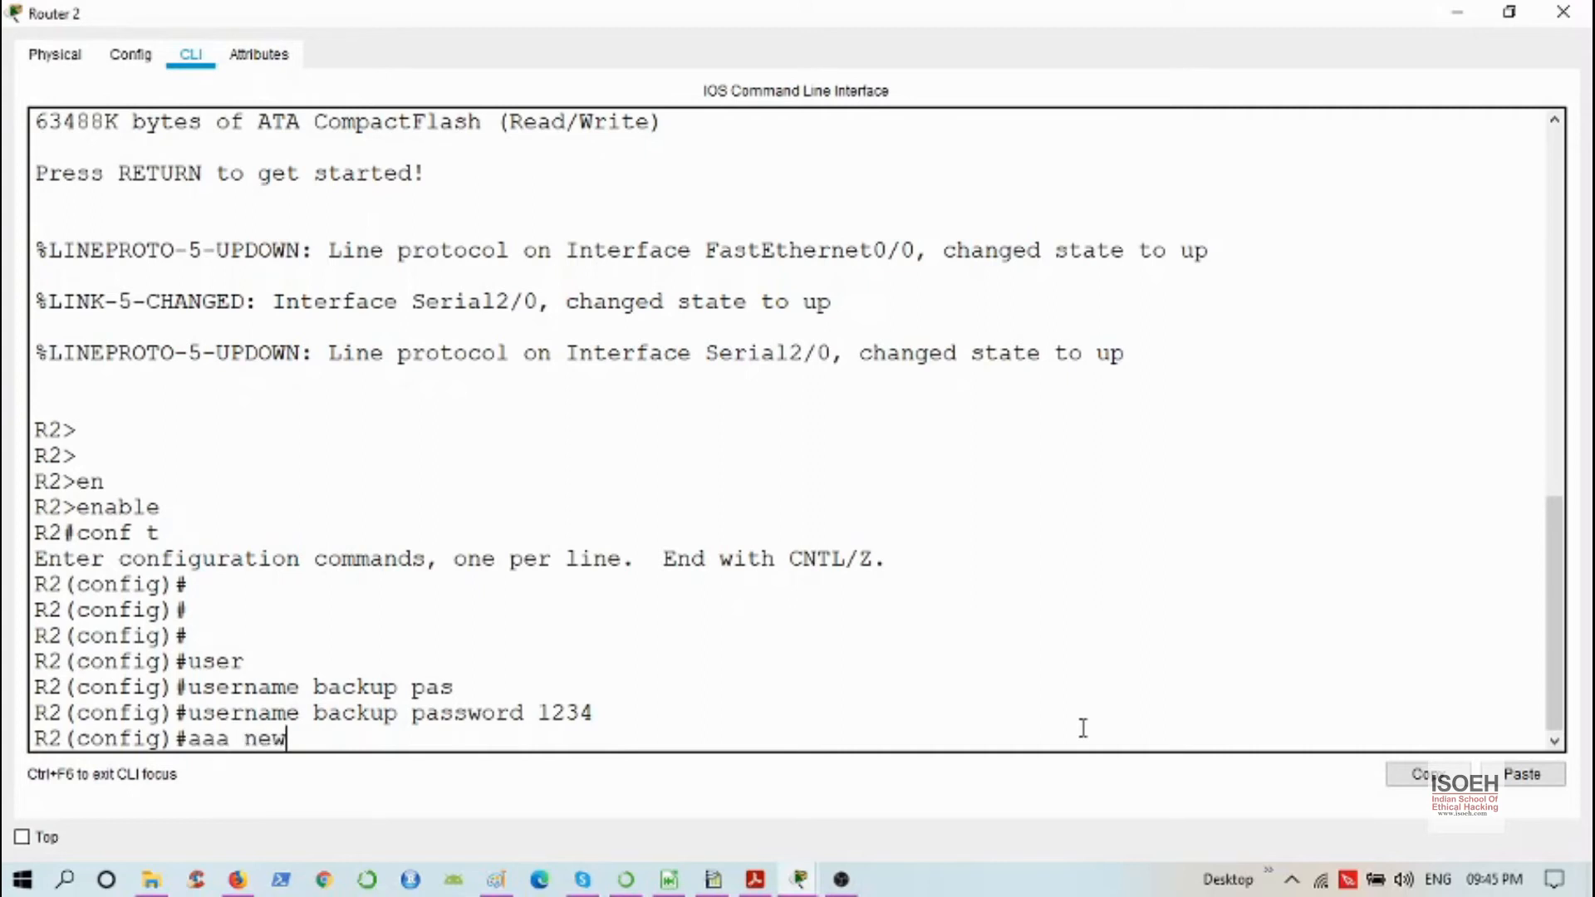
text(-model)
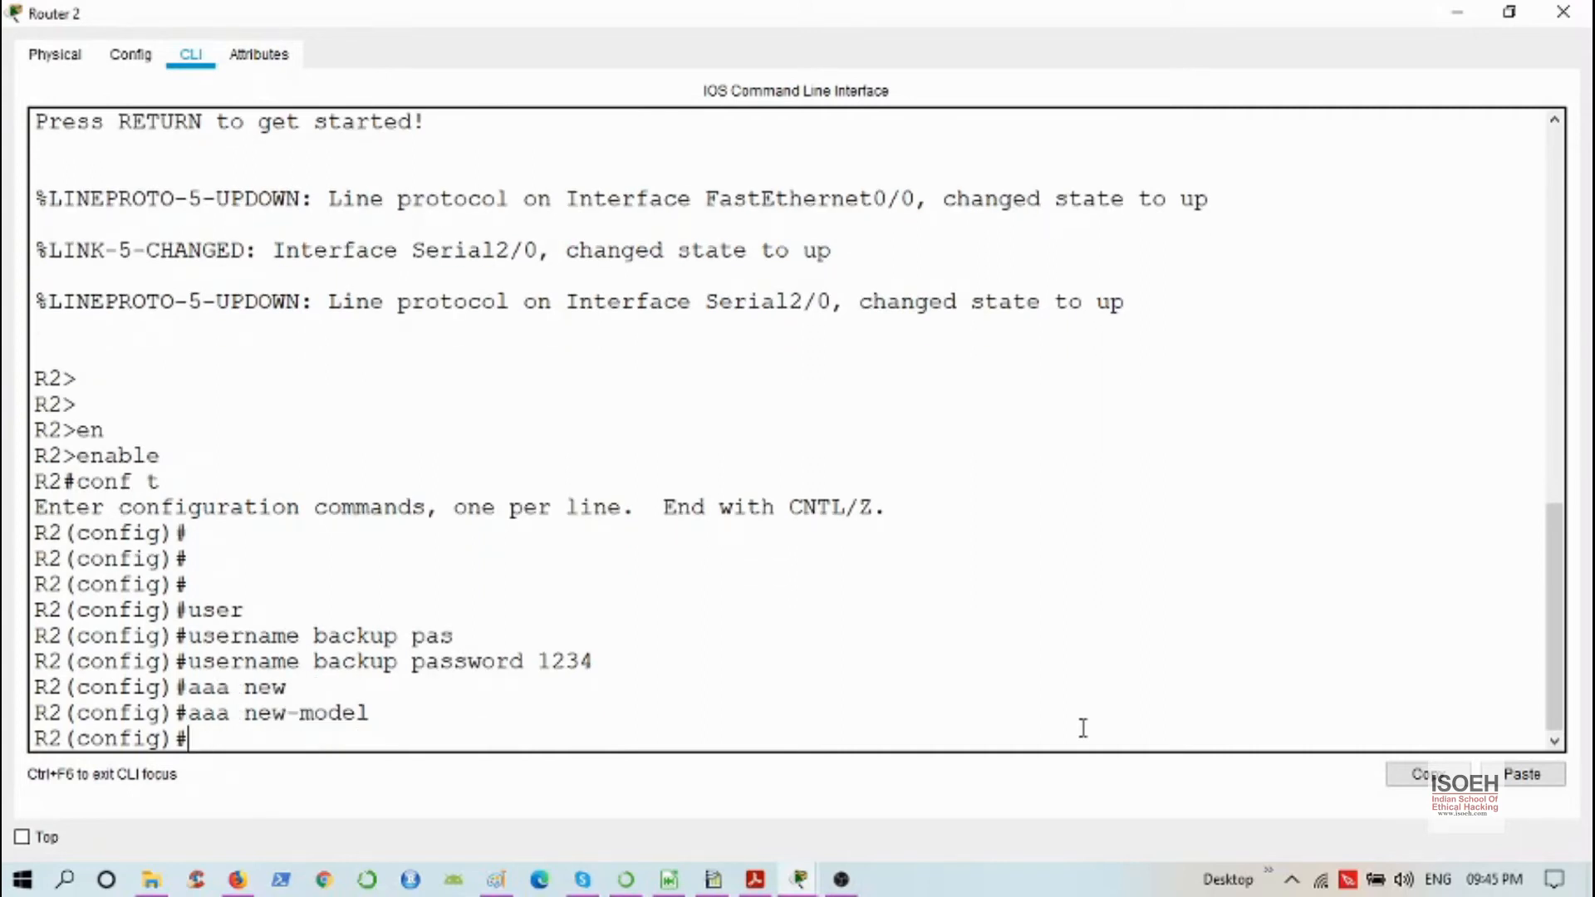
text(aaa)
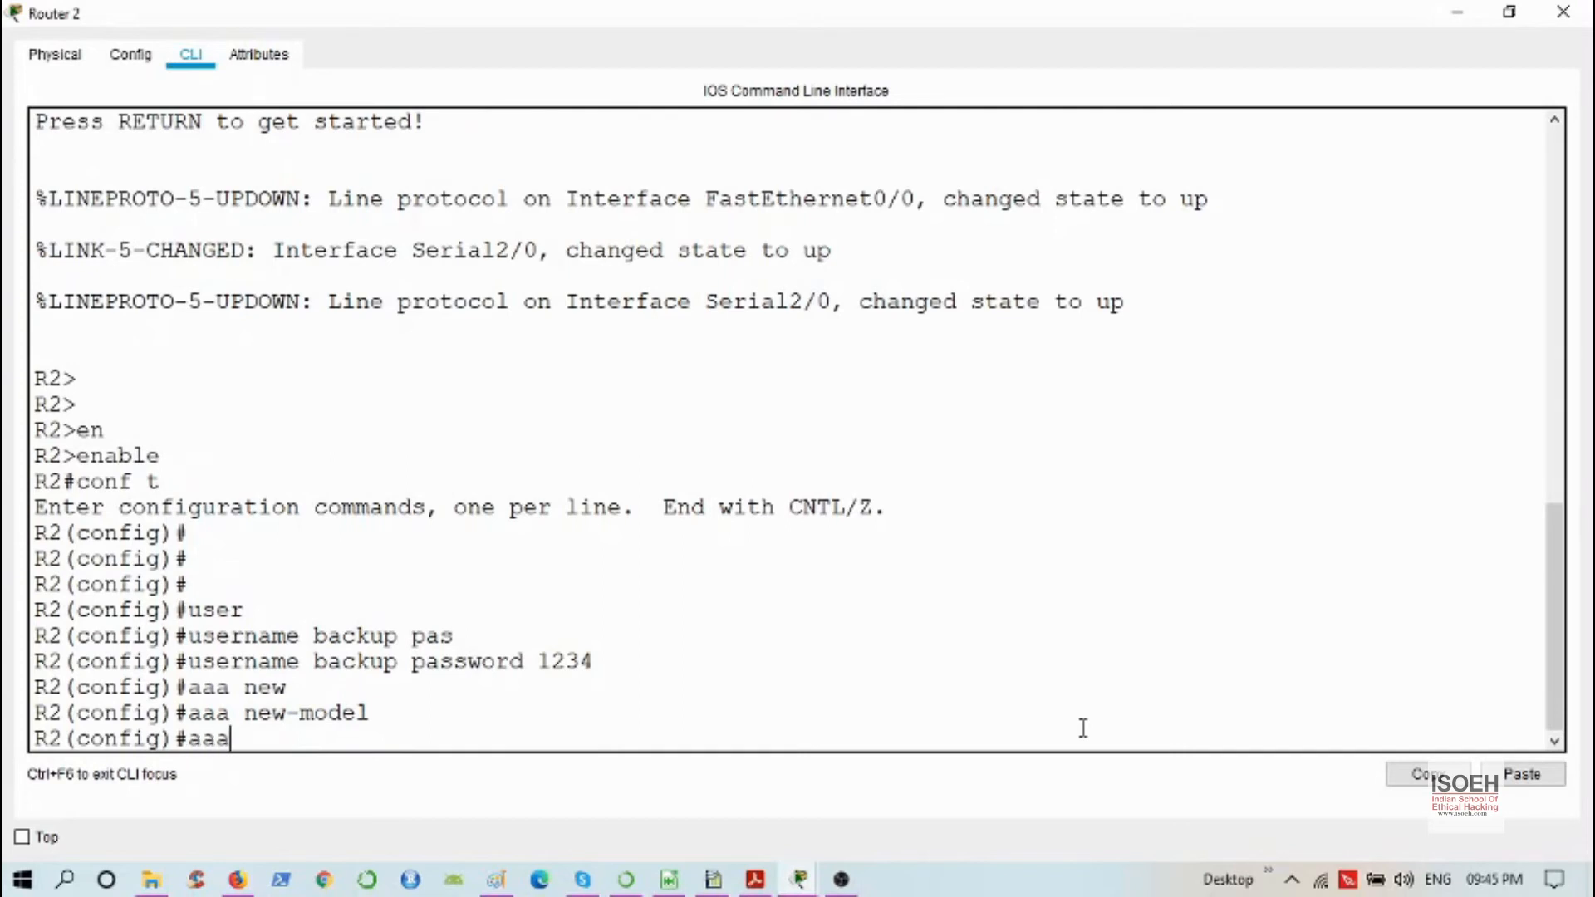
text(authentication enable)
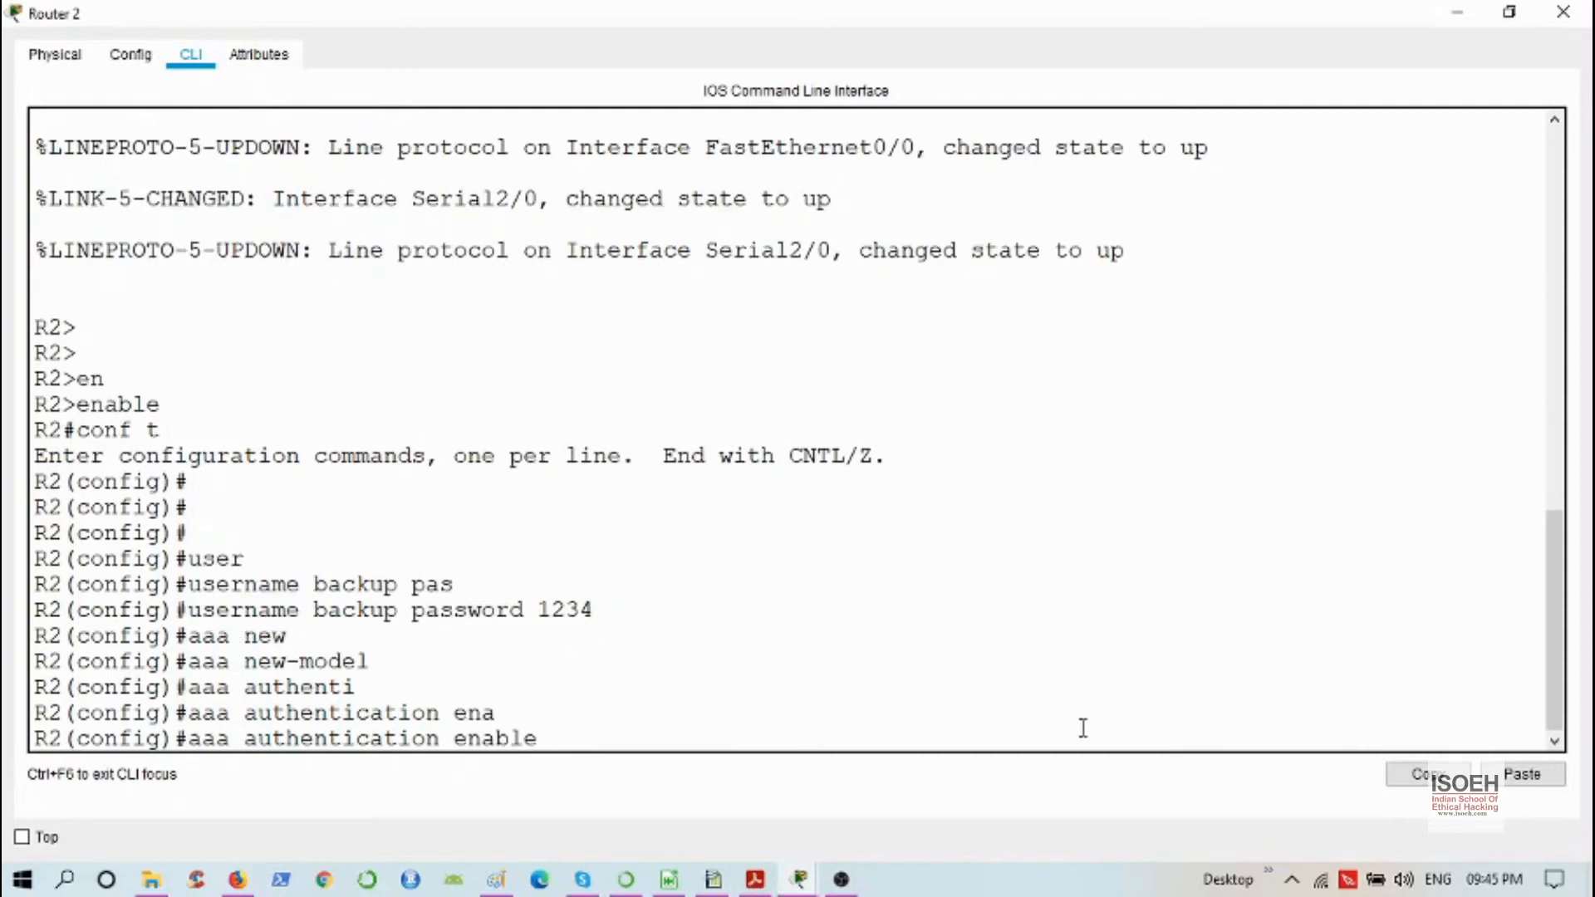
text(default gr)
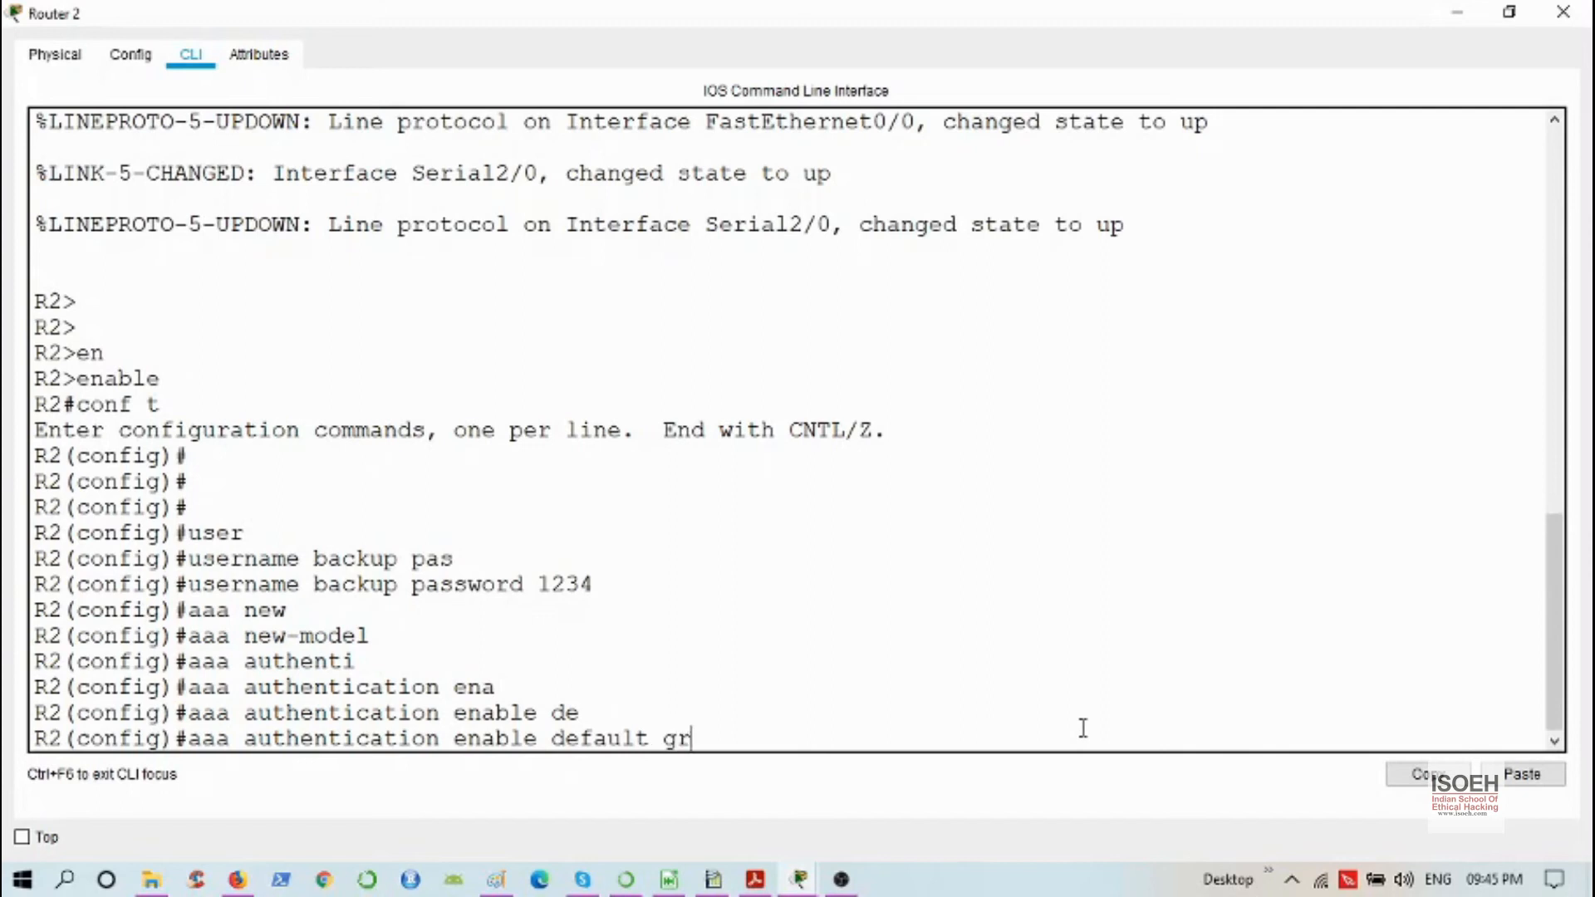
text(oup taca)
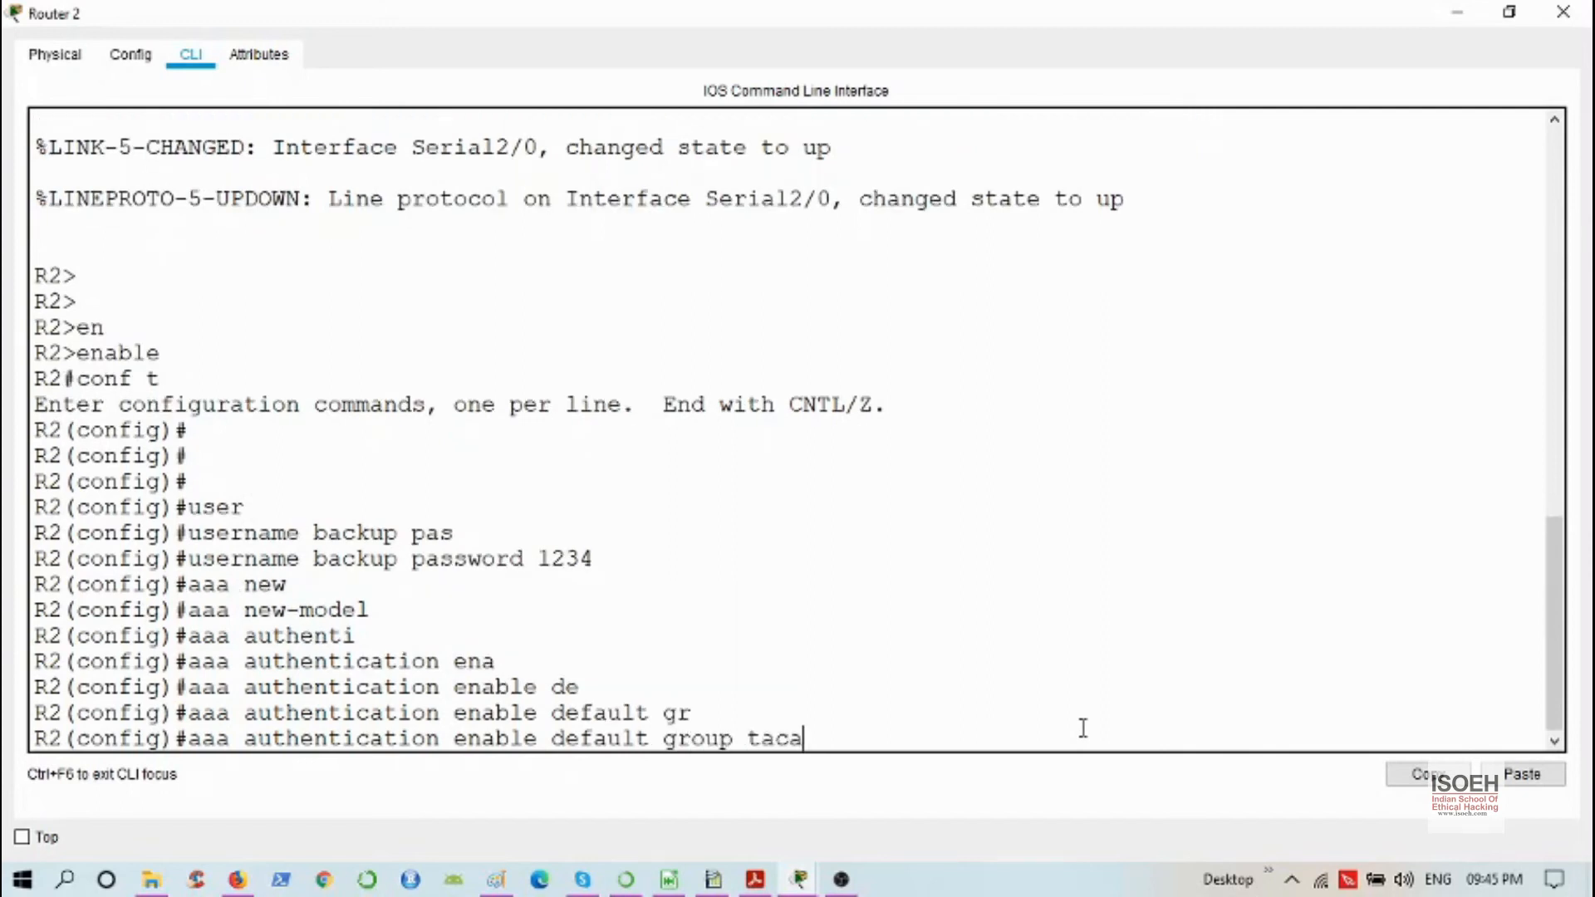
text(cs+ lo)
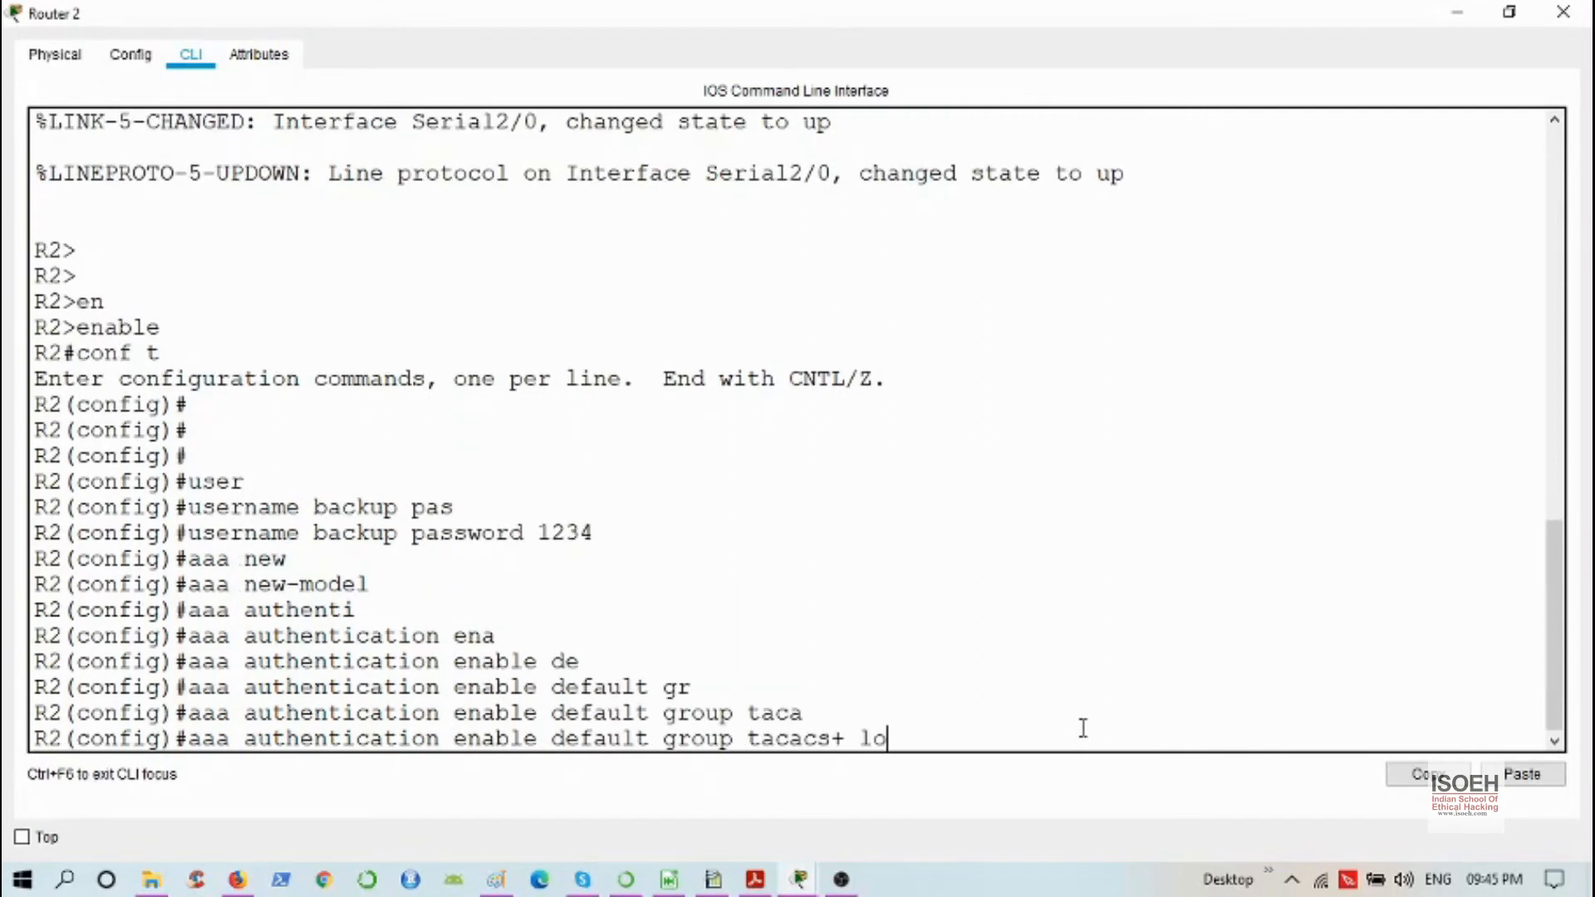
text(cal)
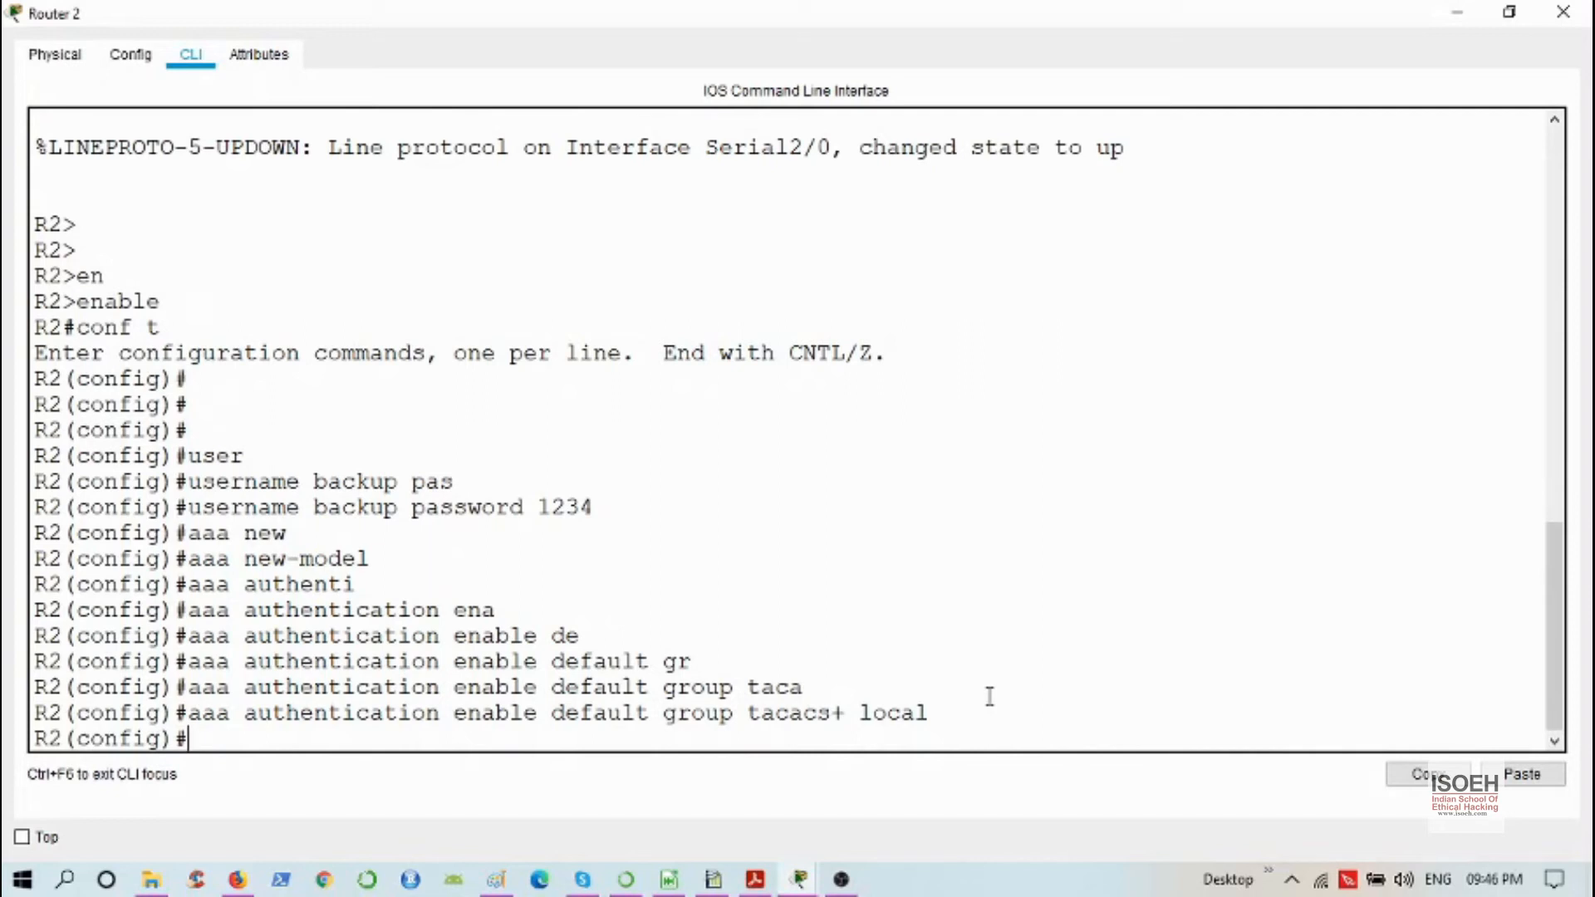
Set enable authentication to group tacacs+ then local; begin the tacacs-server command.
text(aaa authentication enable default group tacacs+ local)
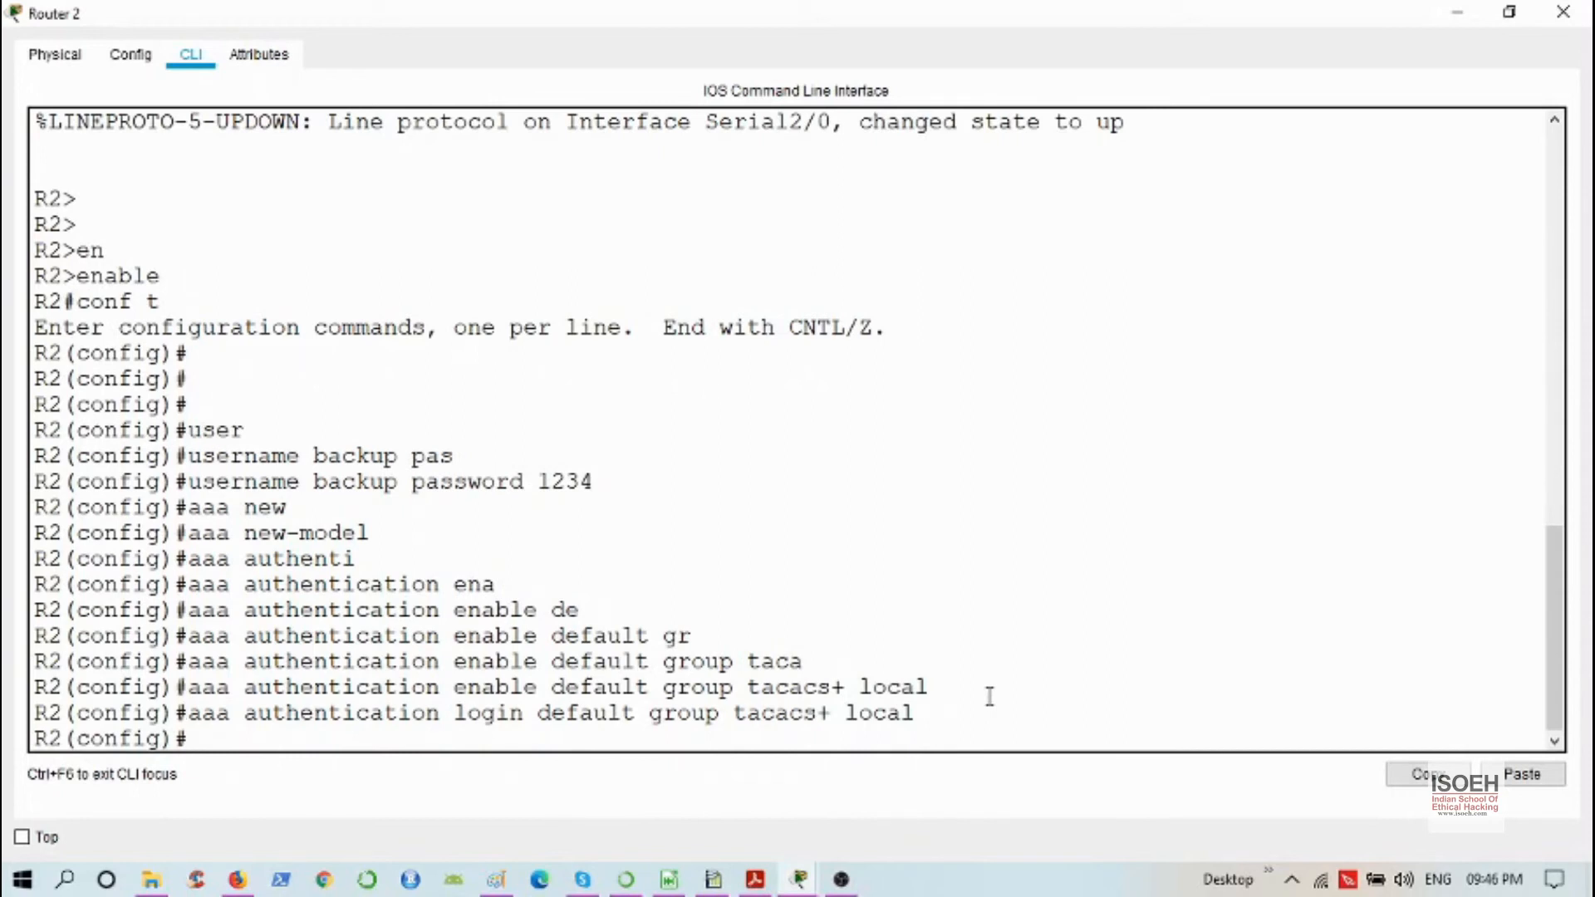
text(tacacs-server host)
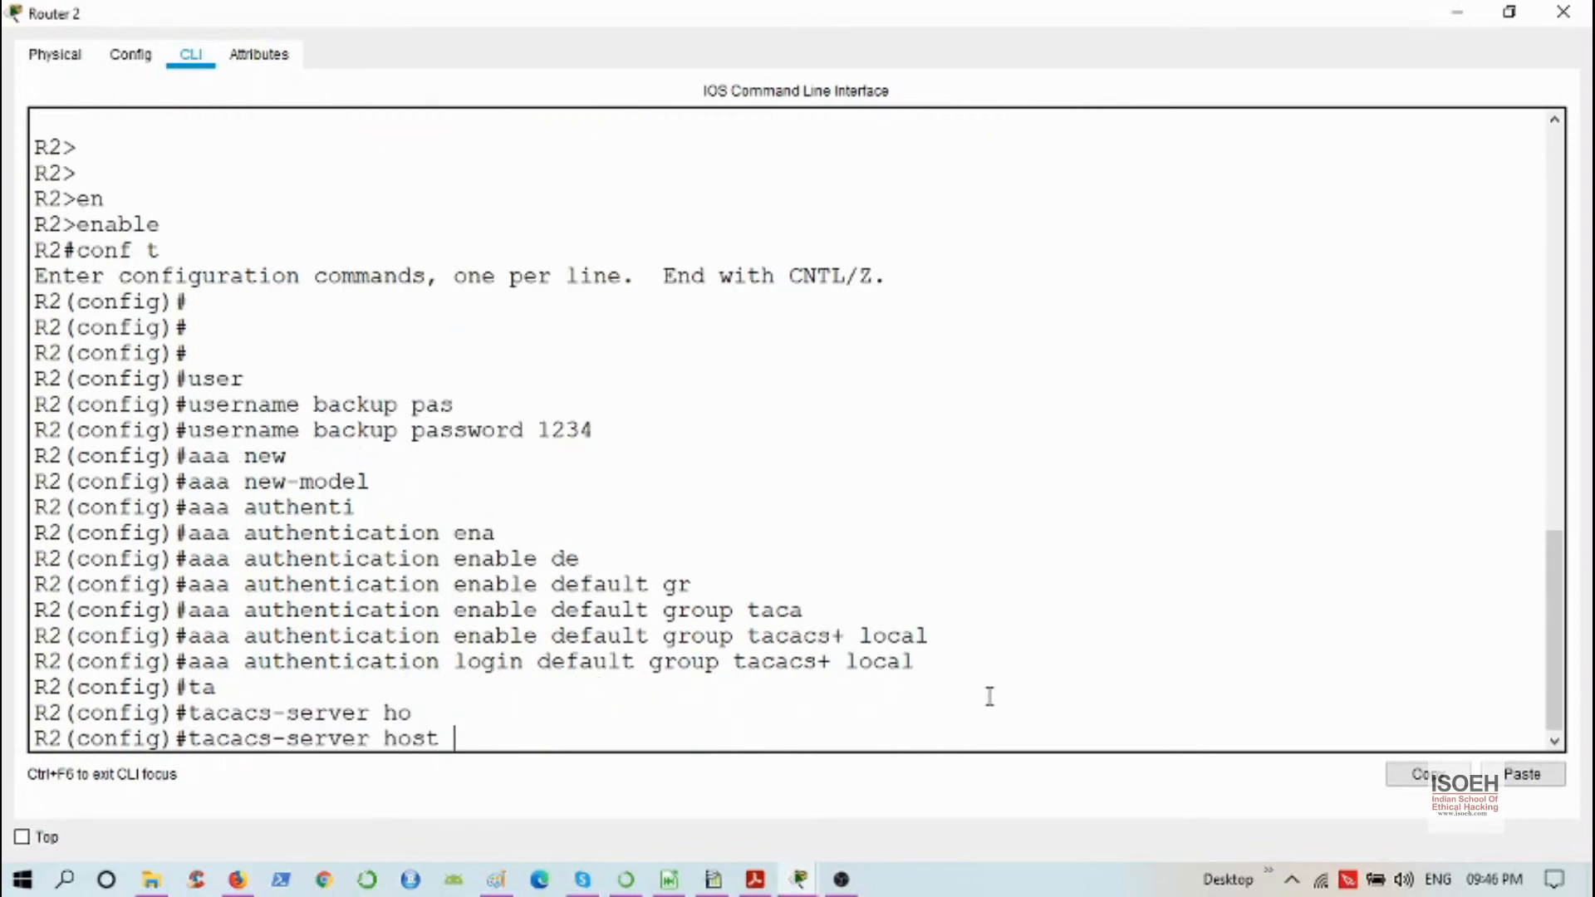
text(192.)
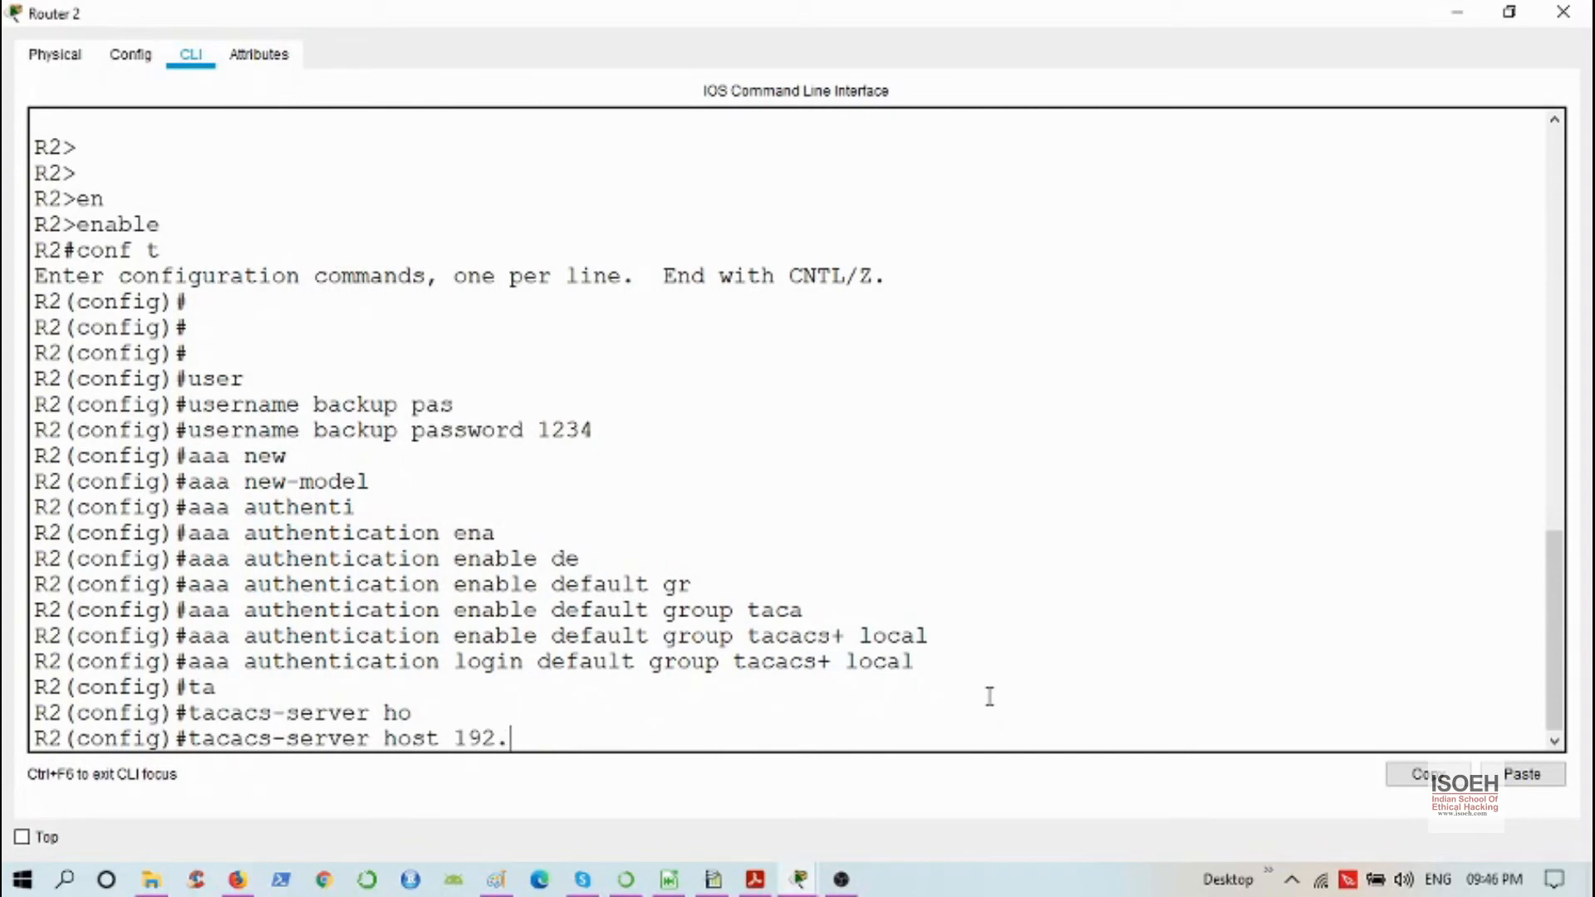
text(168.60)
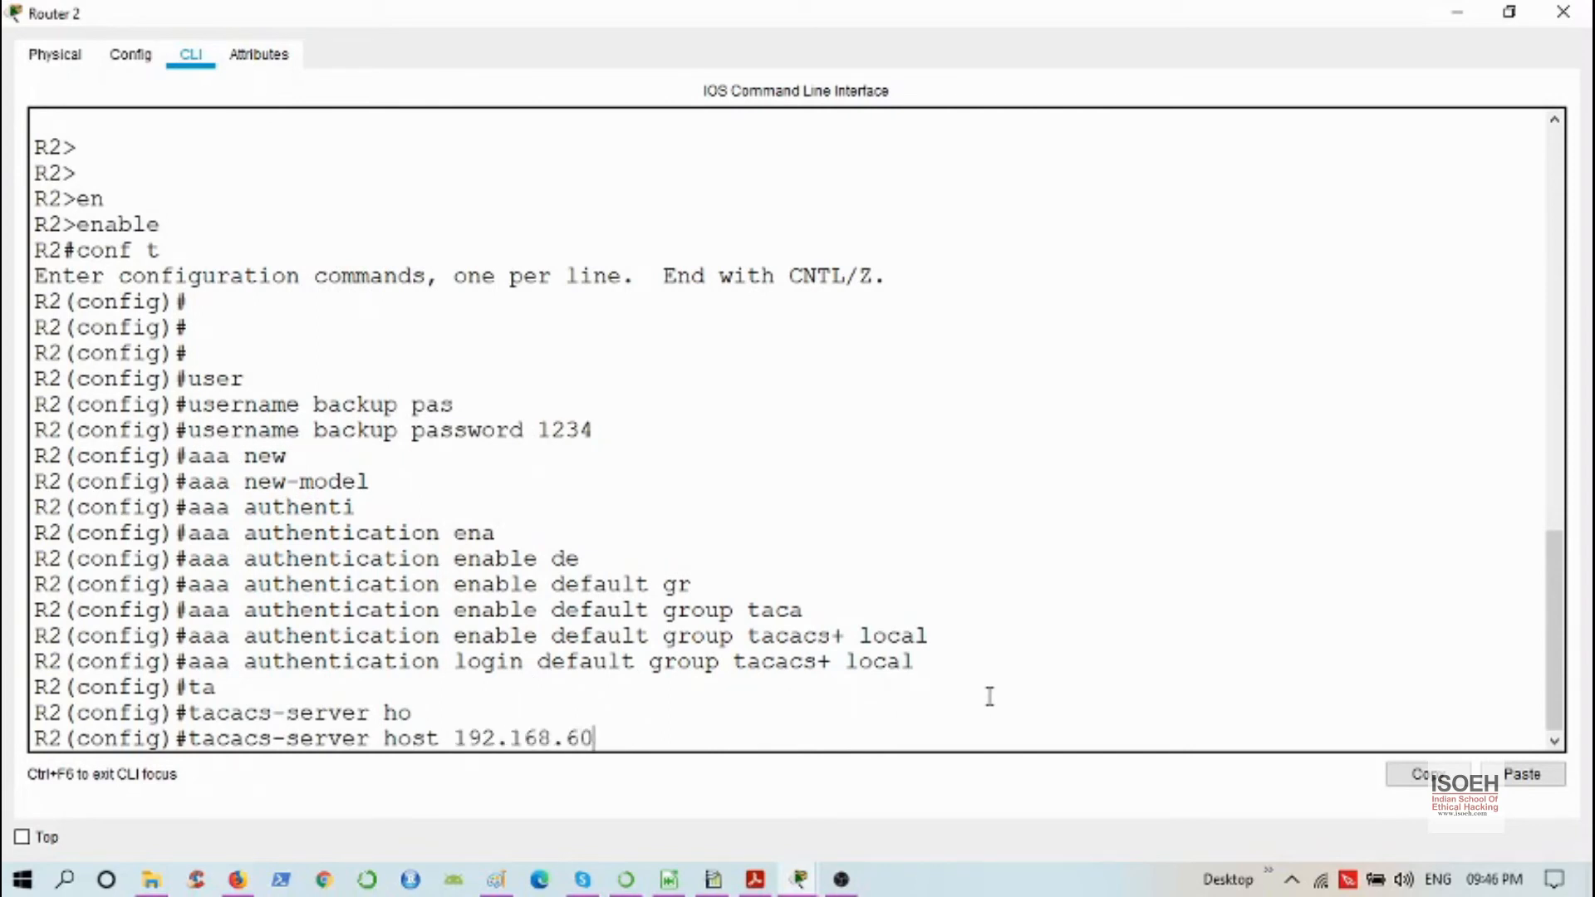
text(.3)
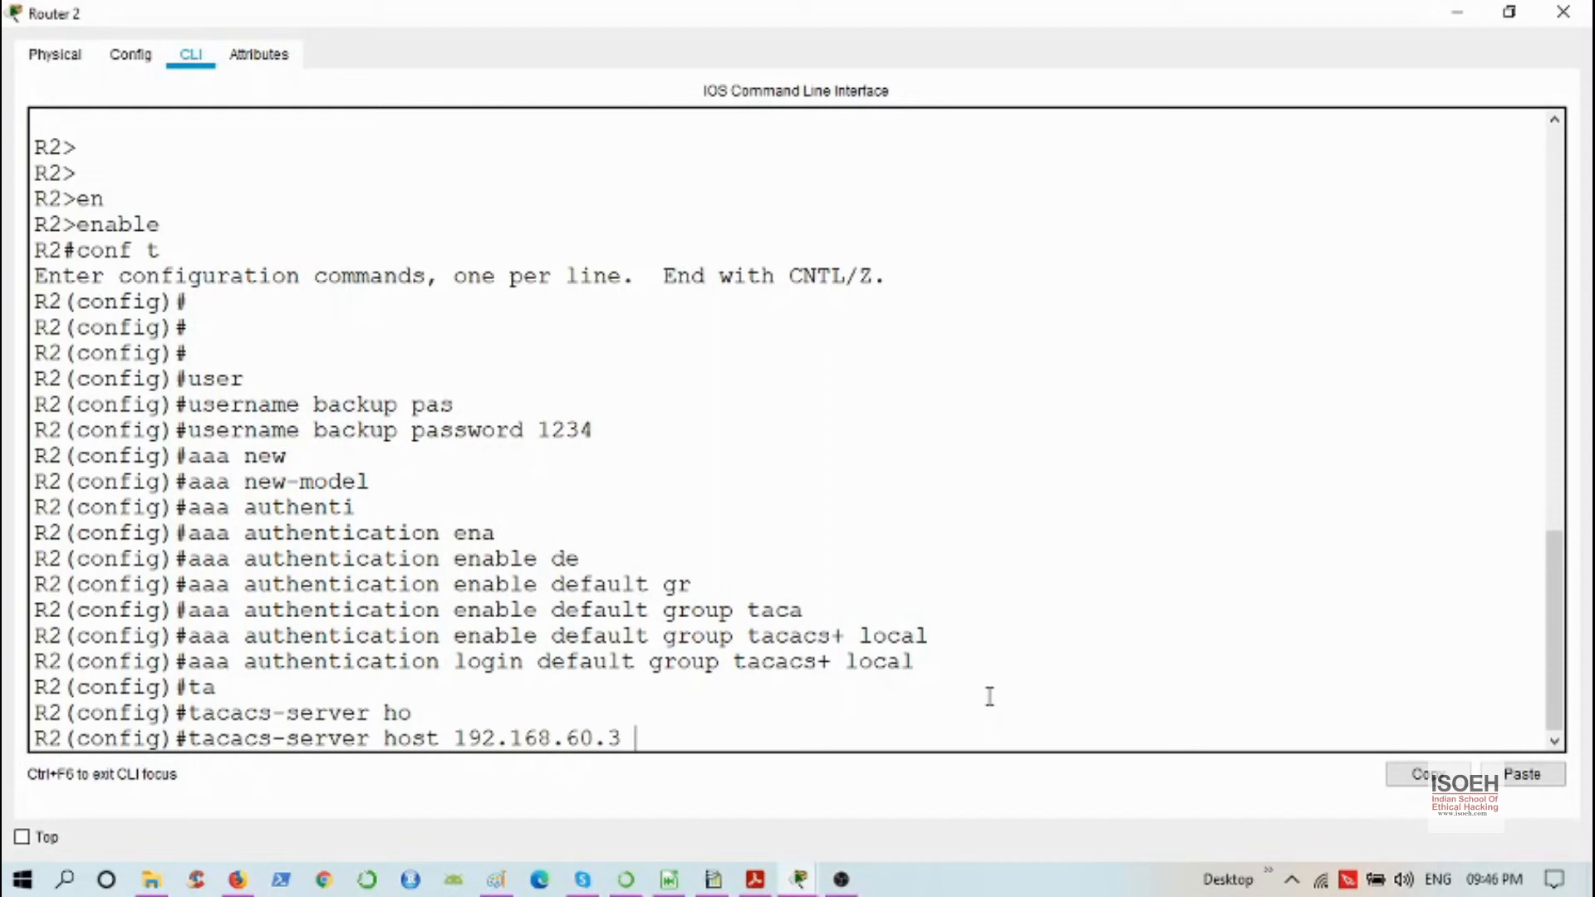
text(key)
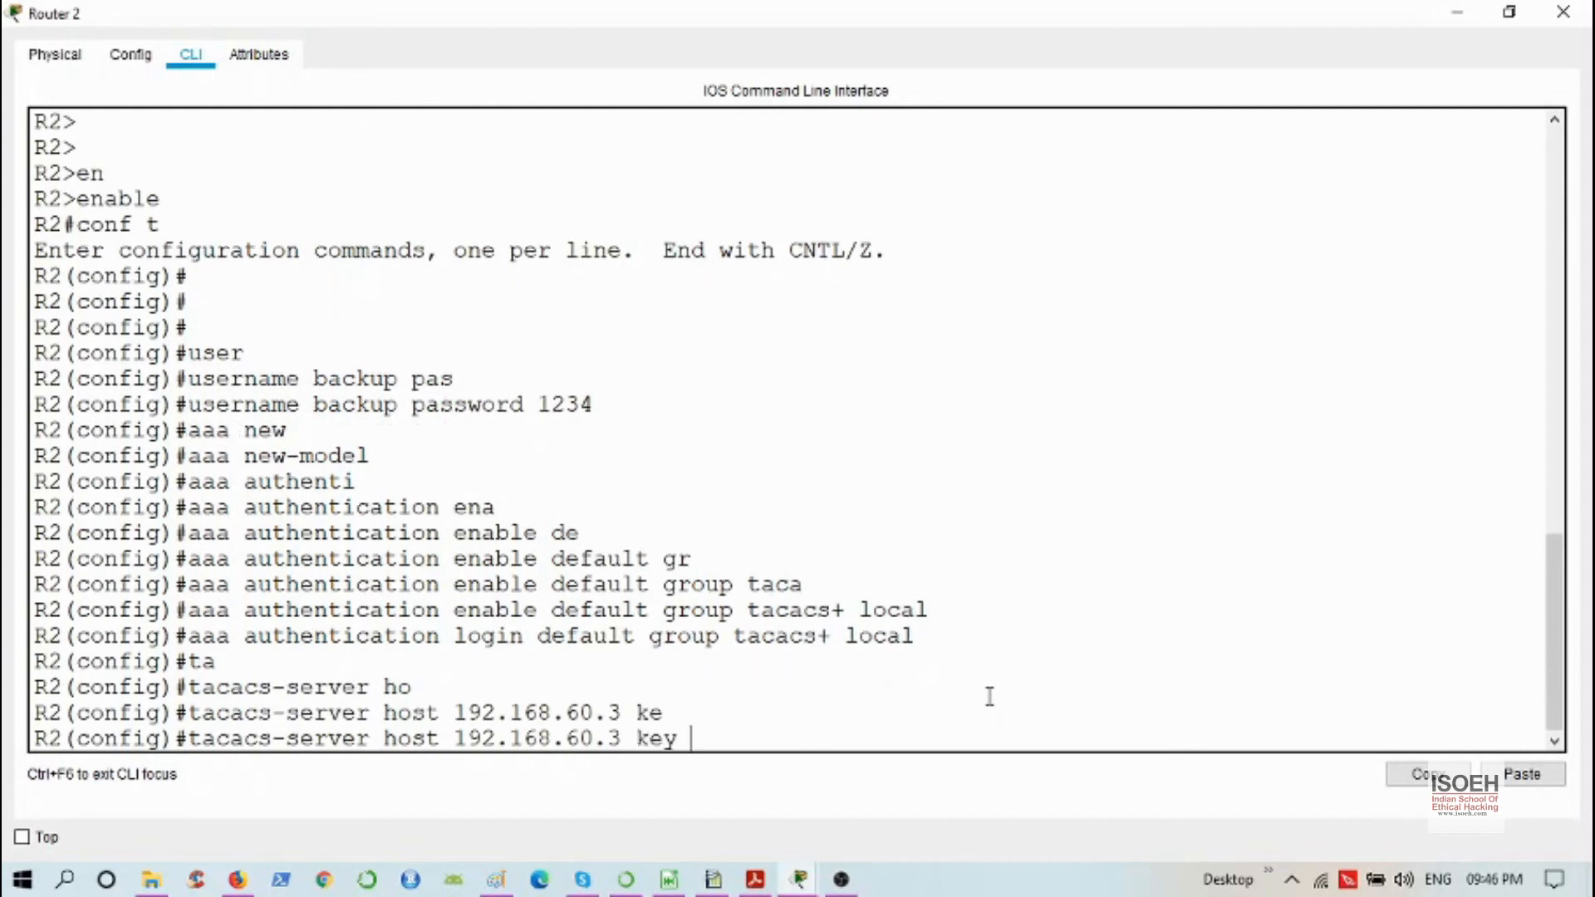
text(6543)
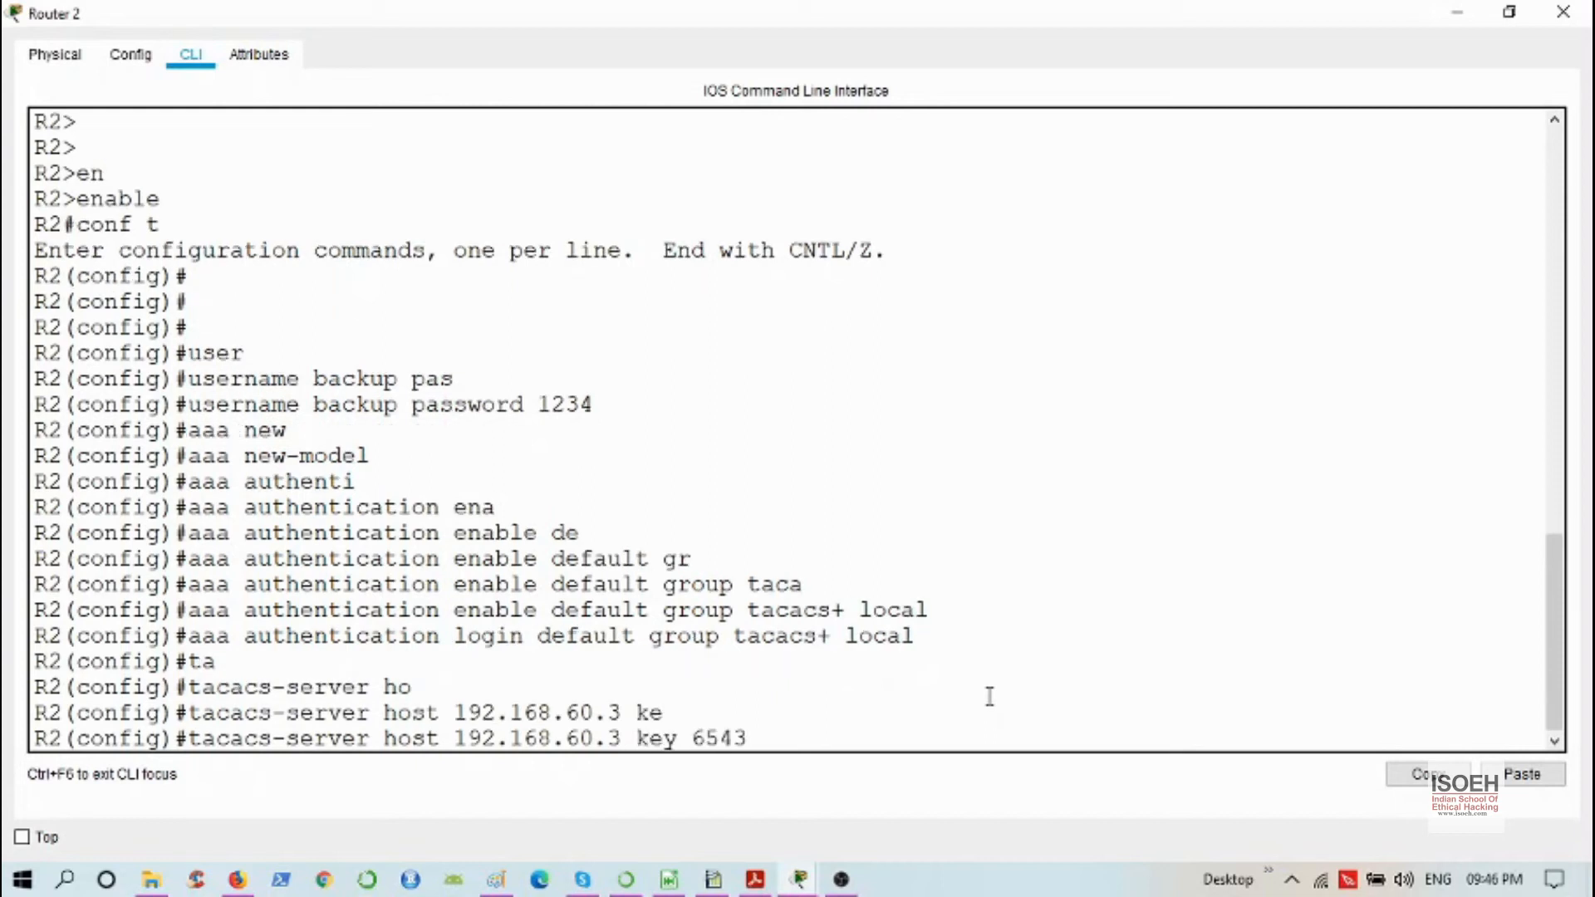
text(21)
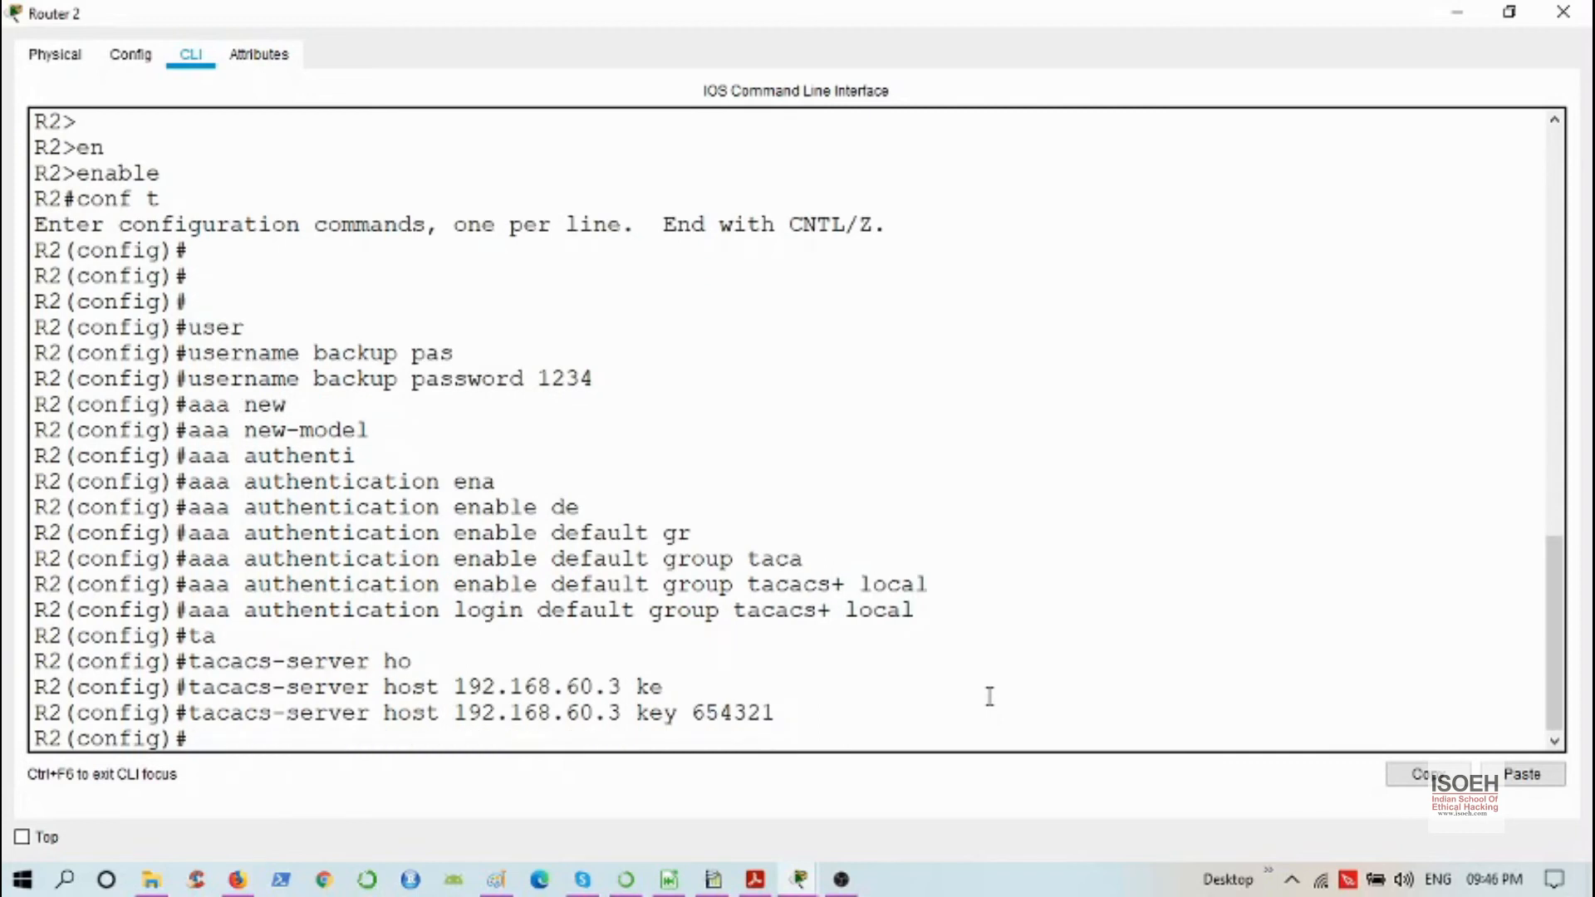
click(1563, 12)
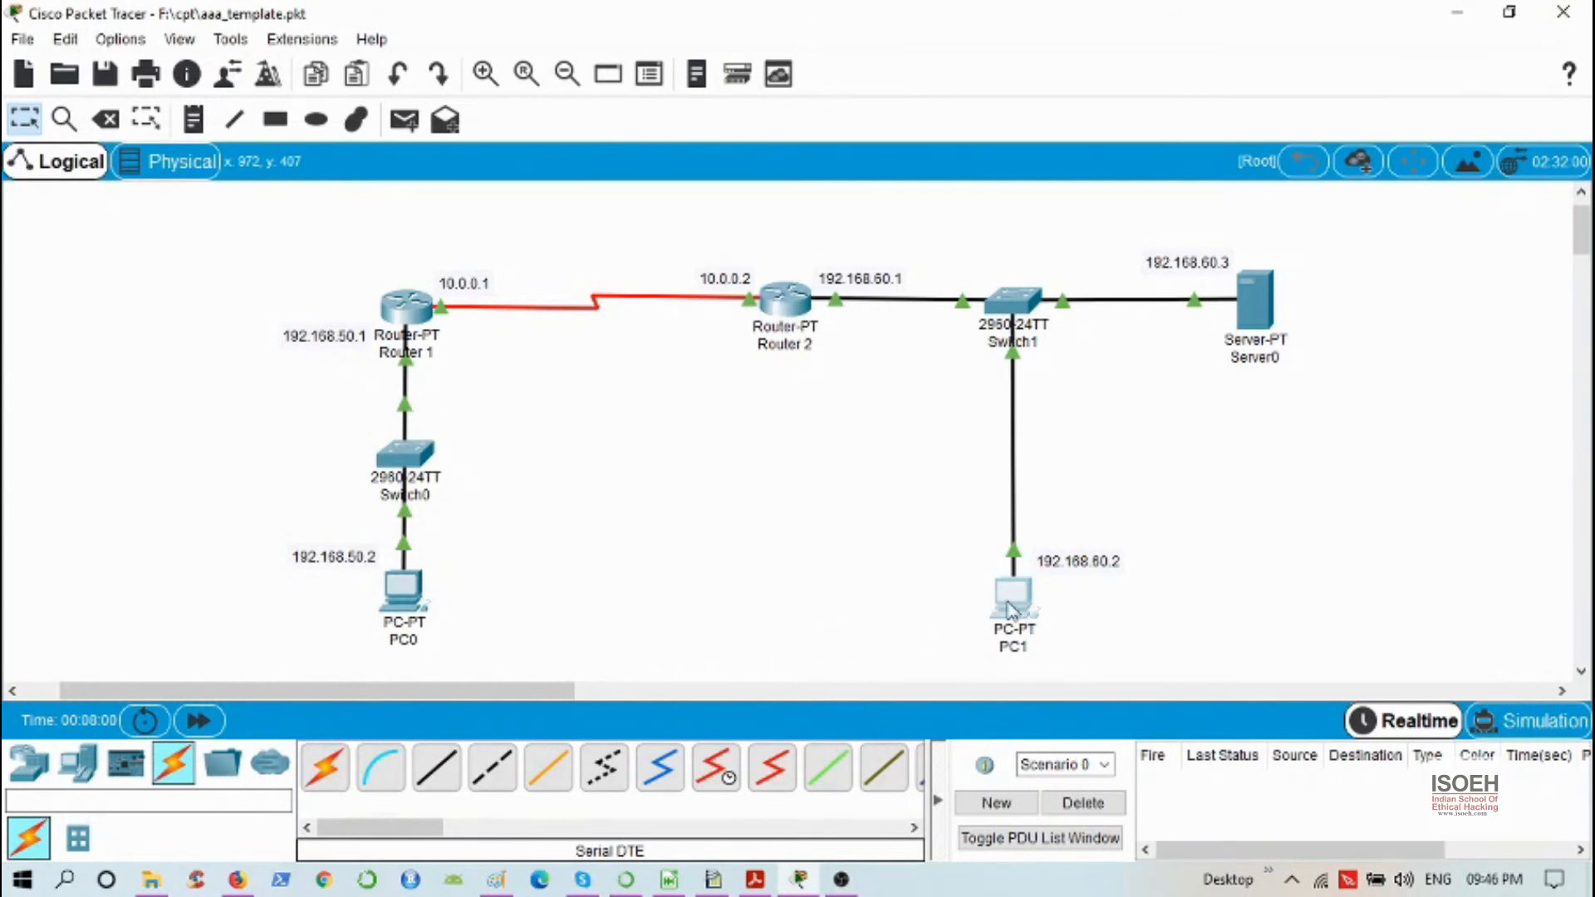
Telnet from PC1's command prompt to 192.168.60.1 and log in as usr1.
double_click(1011, 605)
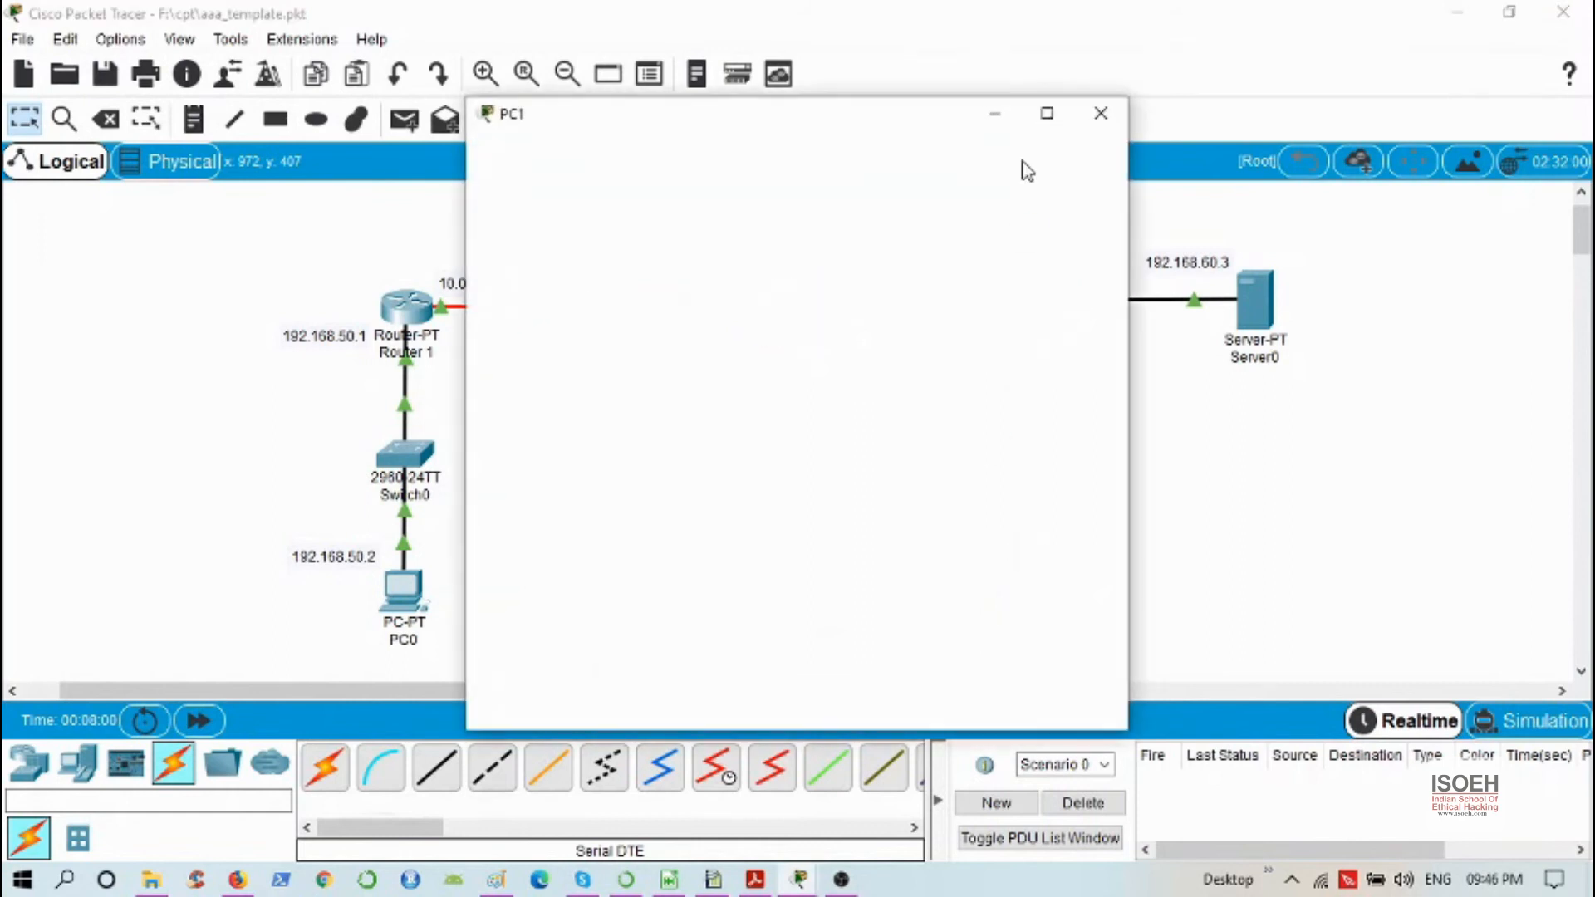
click(1045, 113)
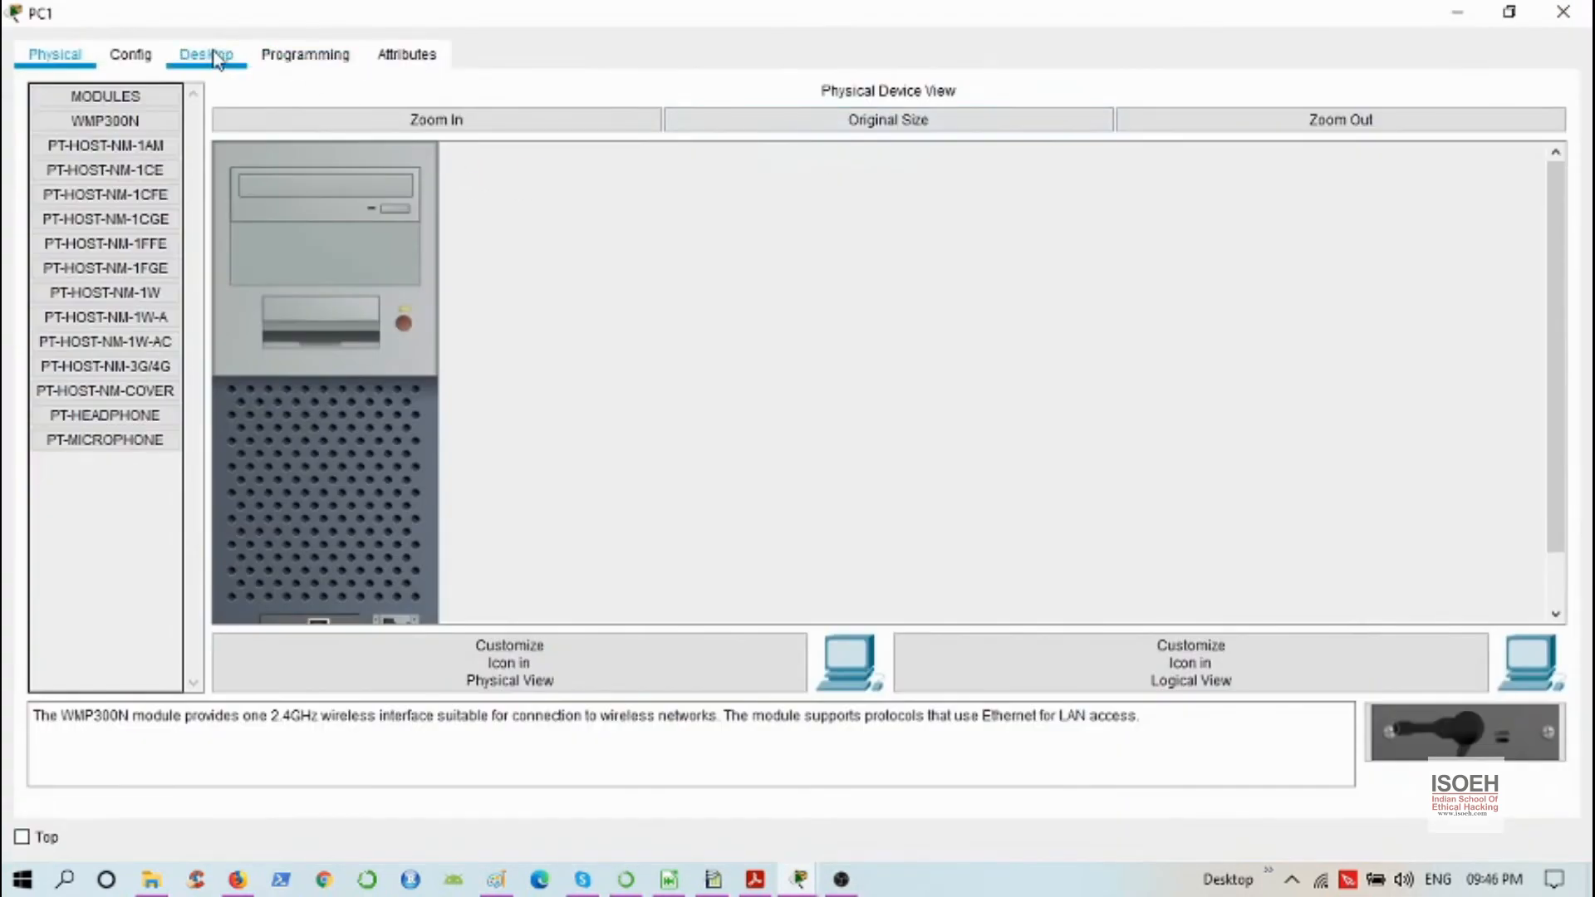
click(205, 53)
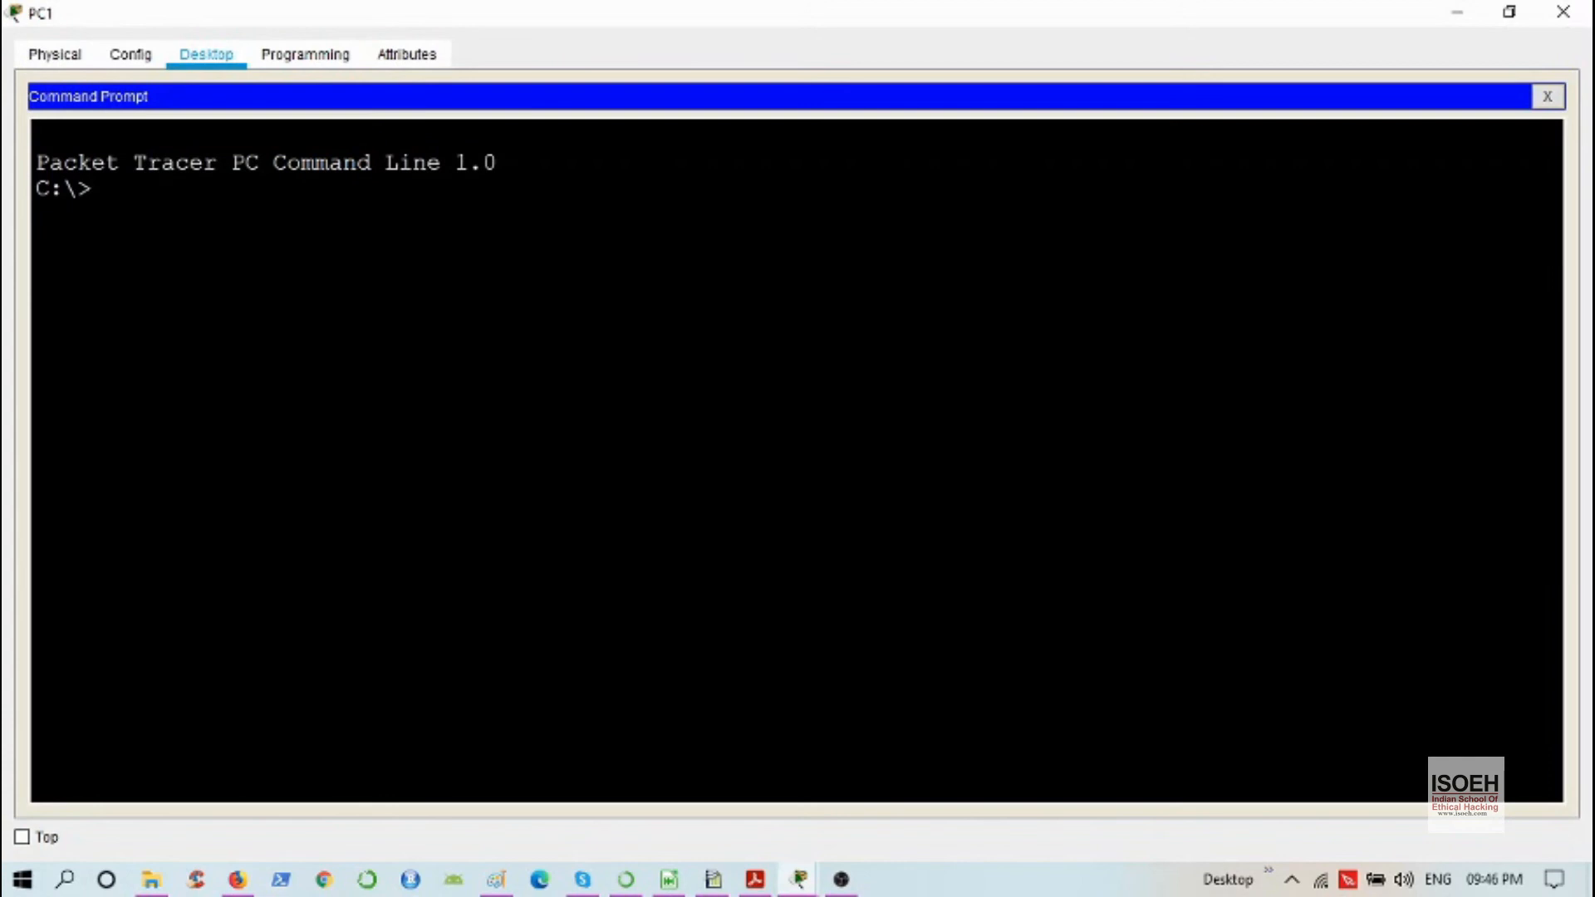
text(tel)
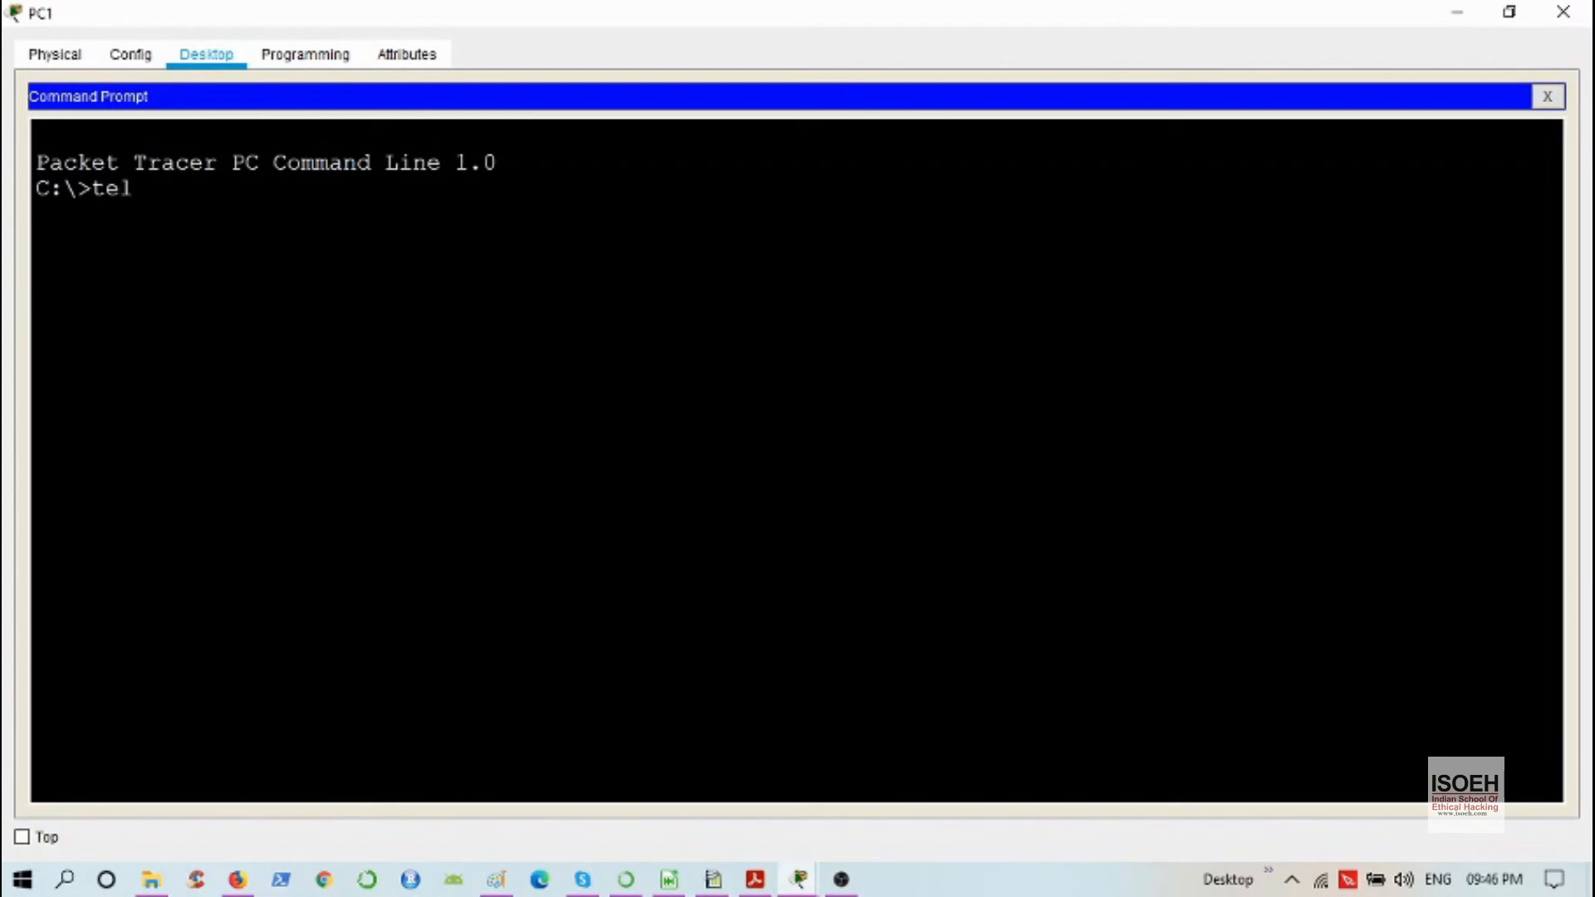
text(net 192.168.60.1)
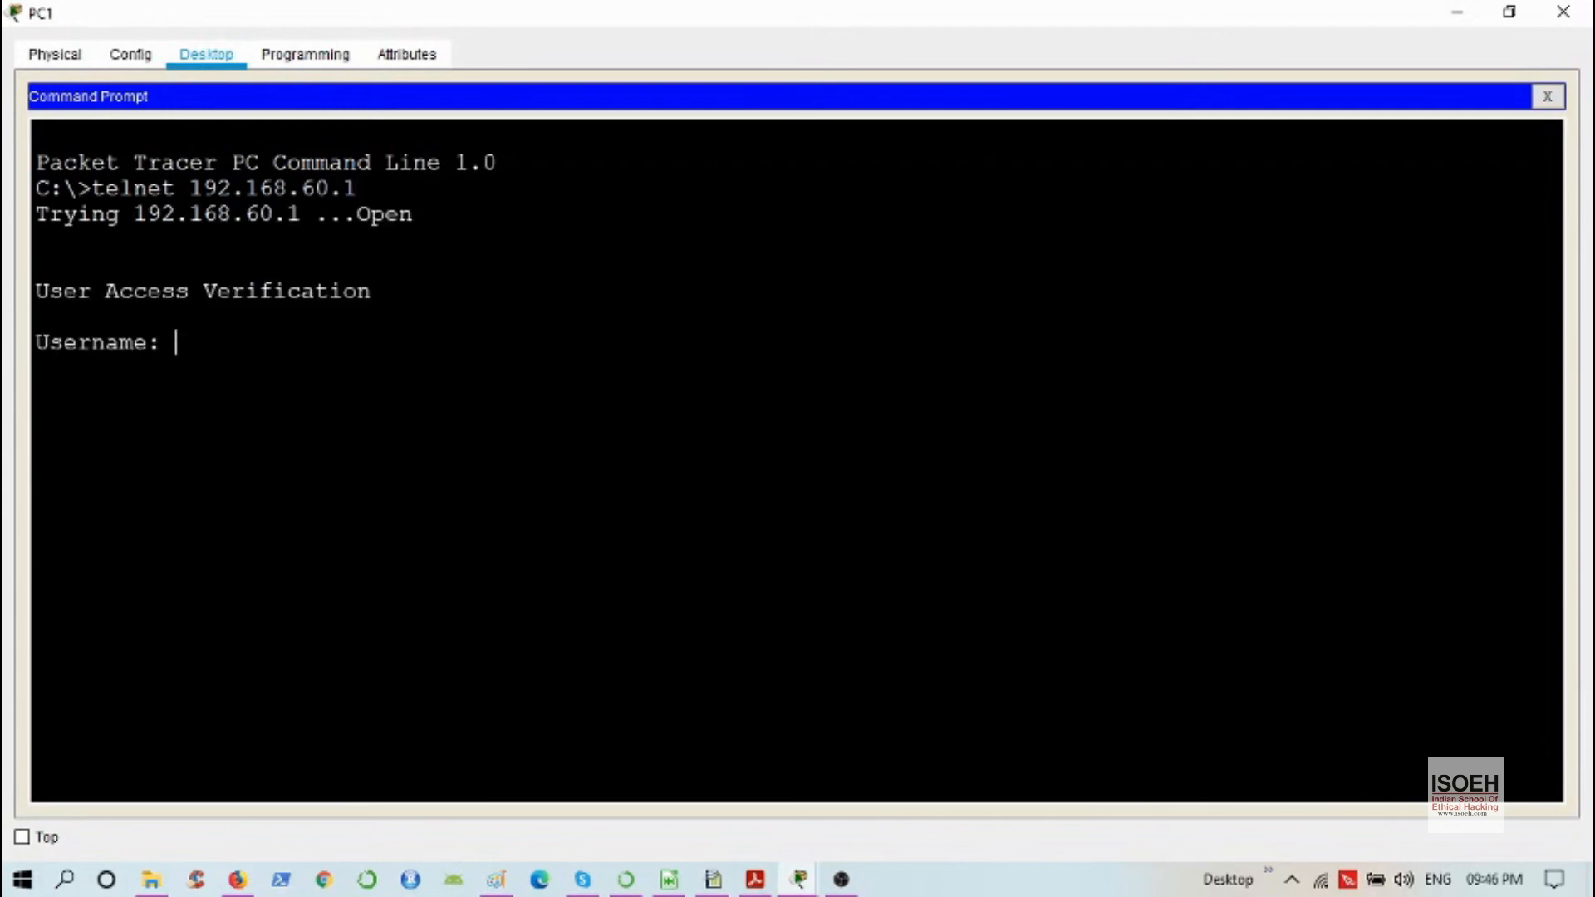
text(usr1)
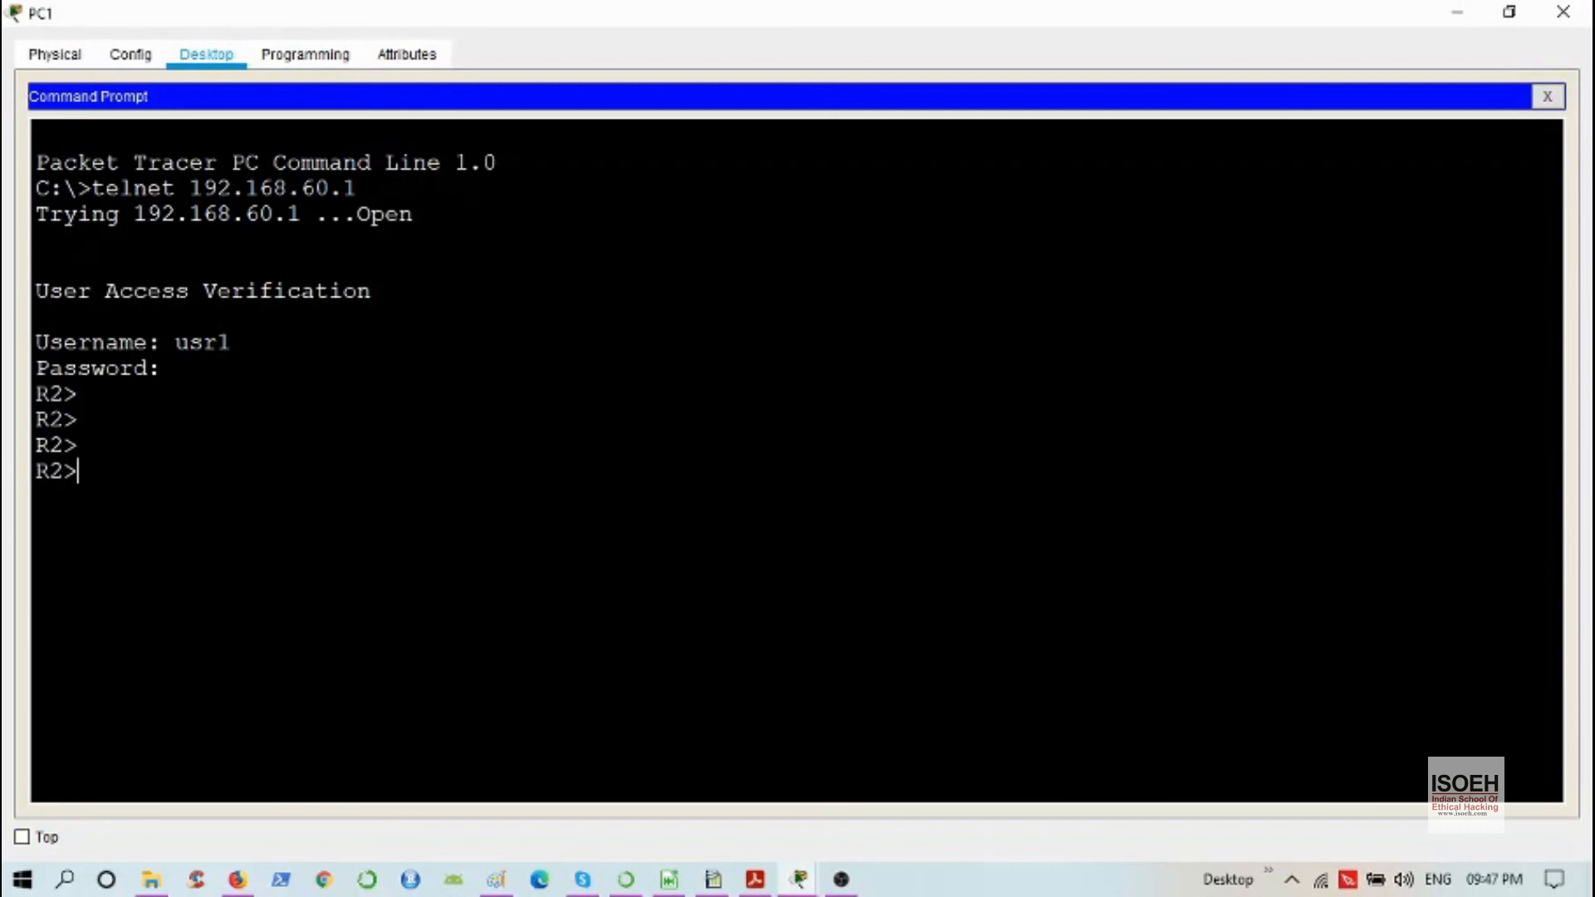
Authenticate enable to reach privileged mode, then close PC1's window.
text(enable)
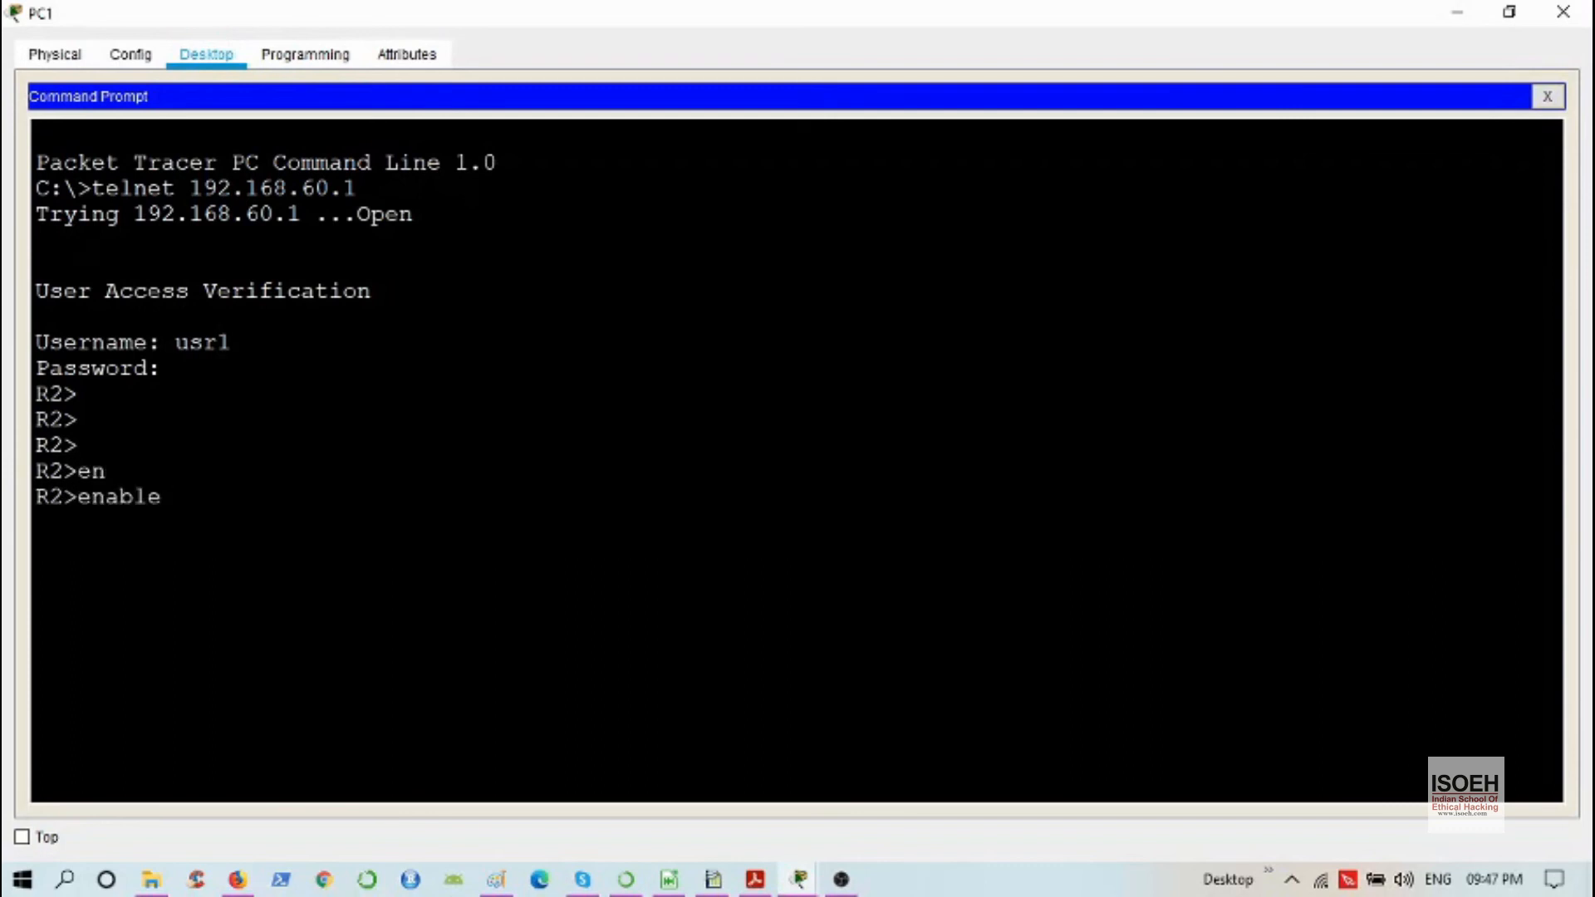
key(enter)
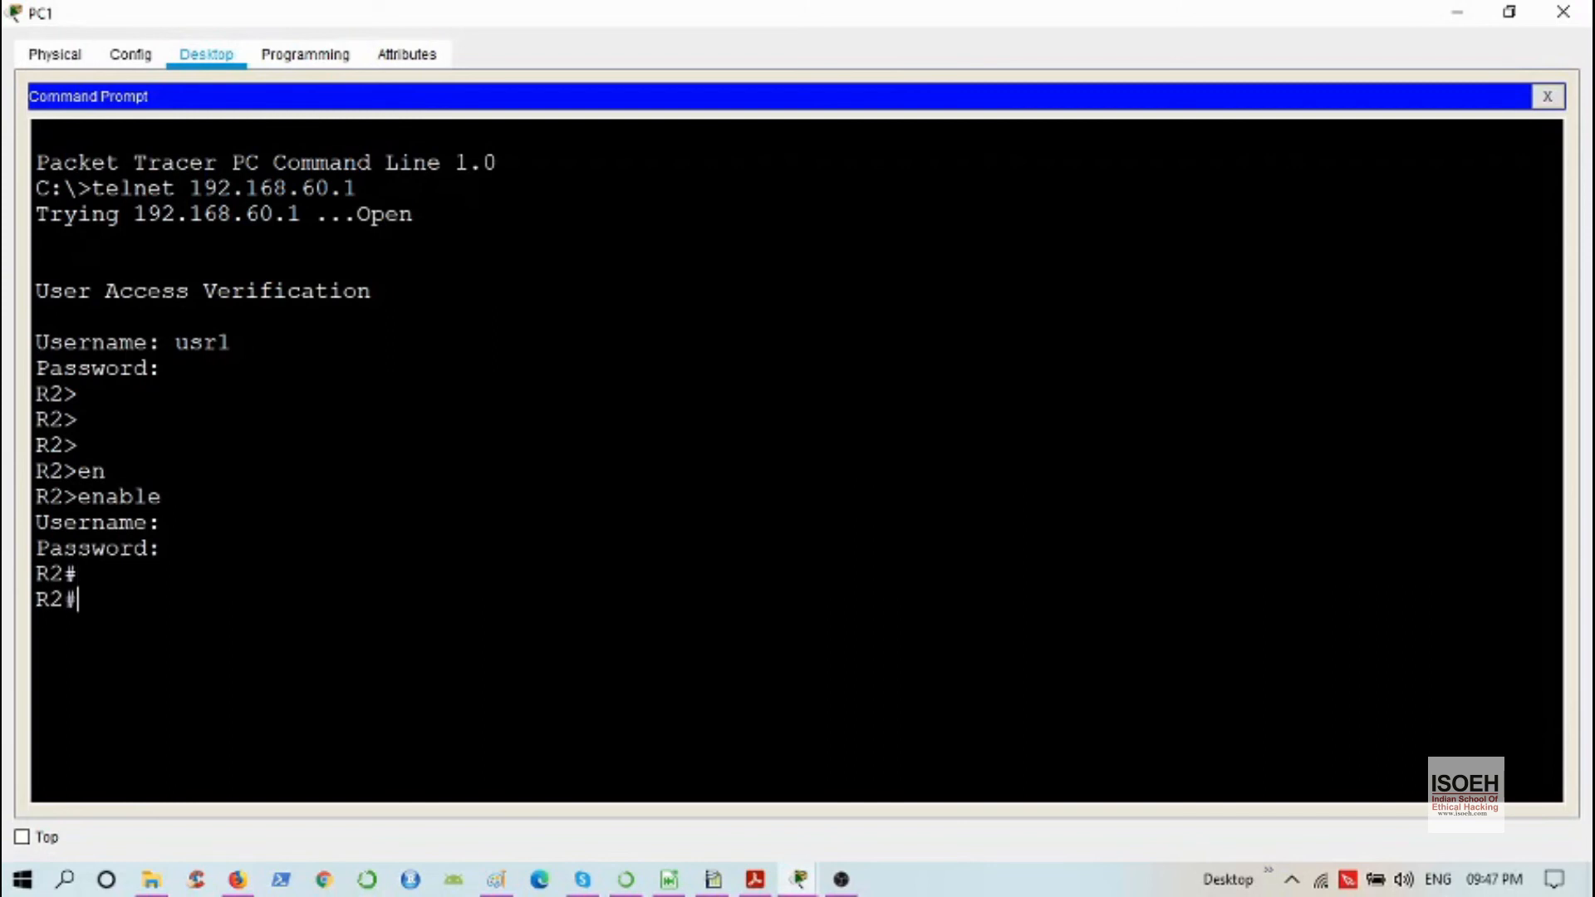
key(enter)
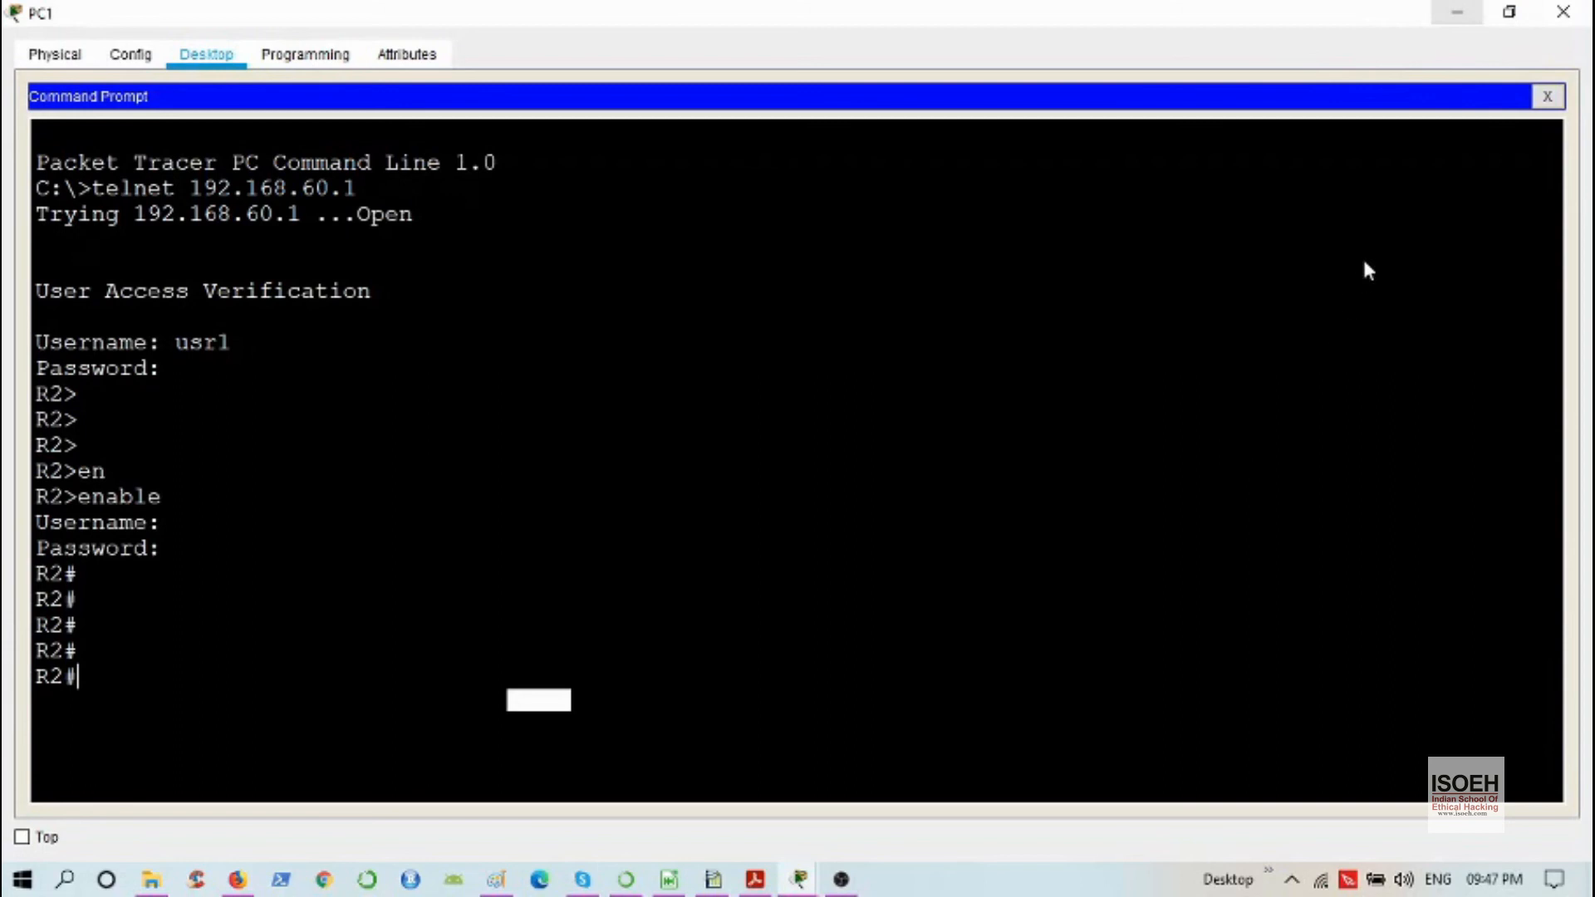
click(1547, 97)
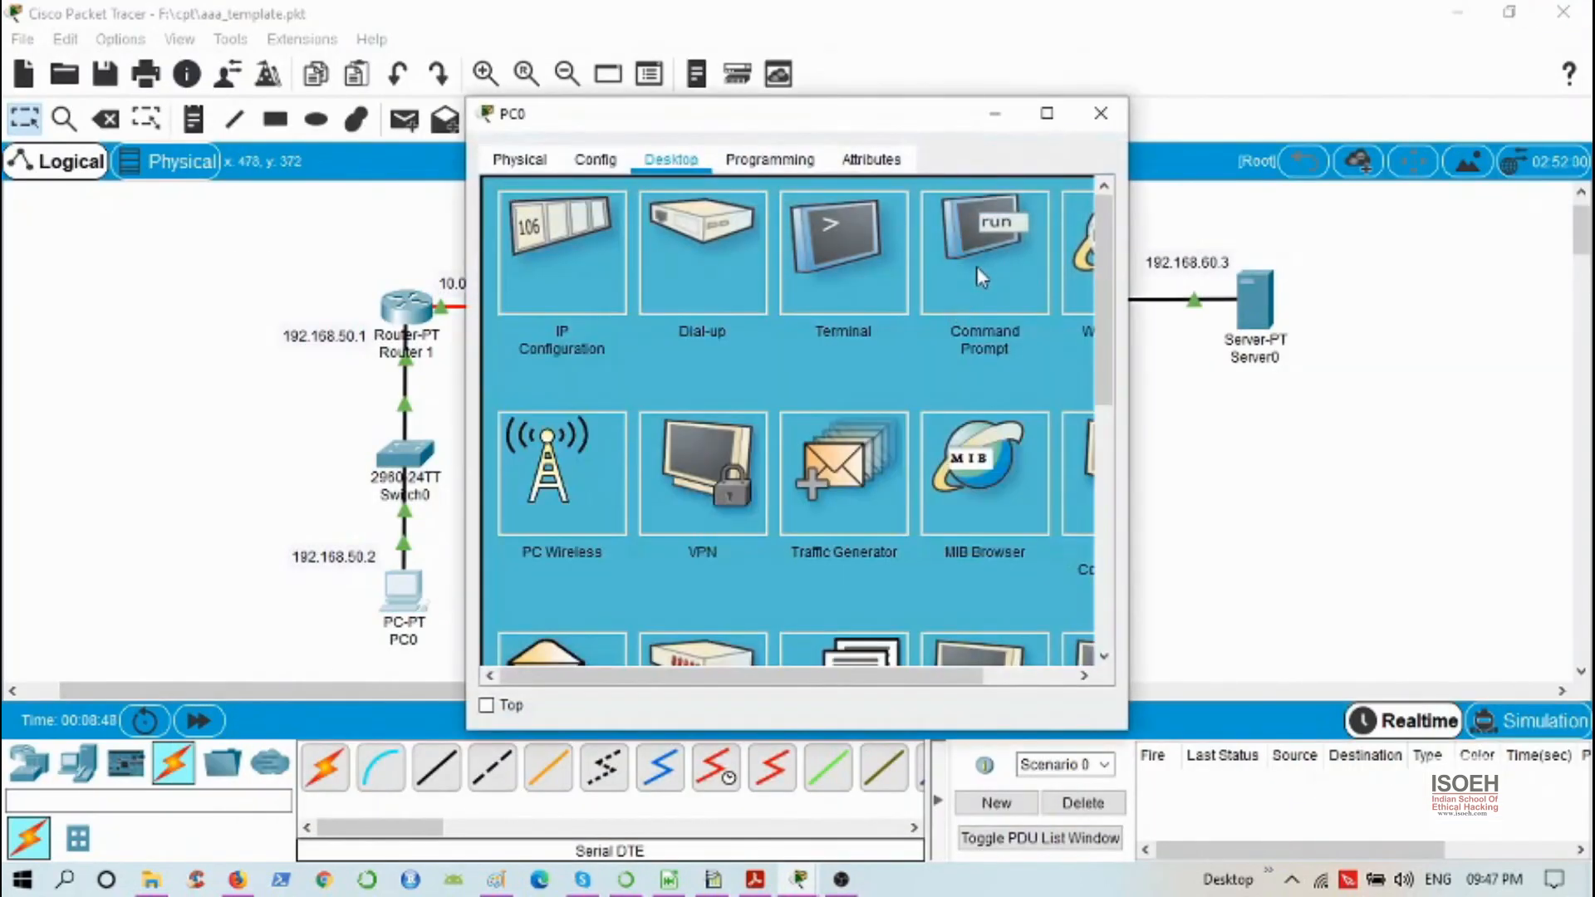
Telnet from PC0's command prompt to 192.168.60.1 and log in as usr1.
click(982, 251)
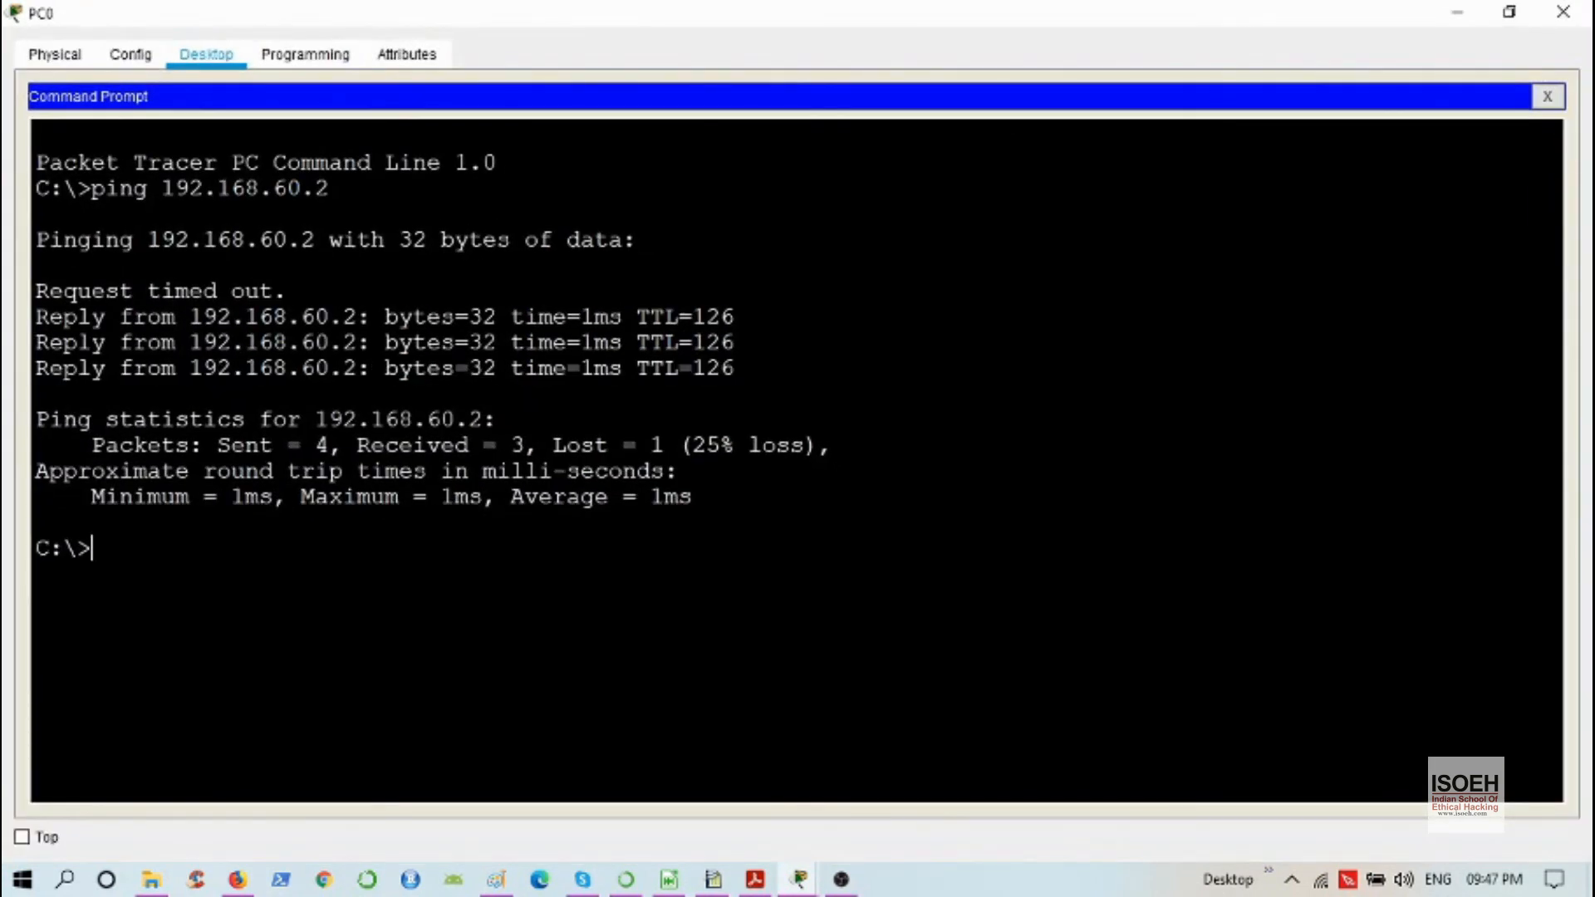
text(tel)
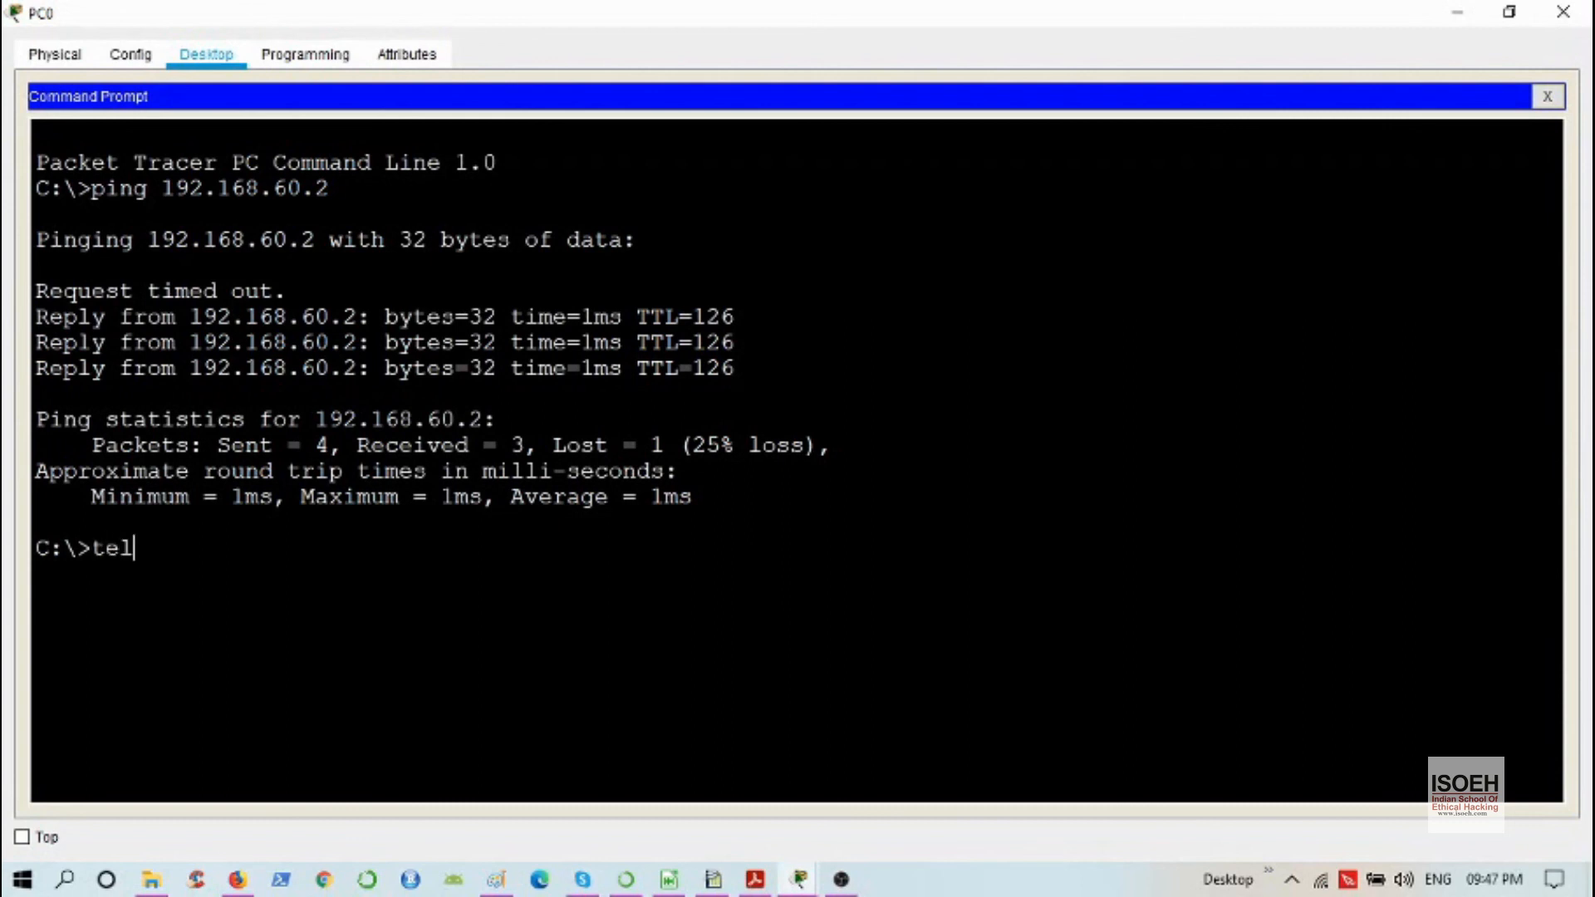
text(net 192)
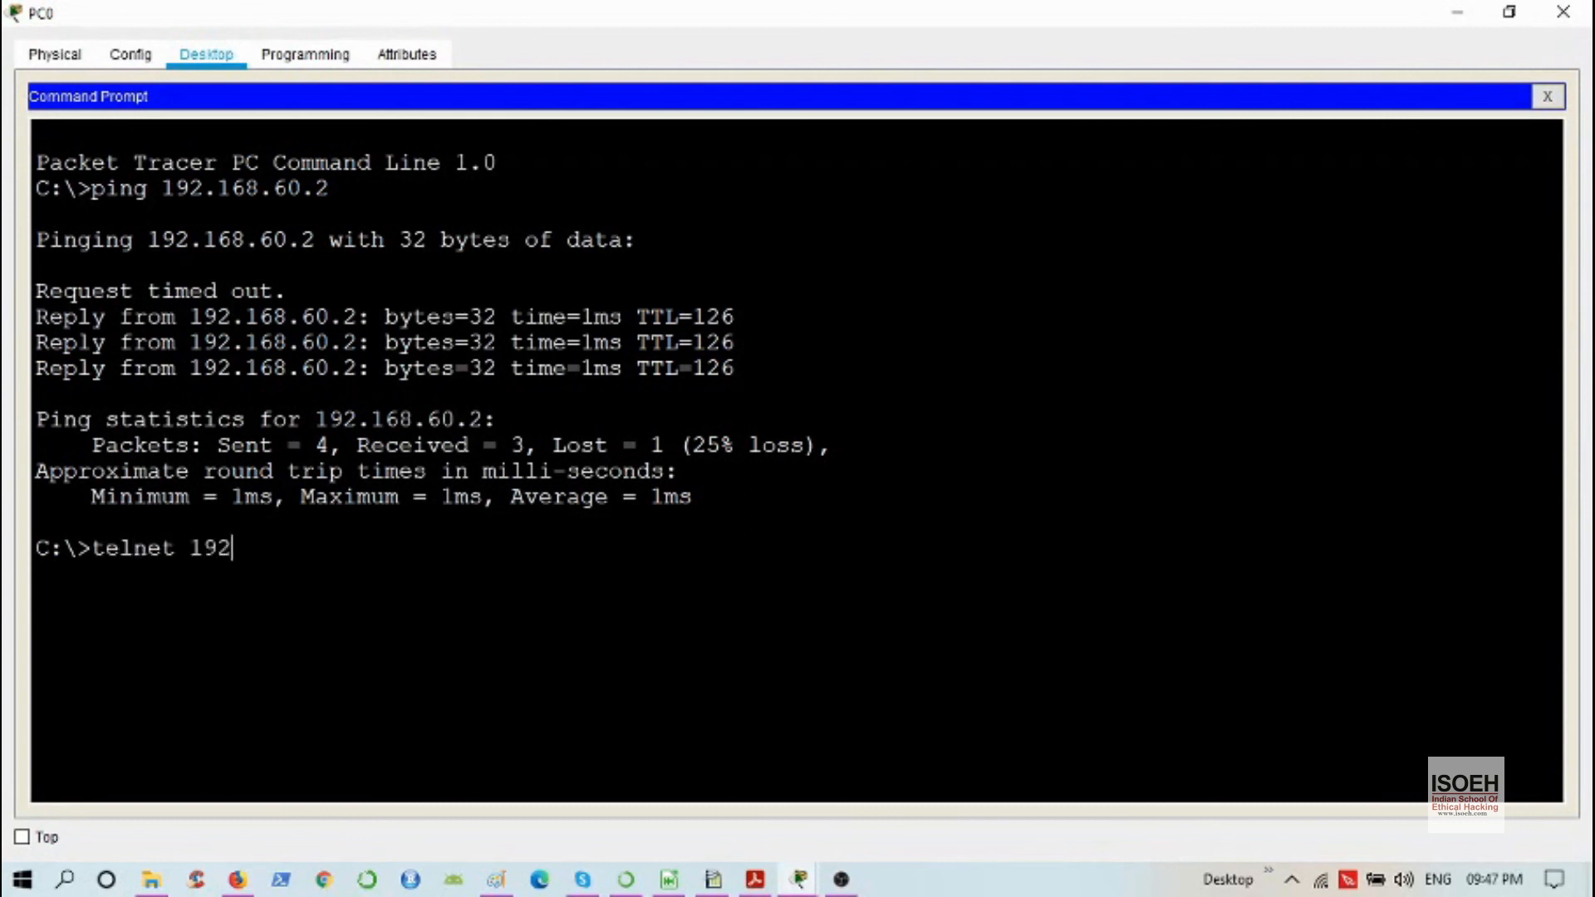
text(.168.60.1)
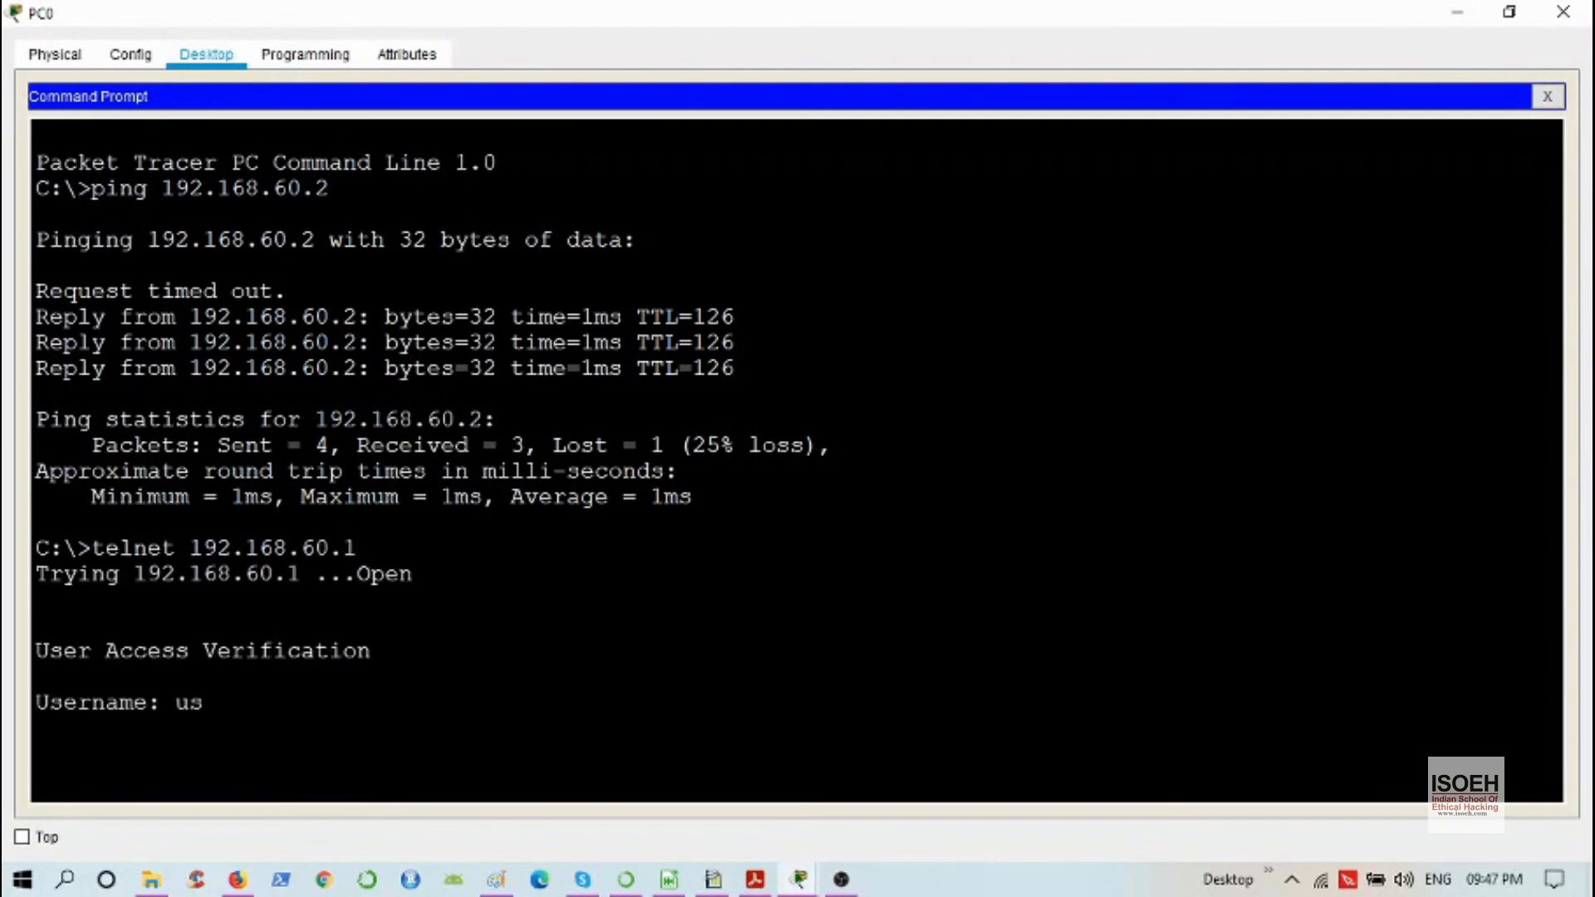
text(rl)
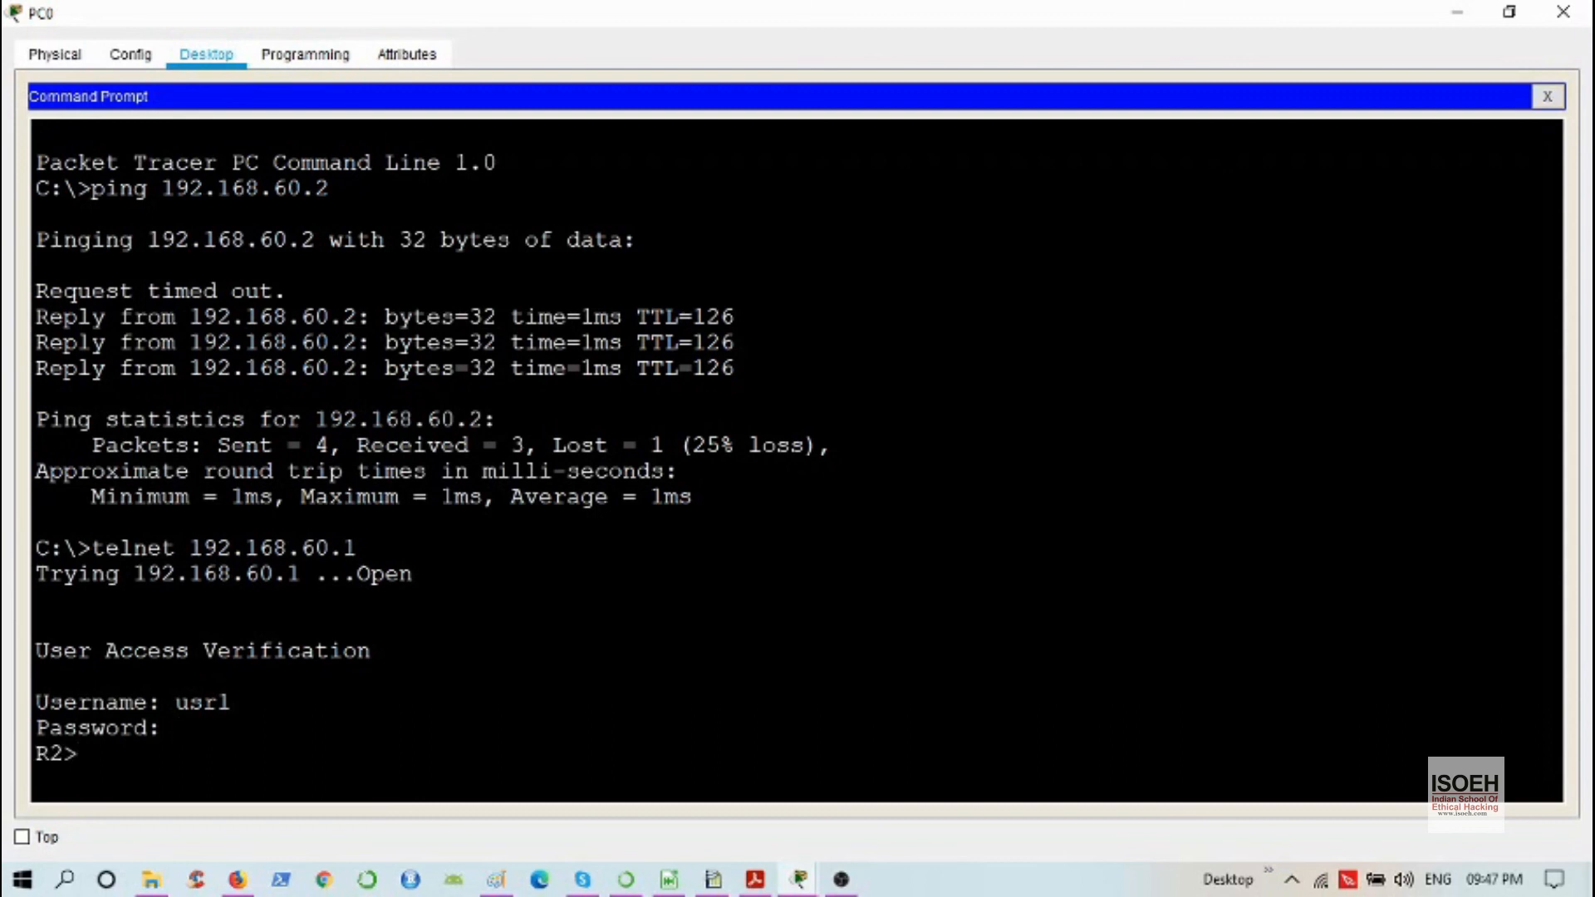
key(enter)
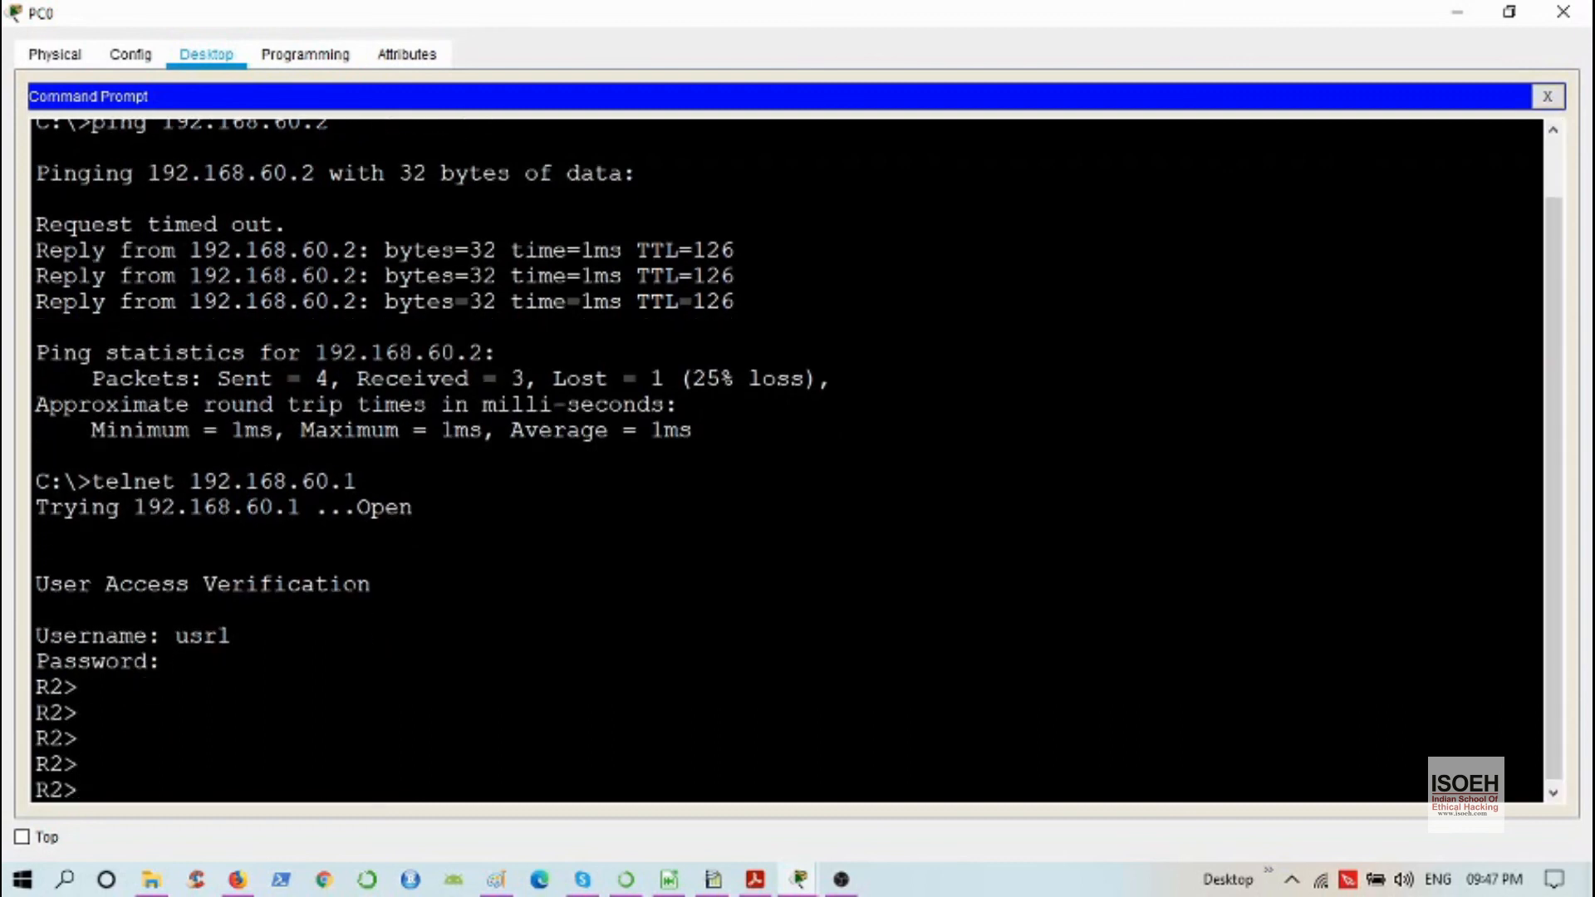
Authenticate enable with username and password to reach privileged mode, then close PC0.
text(enable)
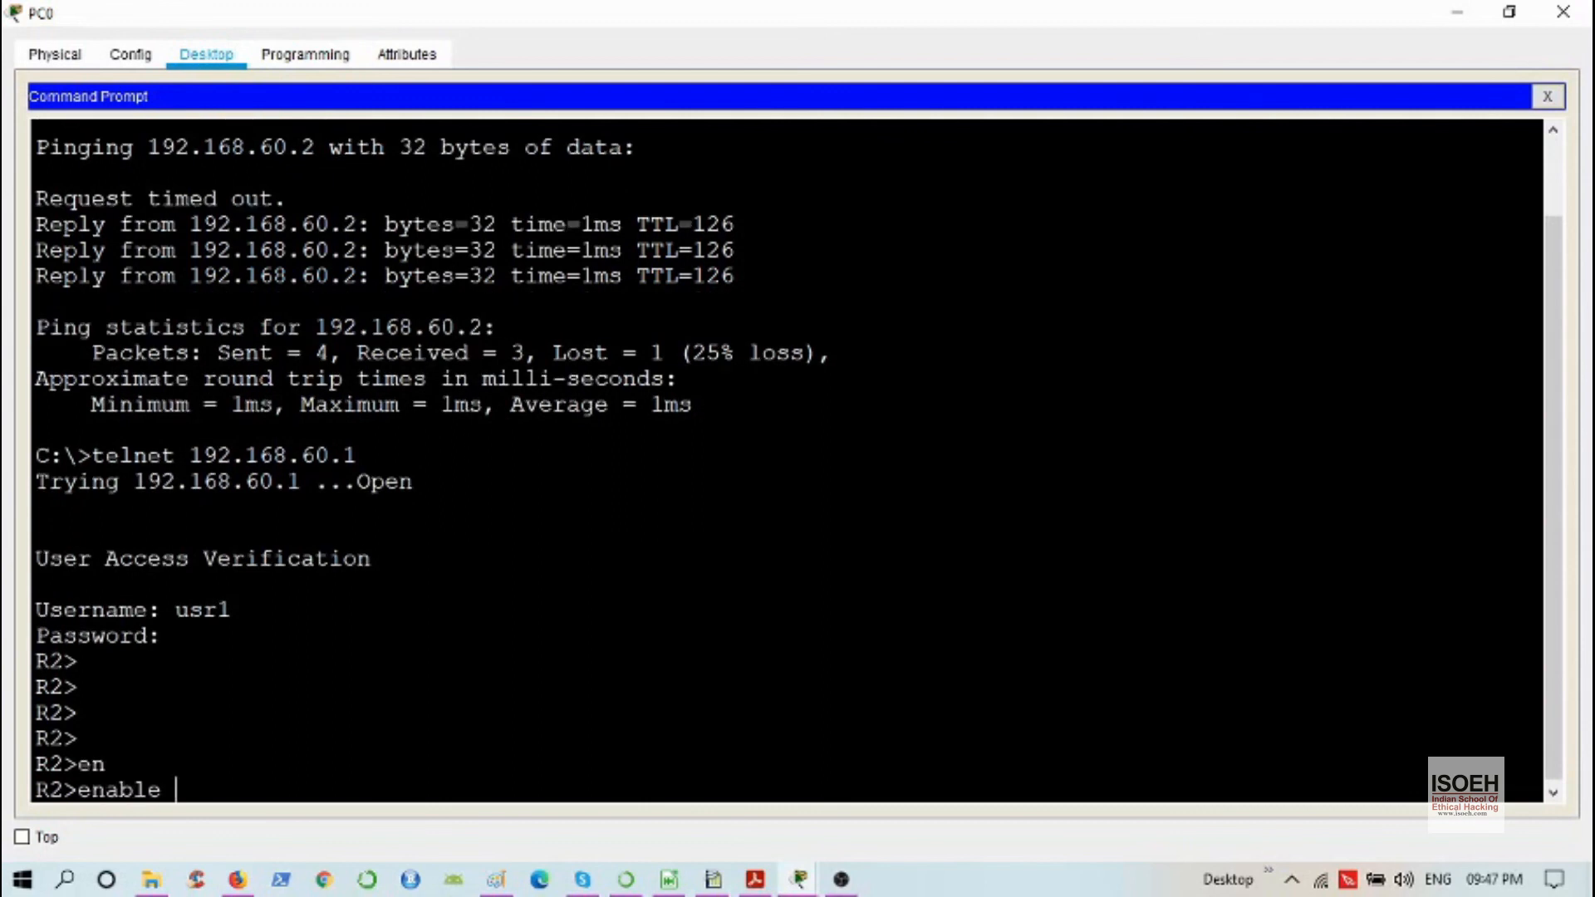
key(enter)
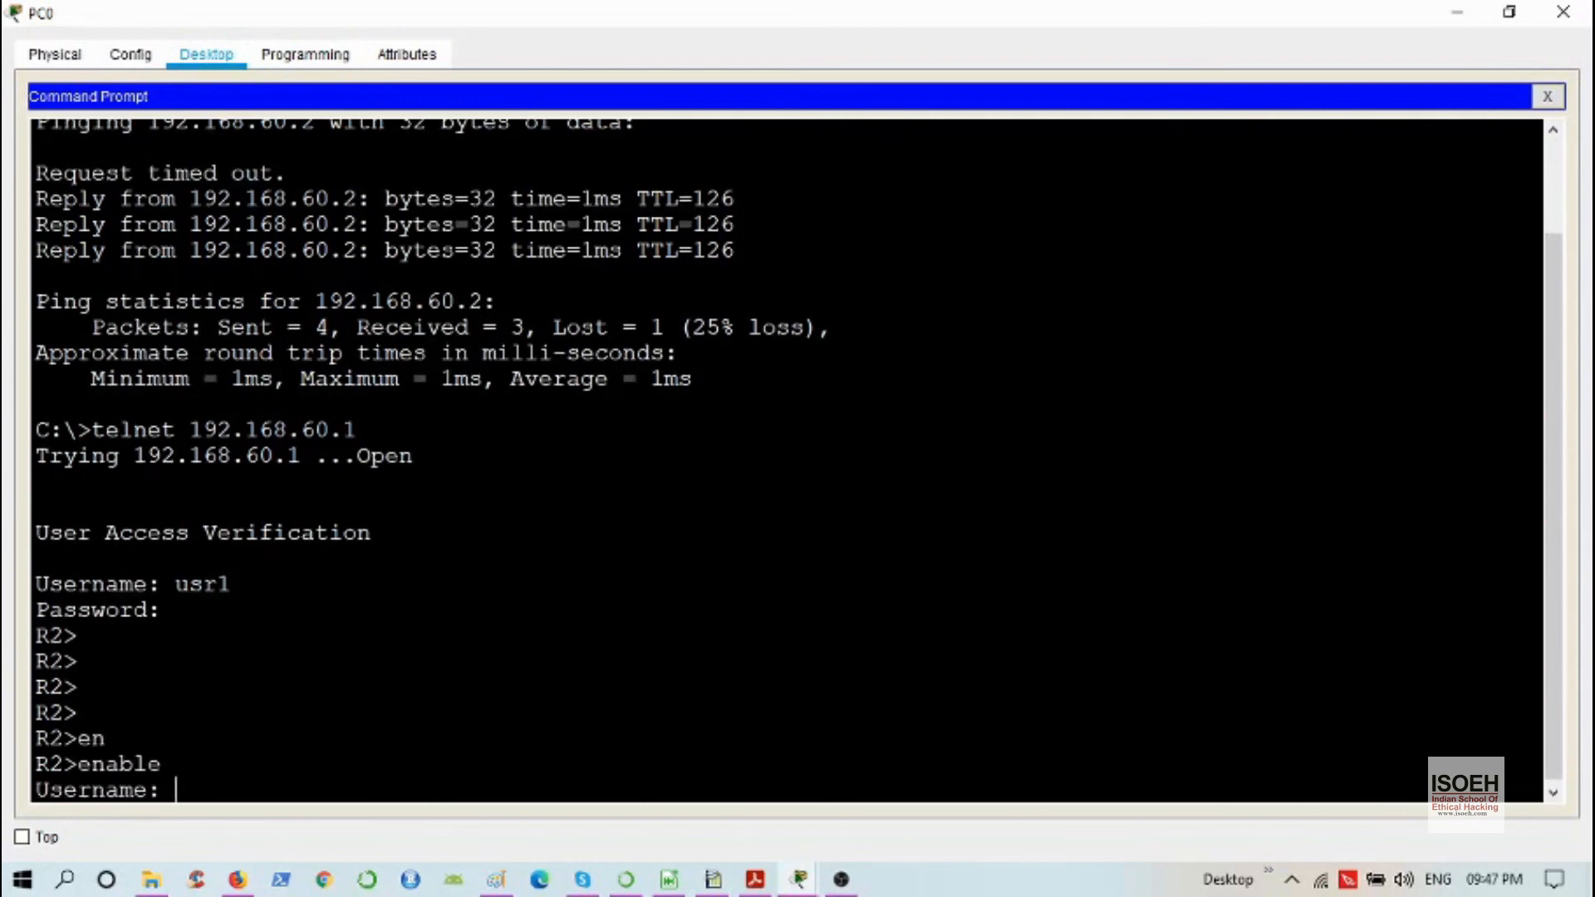
key(enter)
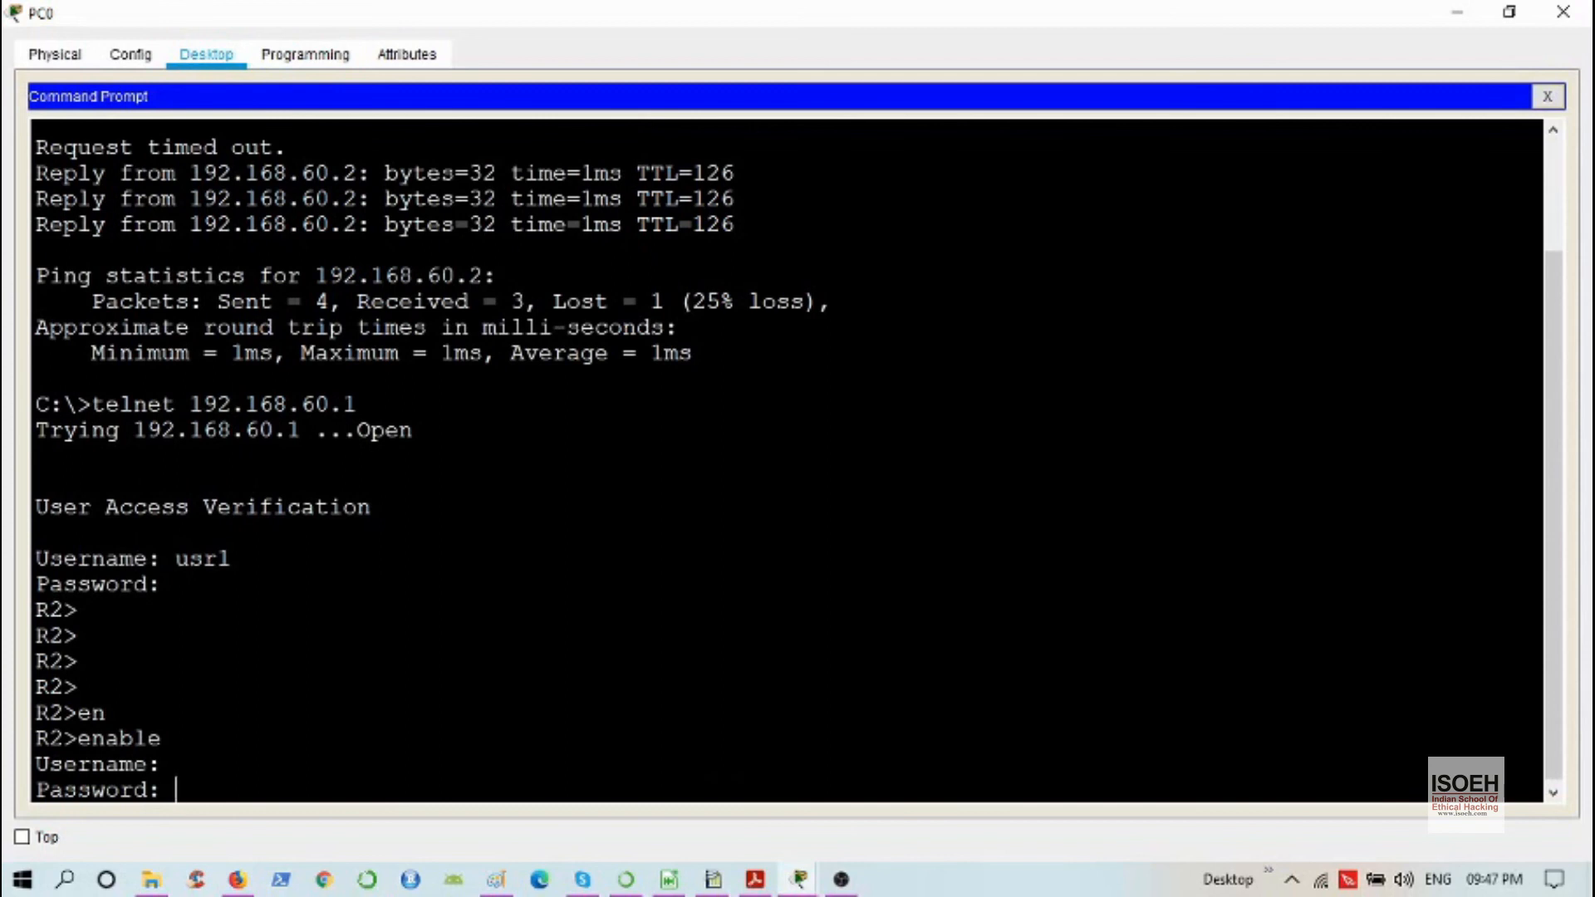
key(enter)
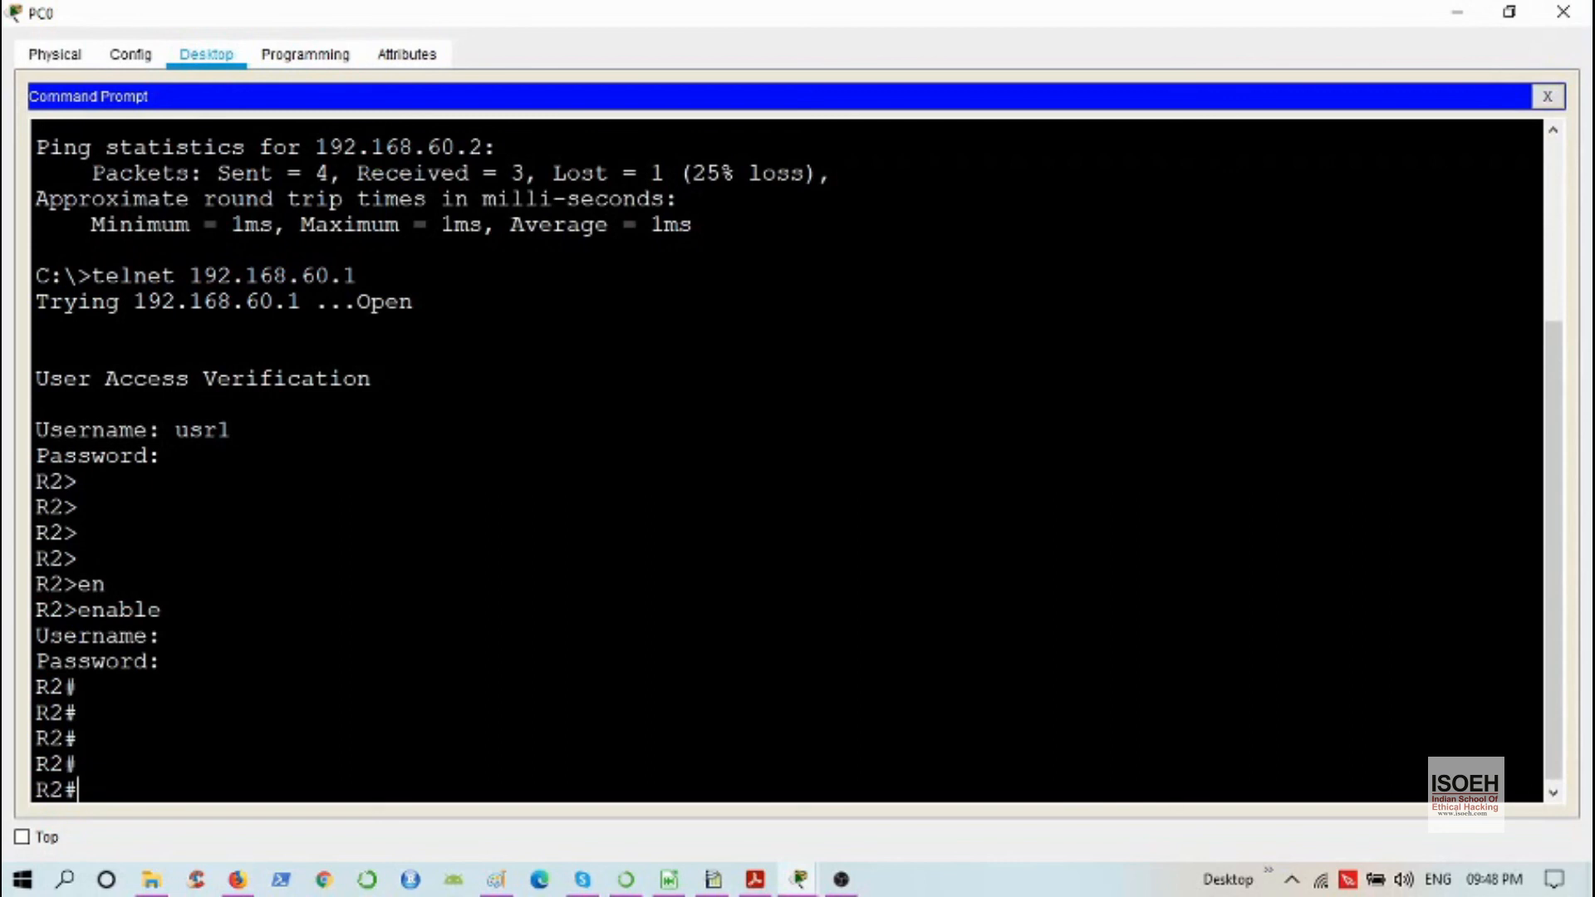
click(1547, 97)
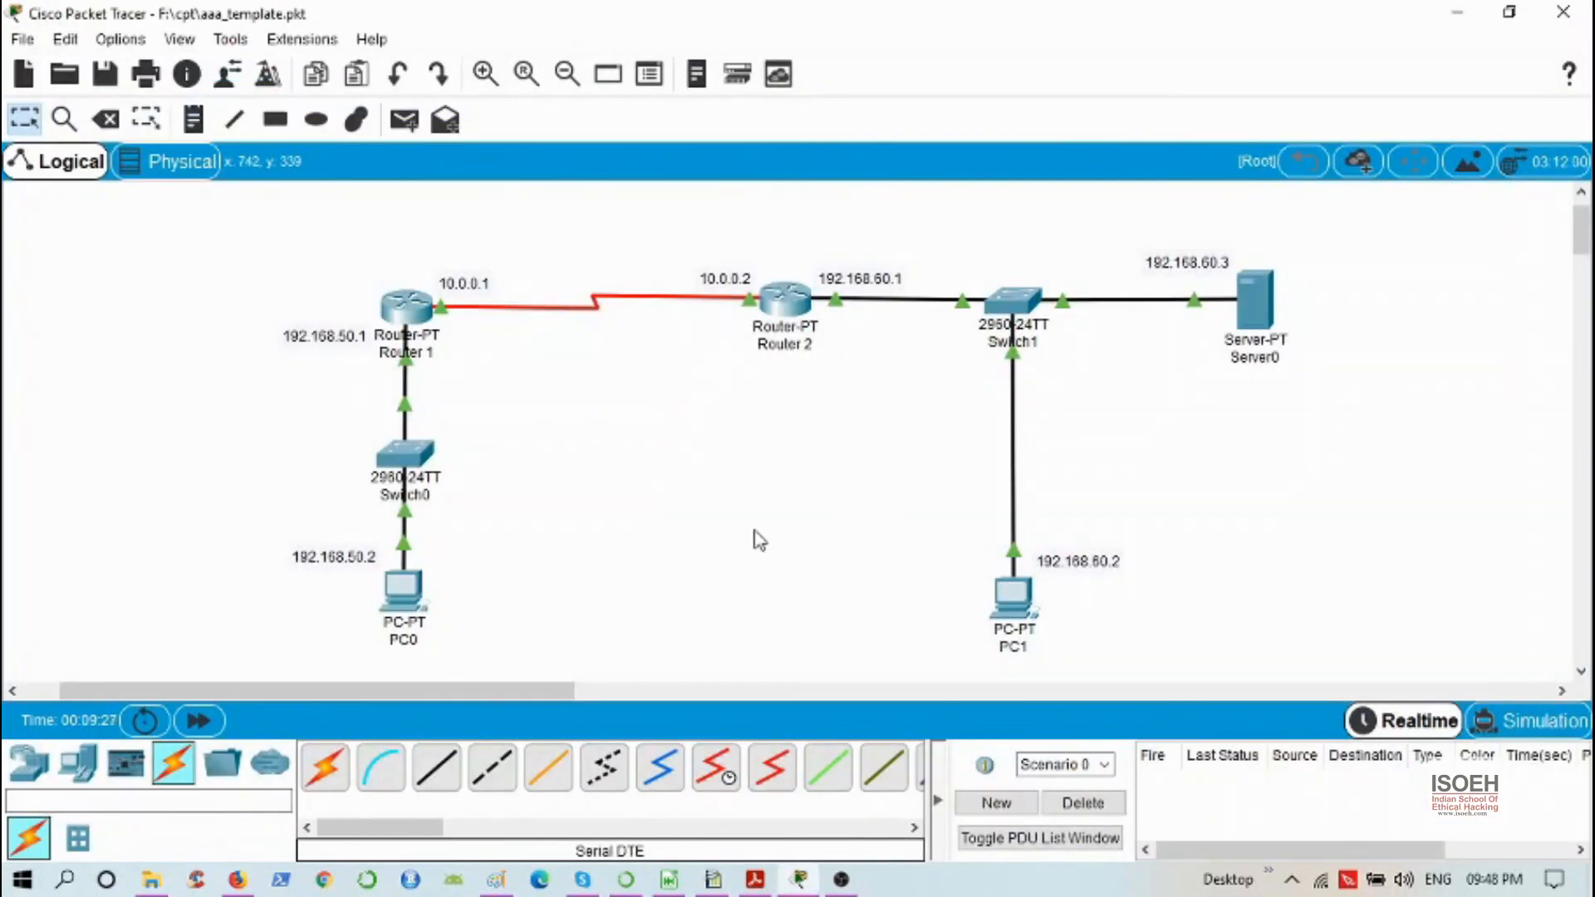